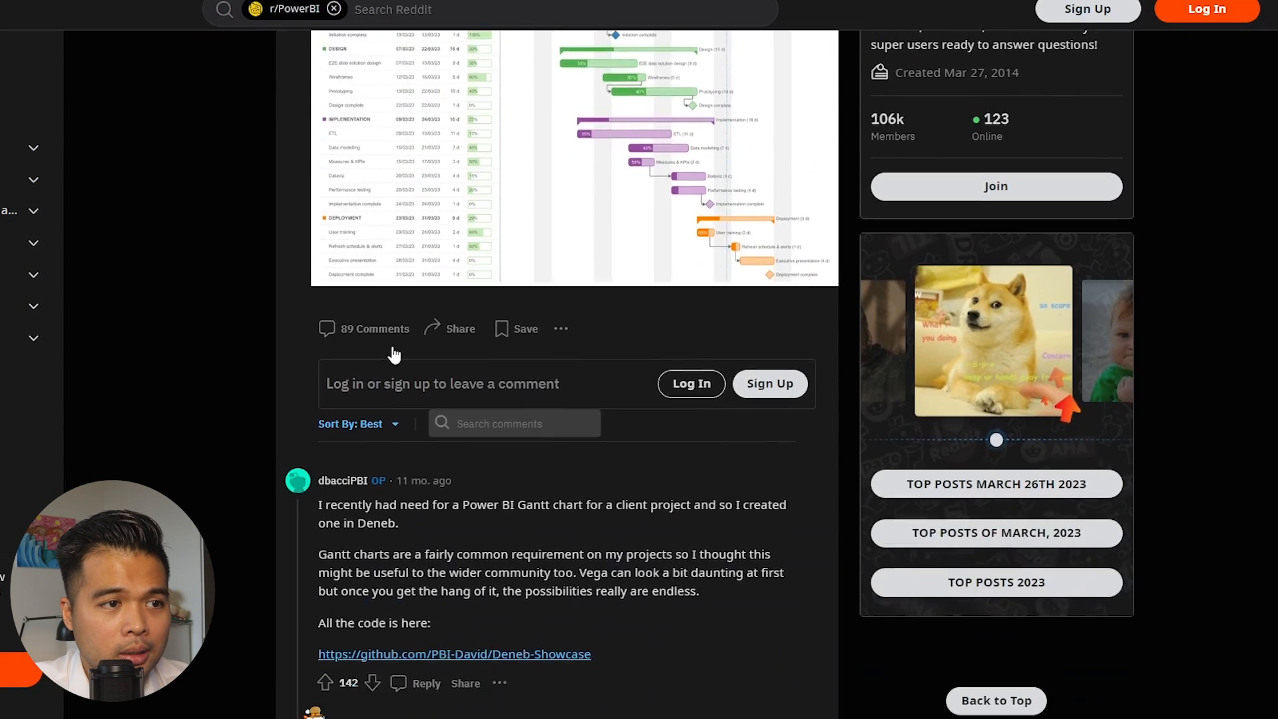
# Follow the github.com/PBI-David/Deneb-Showcase link in the post's comment.
pyautogui.scroll(-3)
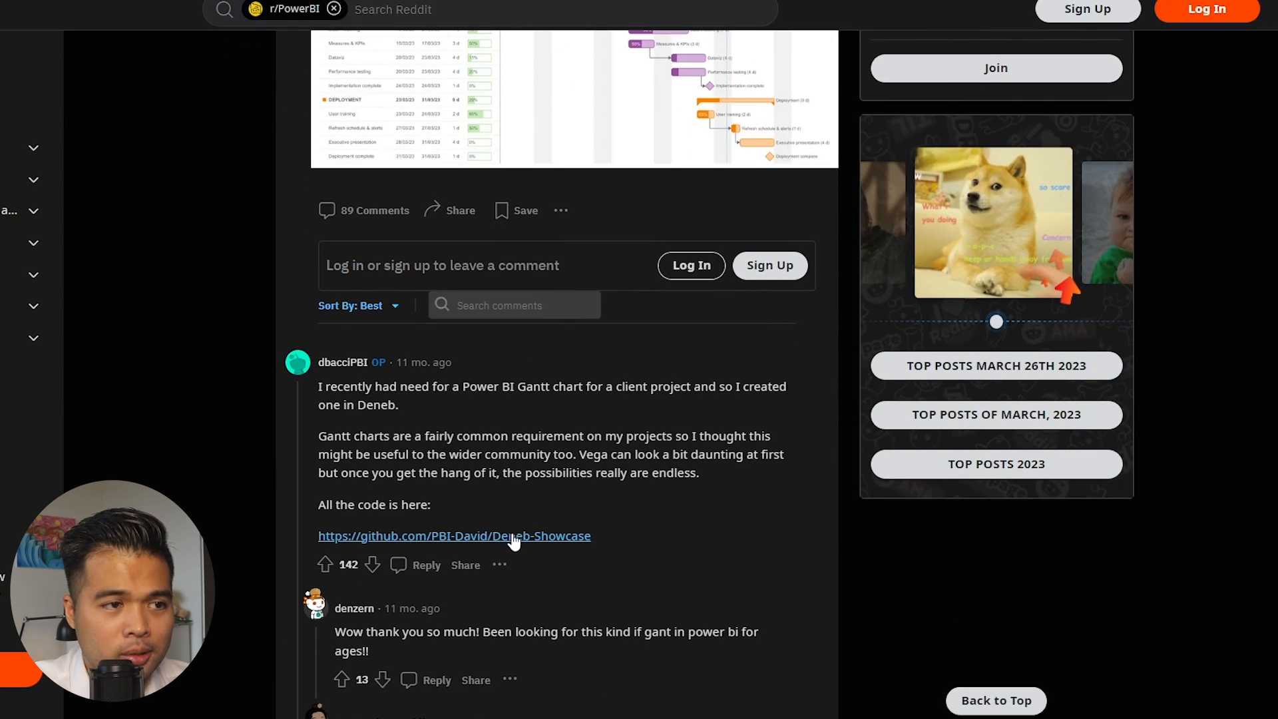
pyautogui.click(454, 536)
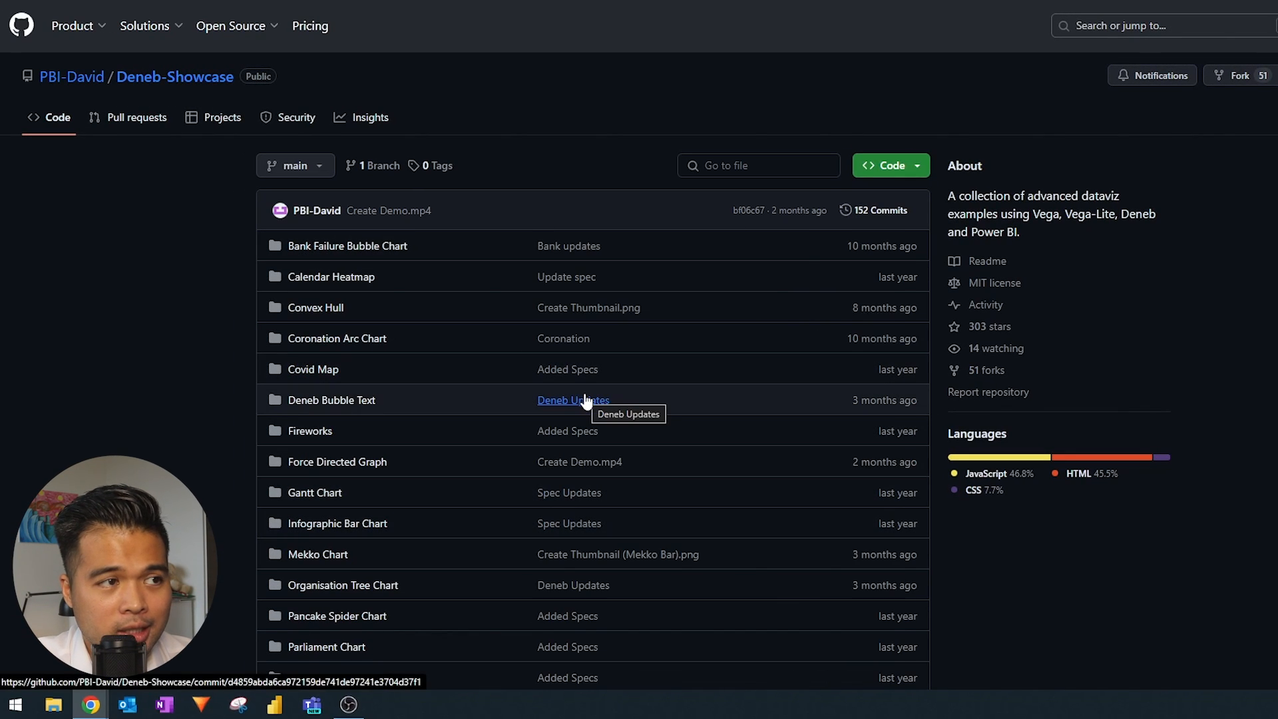
# Download the raw Gantt.pbix from the Gantt Chart folder and save it to the desktop.
pyautogui.scroll(-3)
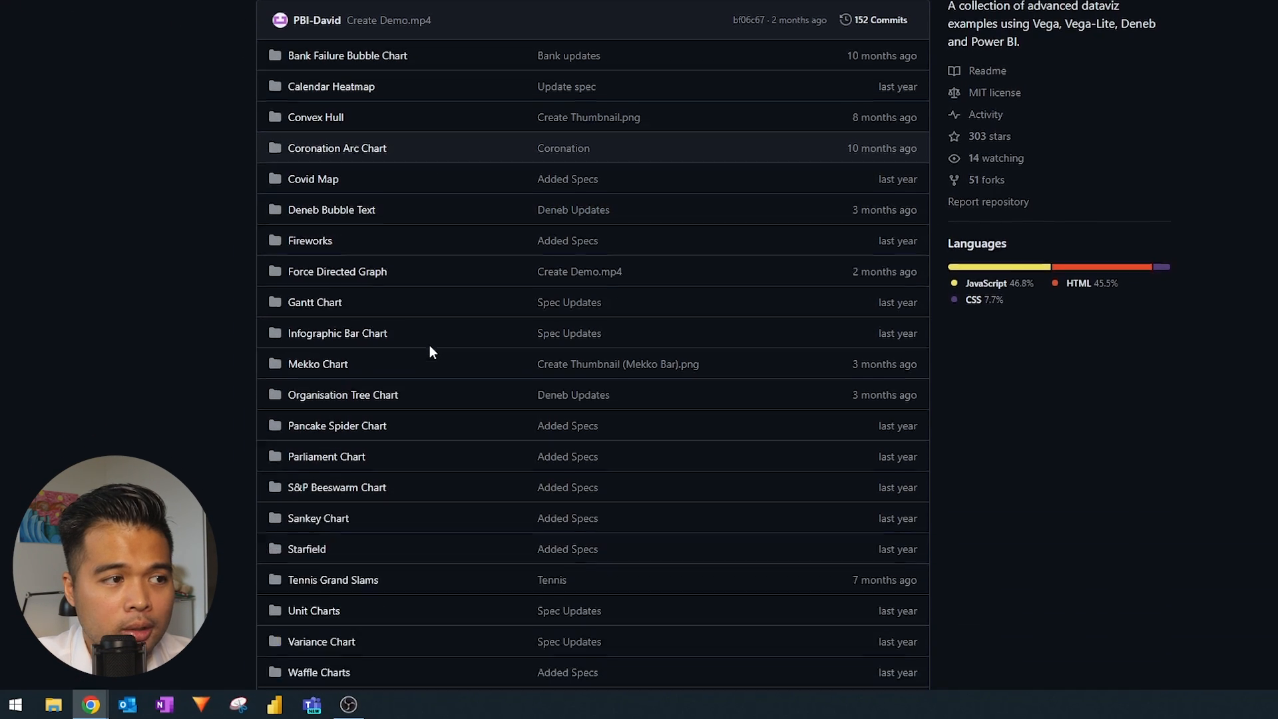
pyautogui.scroll(-3)
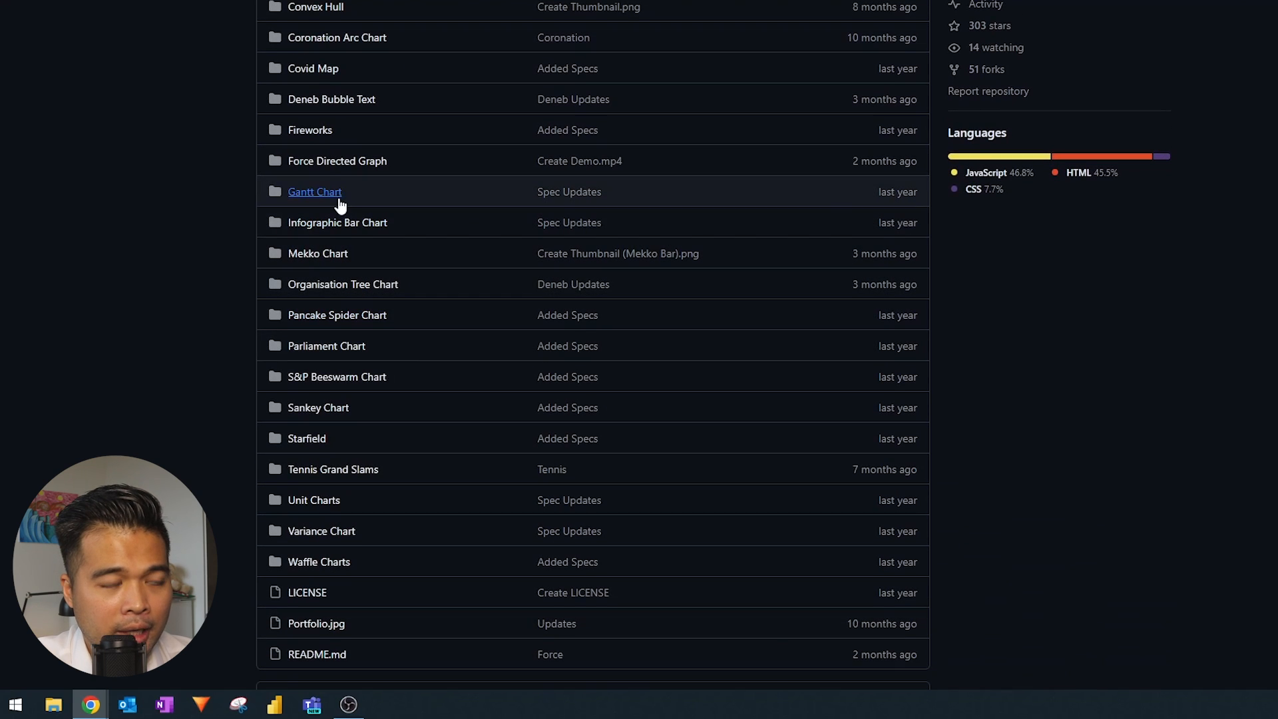
pyautogui.click(314, 192)
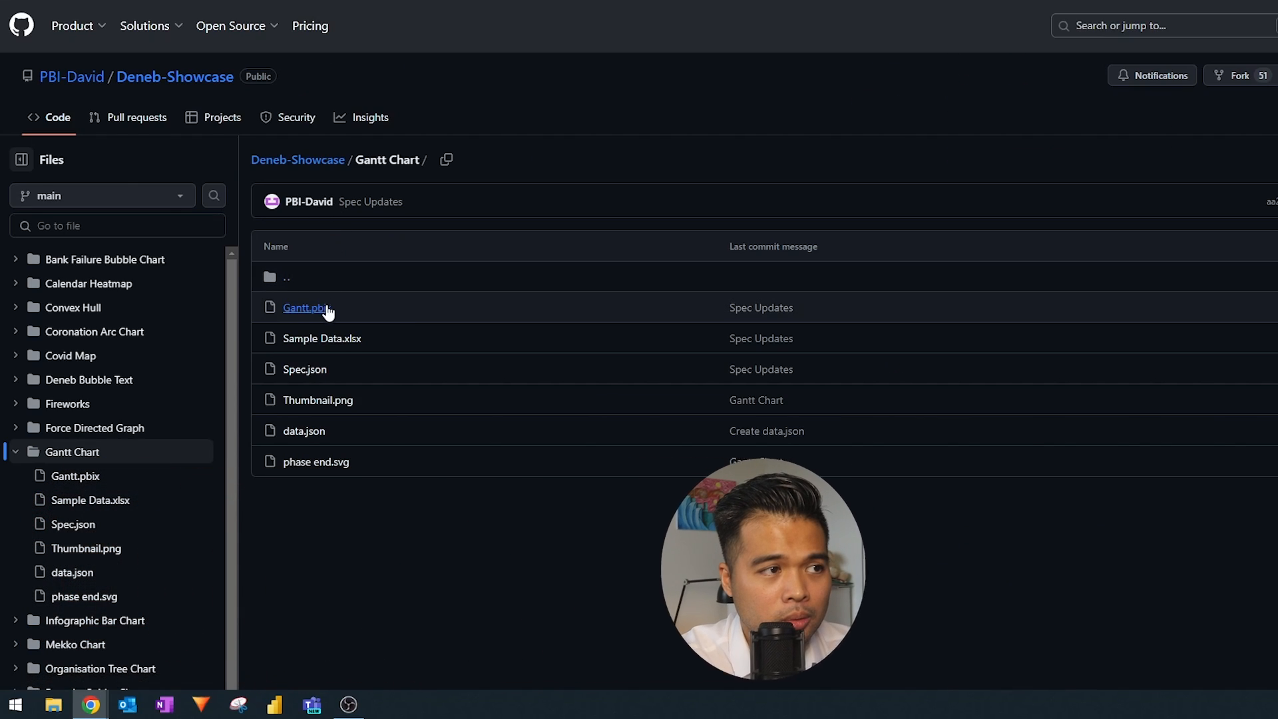
pyautogui.moveTo(306, 307)
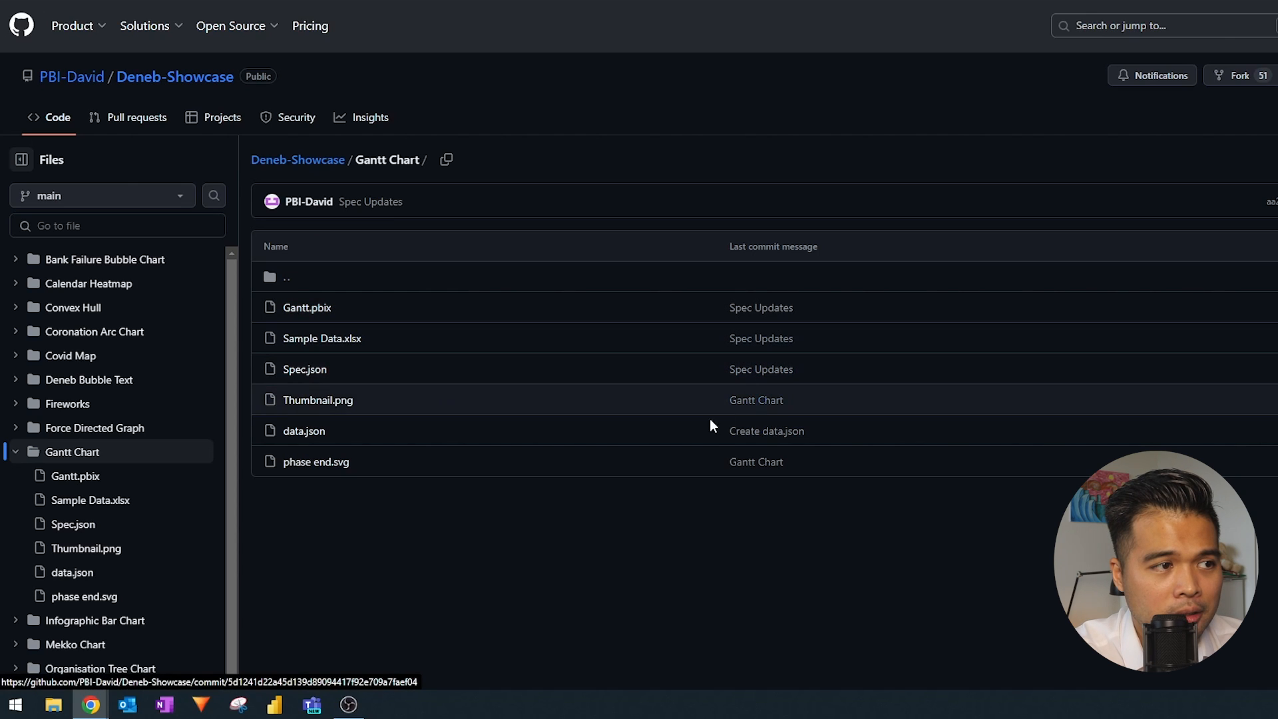
pyautogui.moveTo(344, 315)
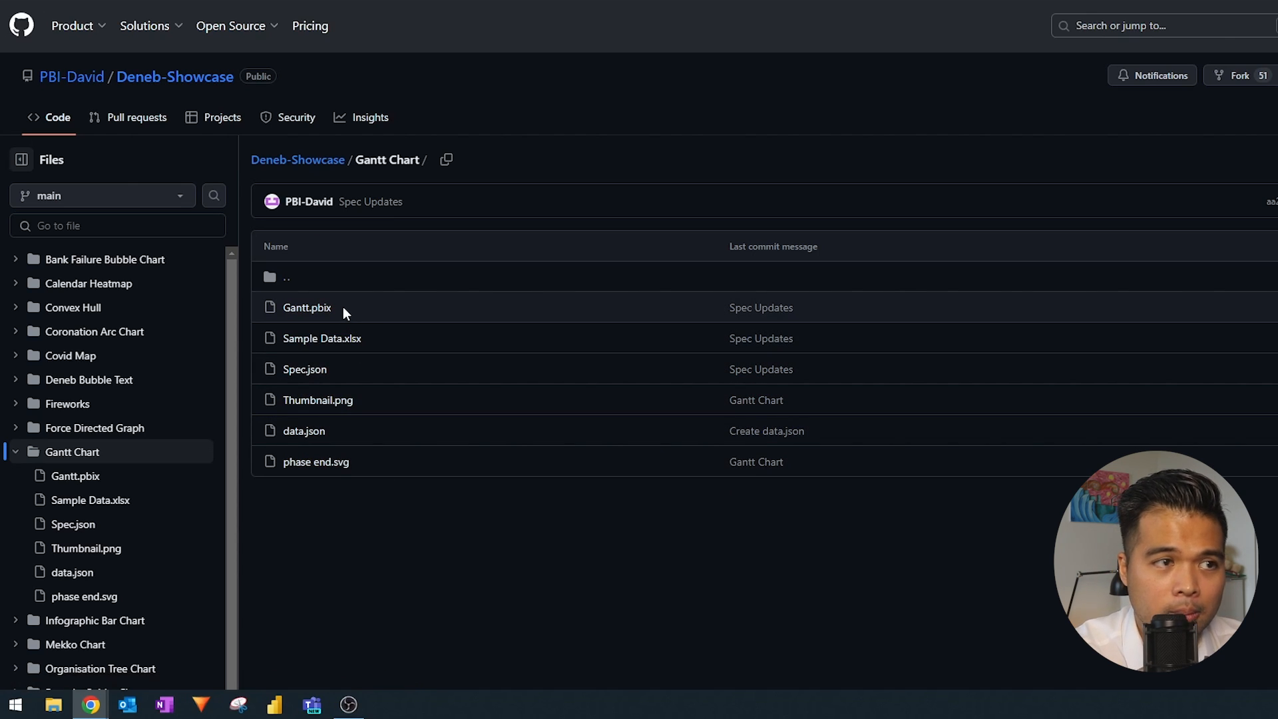
pyautogui.moveTo(306, 308)
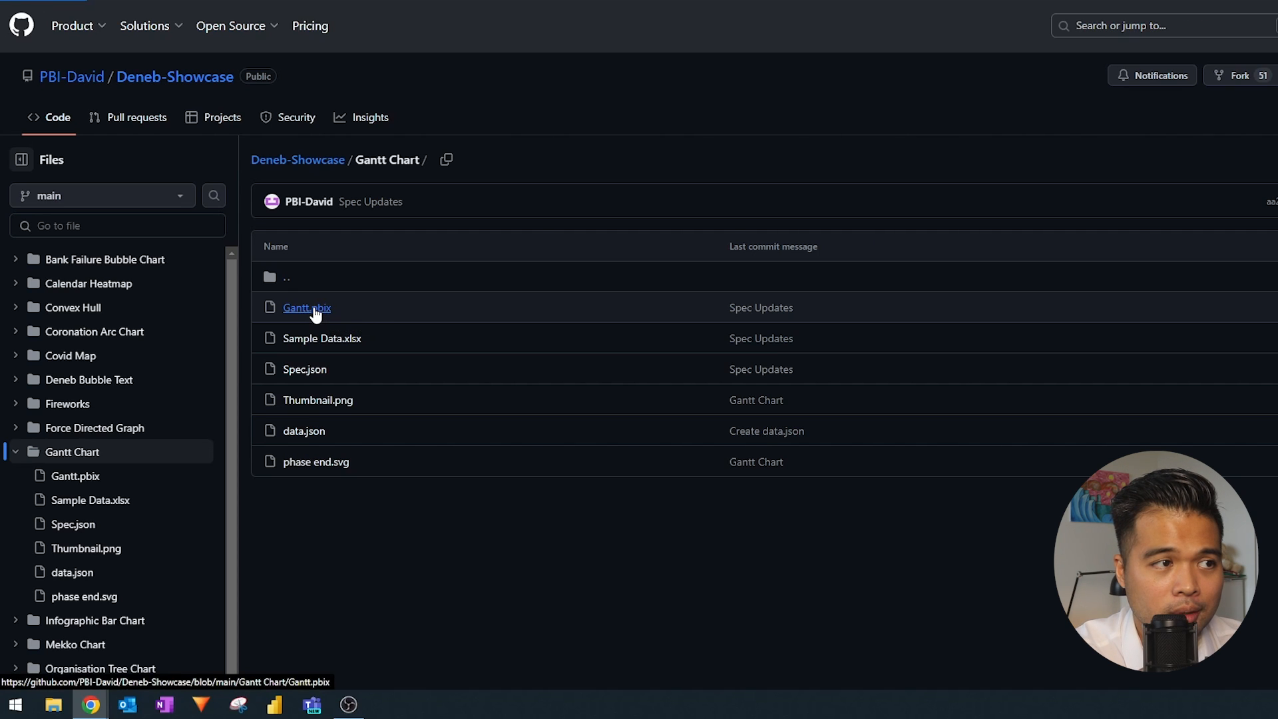
pyautogui.click(306, 307)
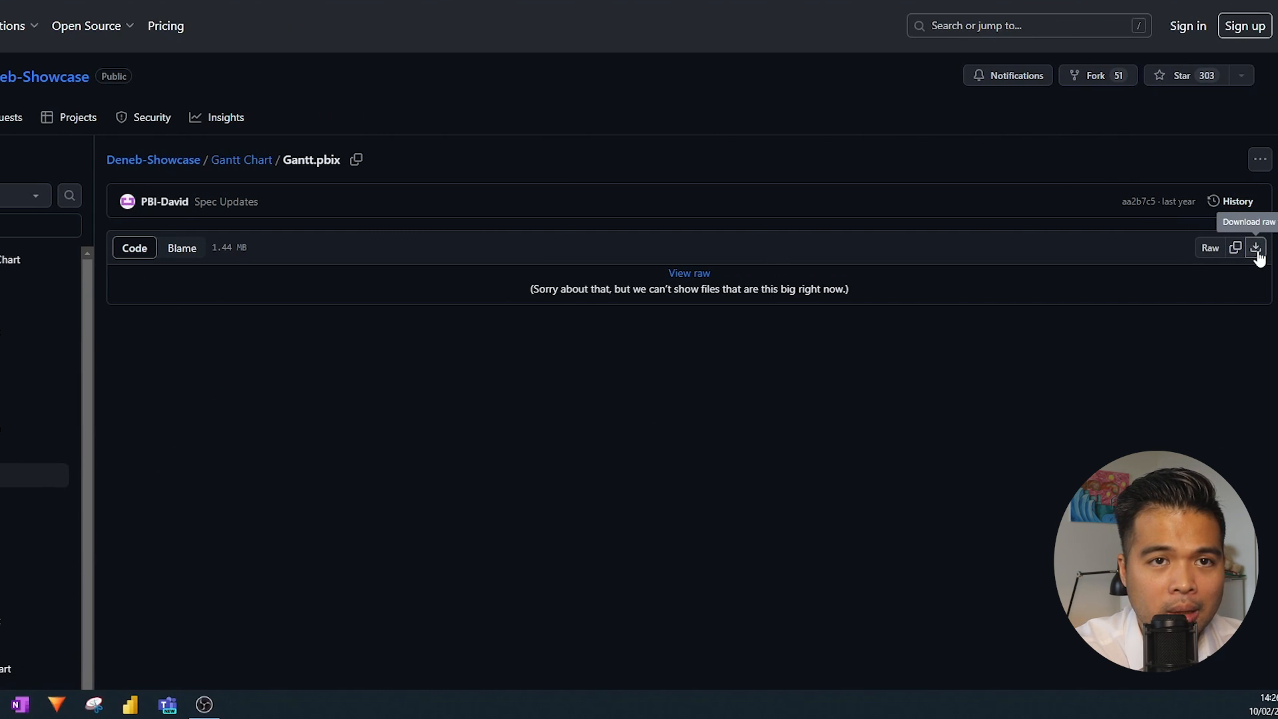
pyautogui.click(1259, 247)
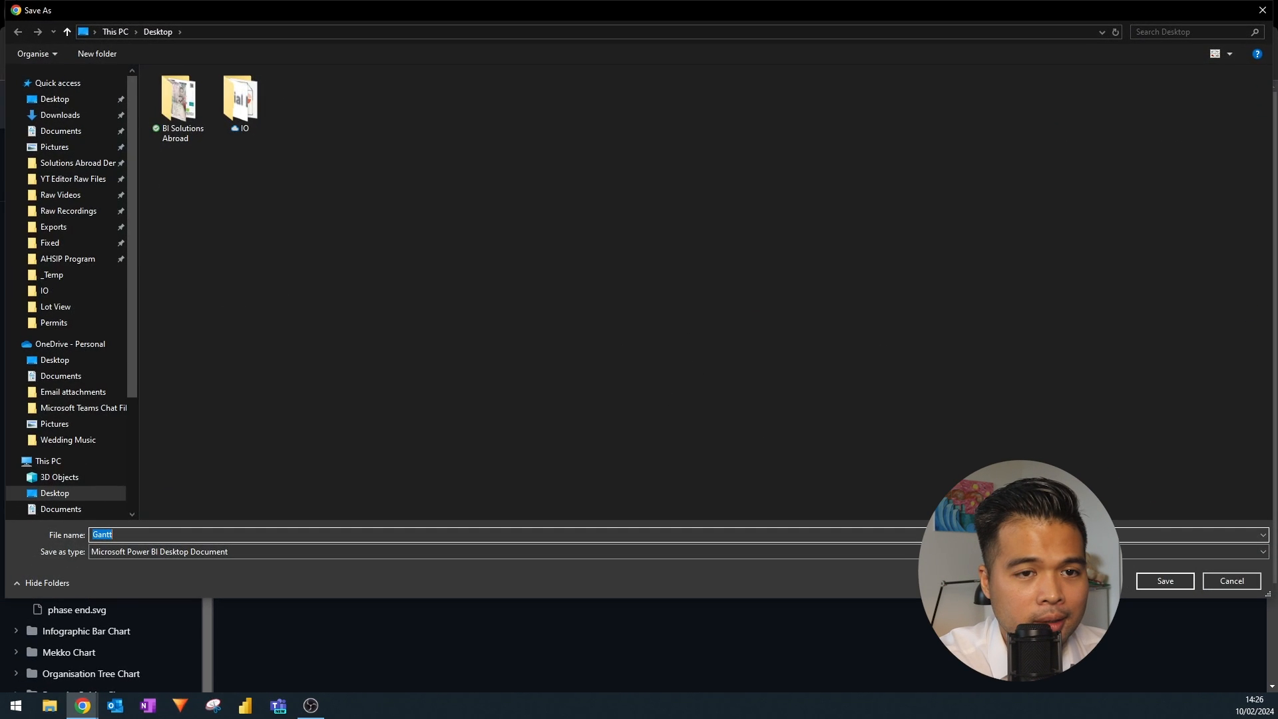
pyautogui.click(1164, 581)
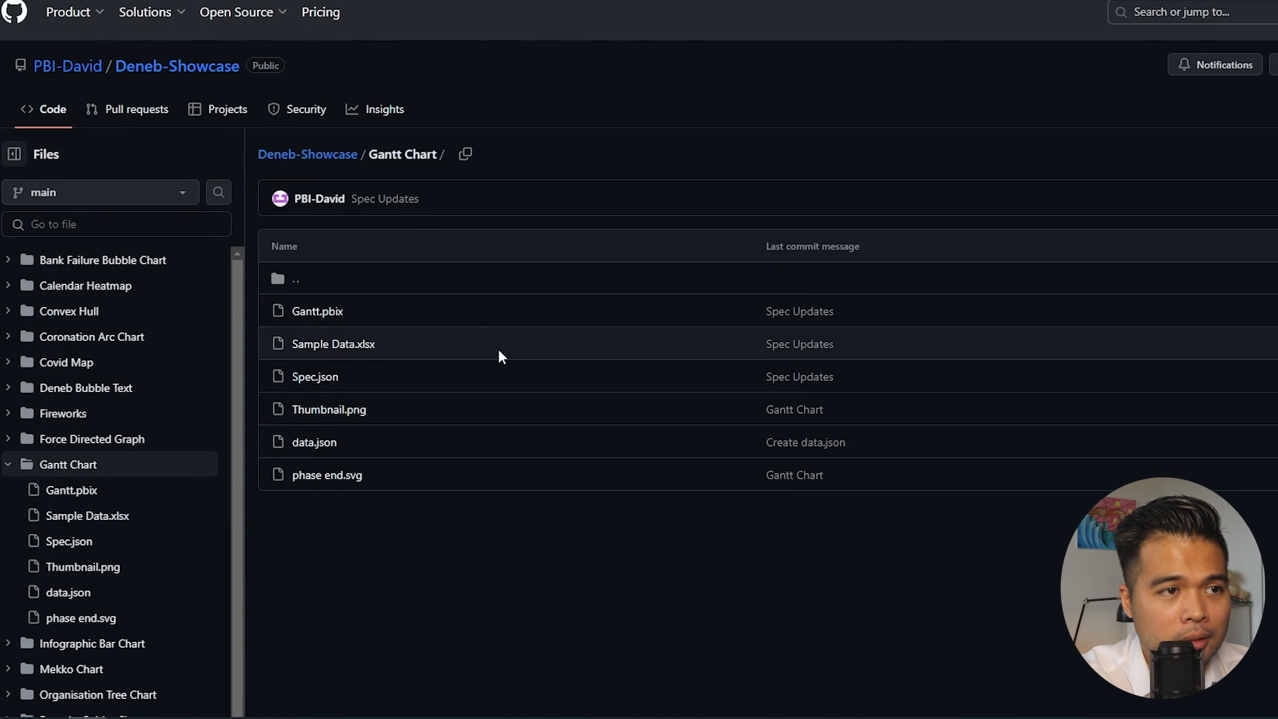
pyautogui.moveTo(433, 363)
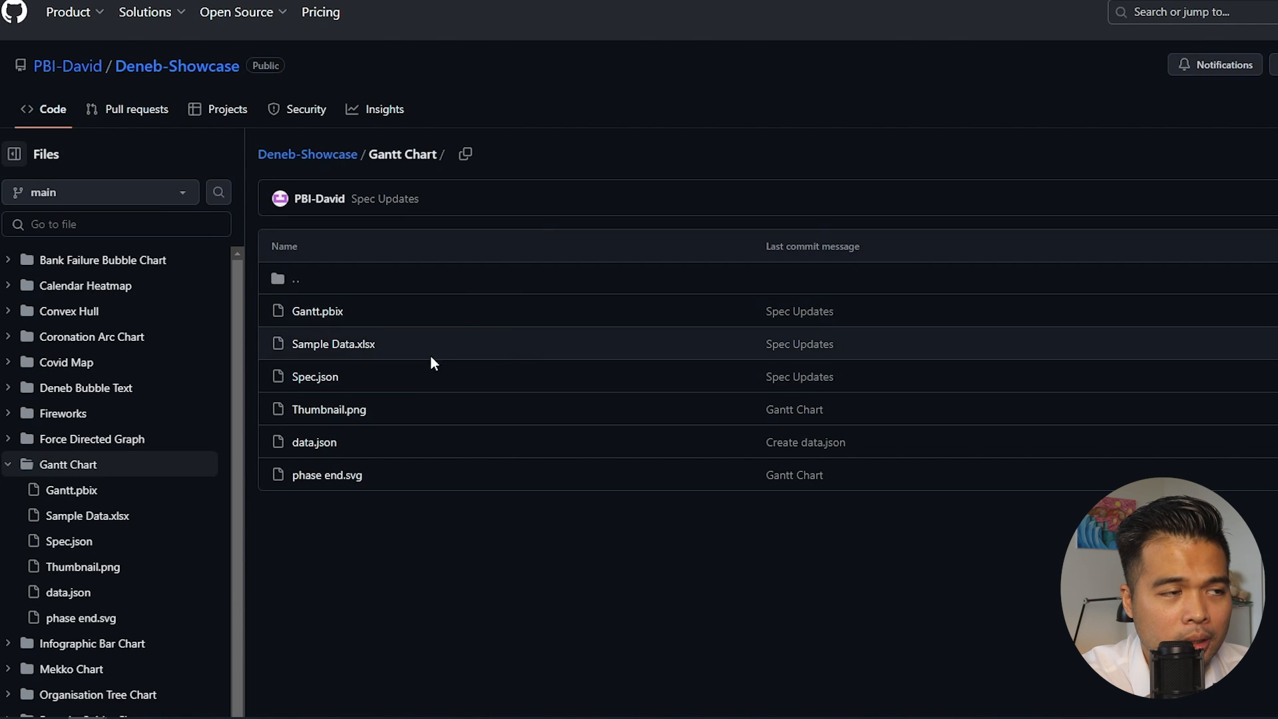
# Download the raw Sample Data.xlsx and save it to the desktop.
pyautogui.click(331, 344)
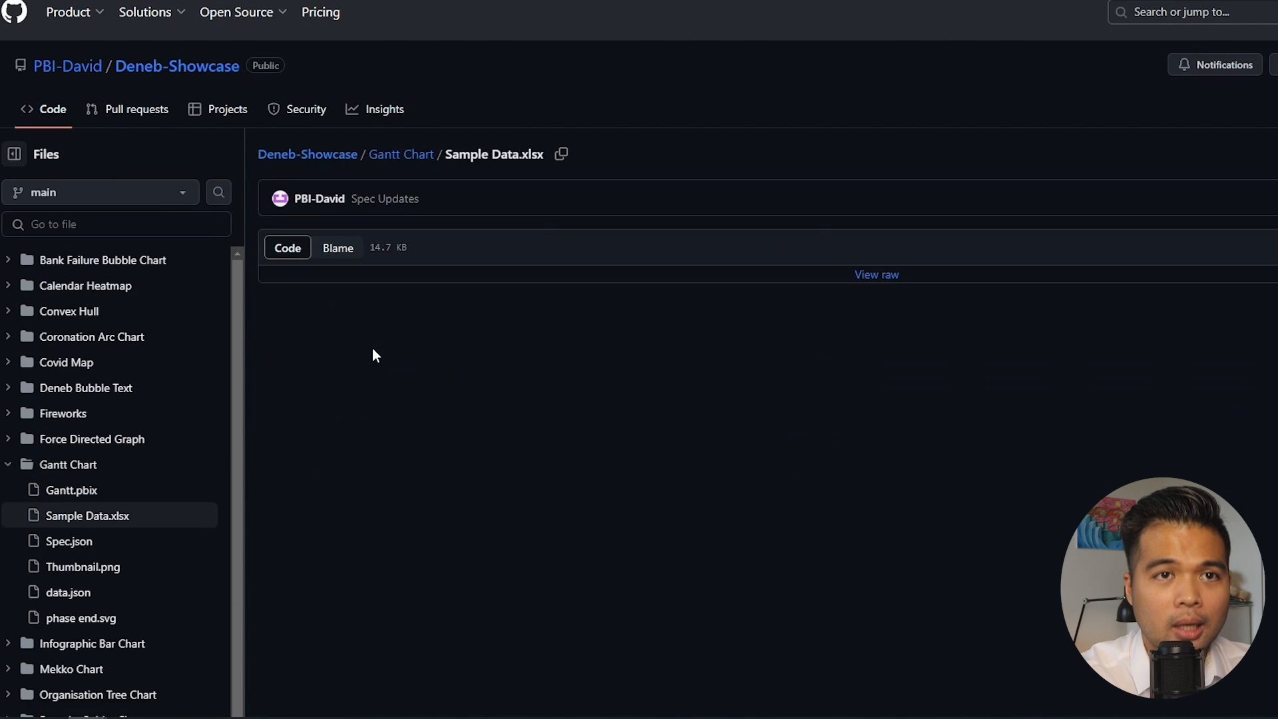
pyautogui.moveTo(1153, 247)
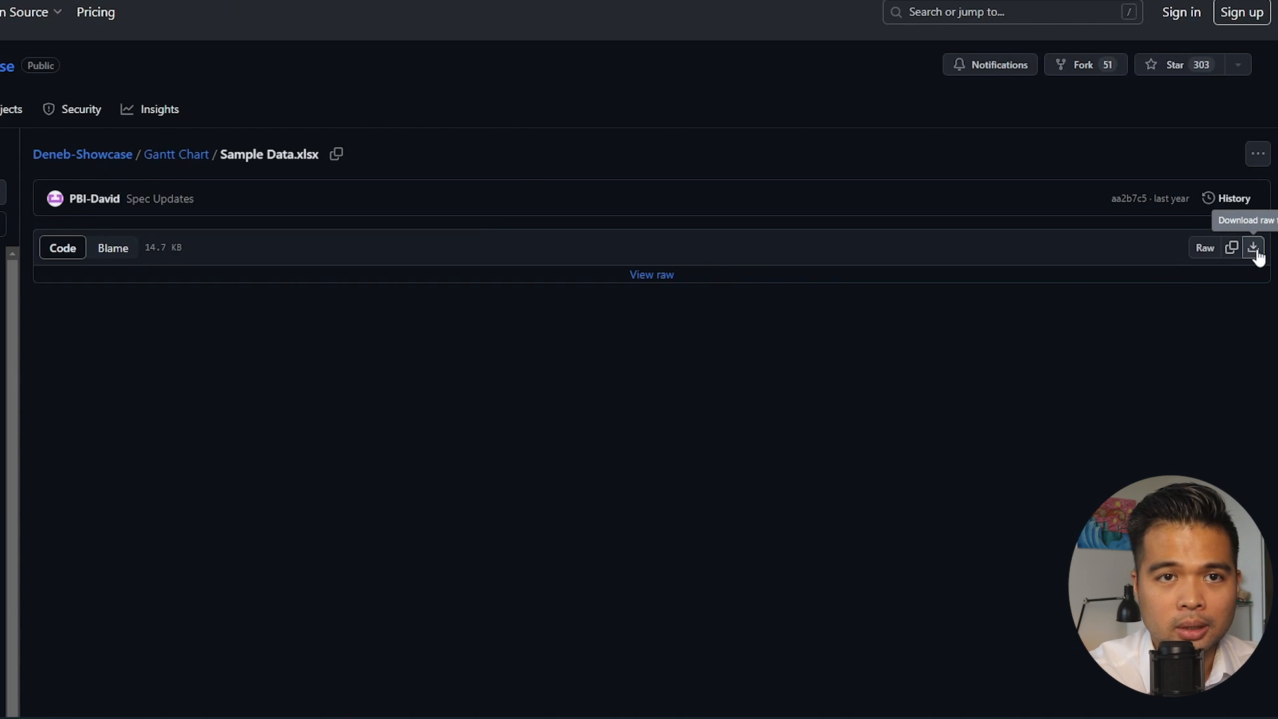
pyautogui.click(1254, 247)
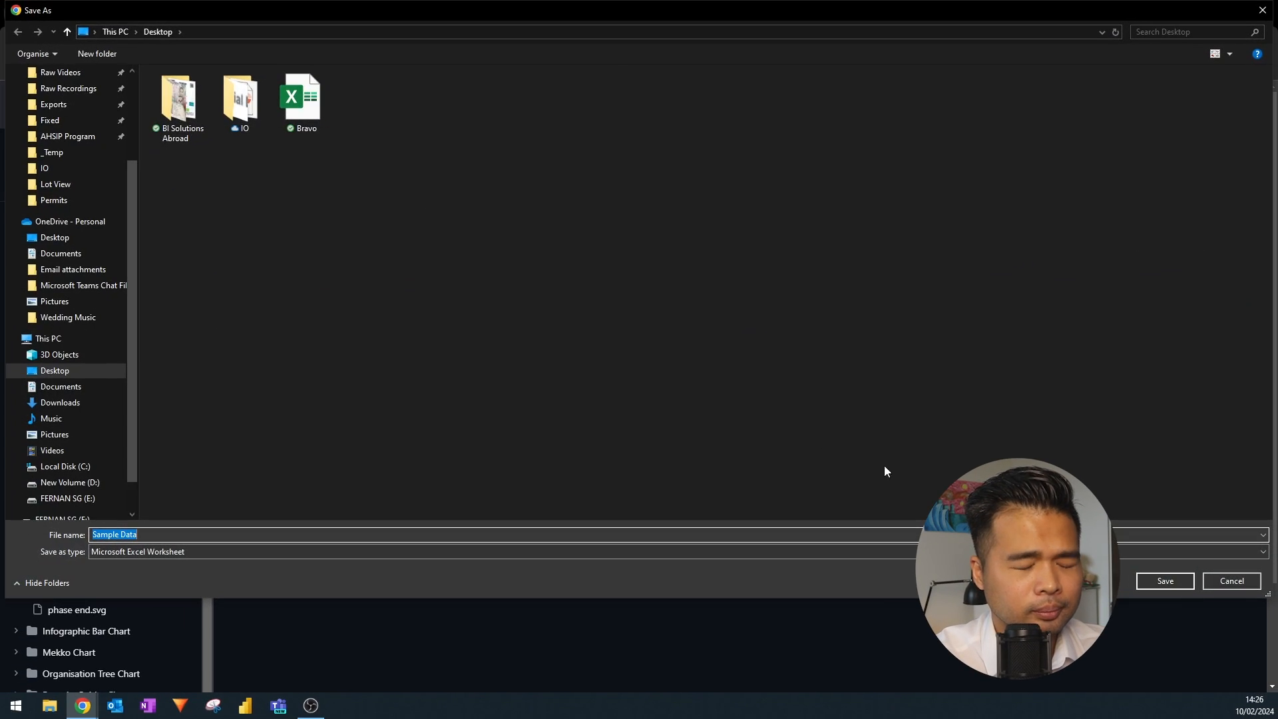
pyautogui.click(1164, 581)
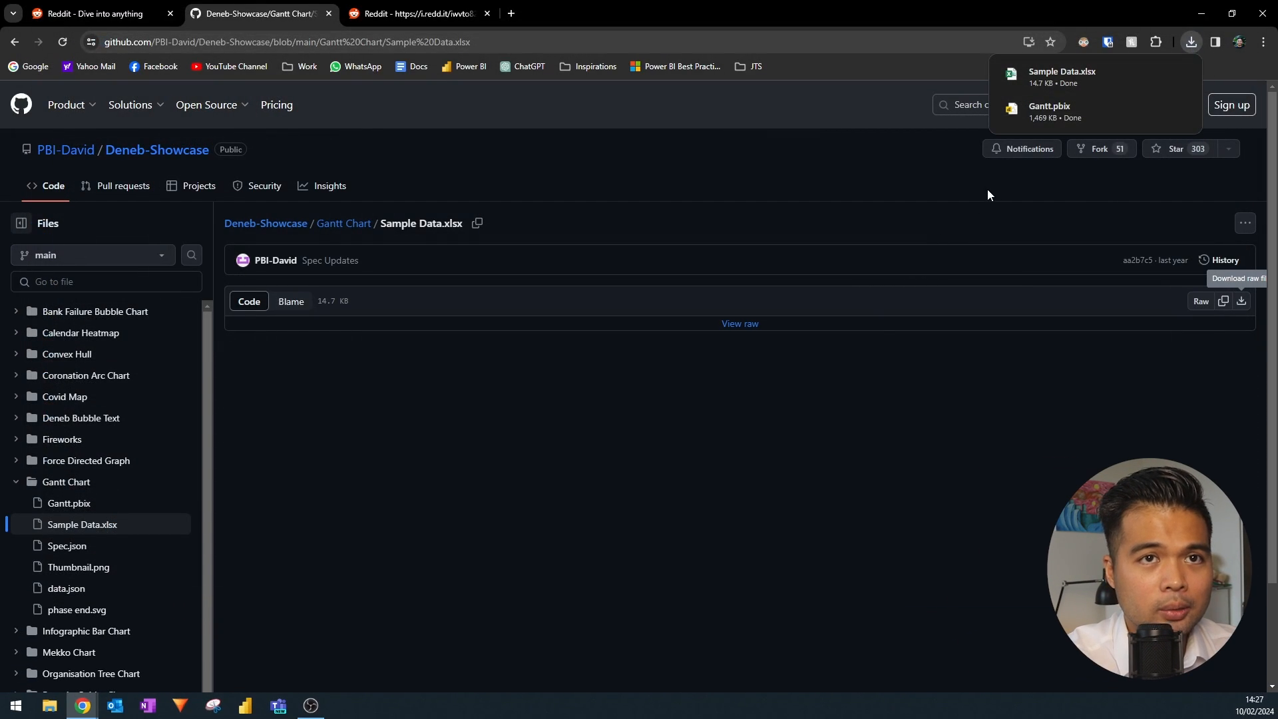
pyautogui.moveTo(1058, 112)
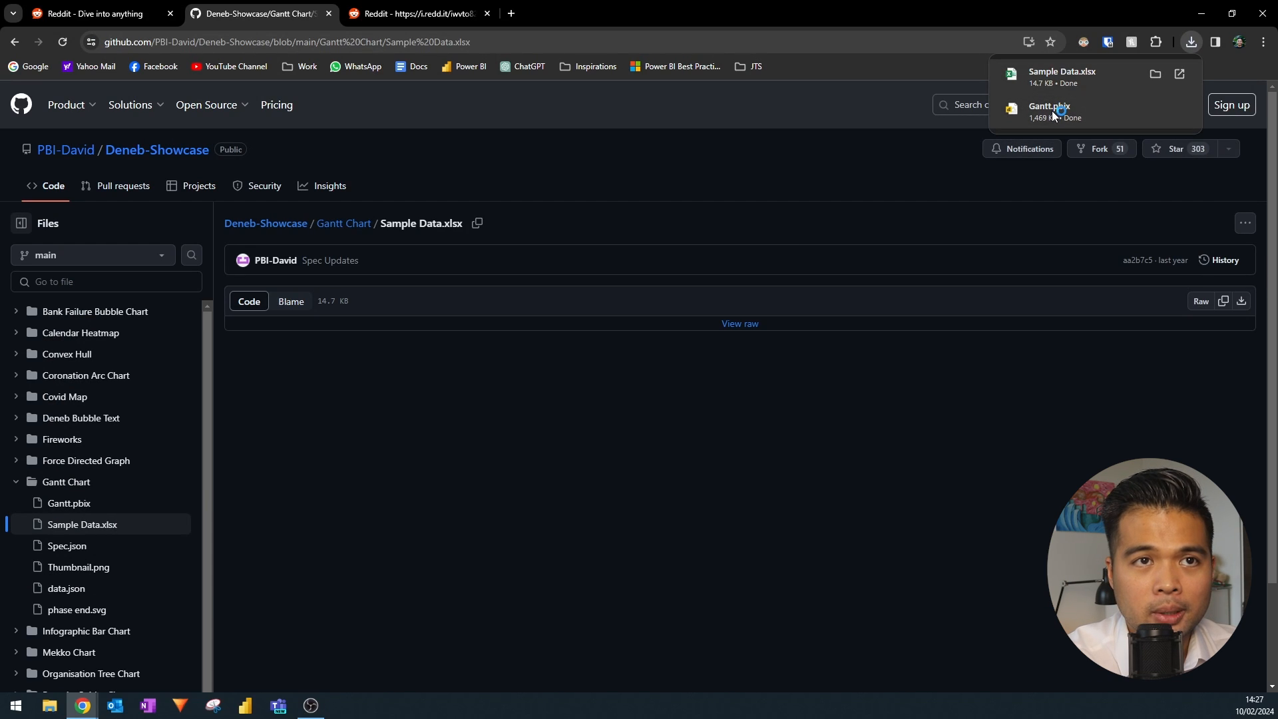
# Launch the downloaded Gantt.pbix report in Power BI Desktop from Chrome's downloads.
pyautogui.click(1049, 107)
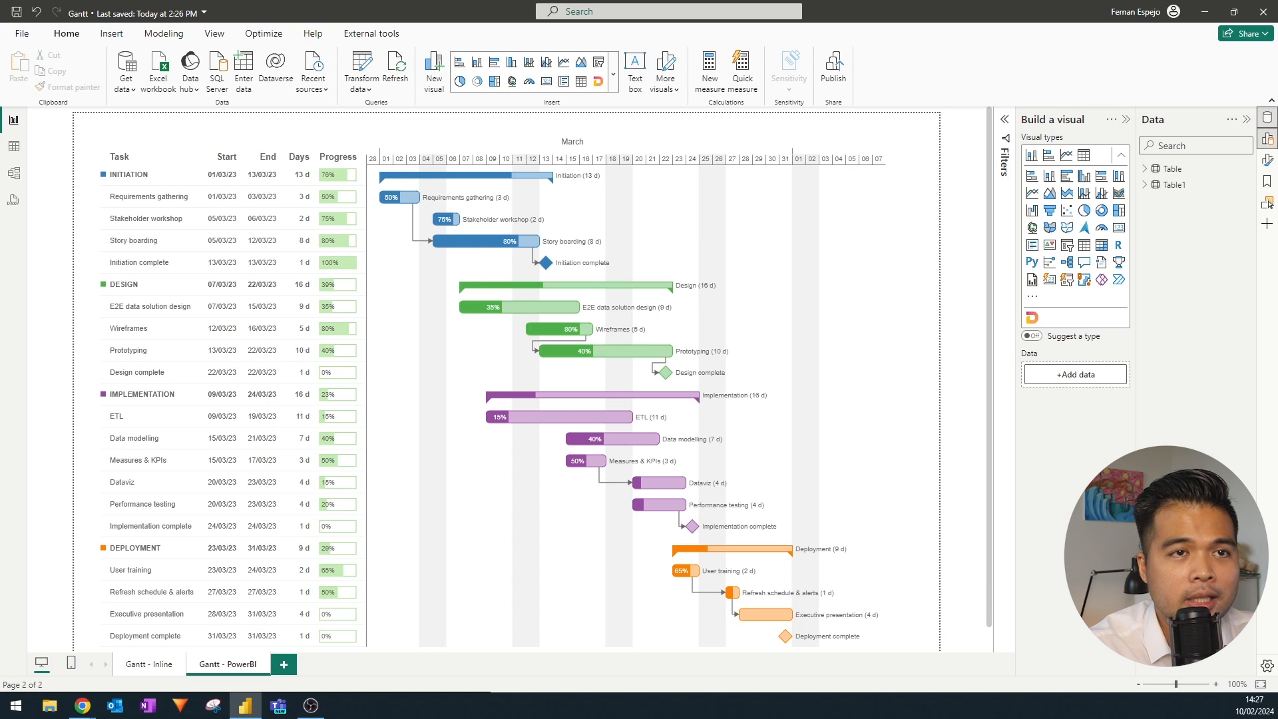
# Scroll the report to view the Gantt visual and its Values fields.
pyautogui.scroll(3)
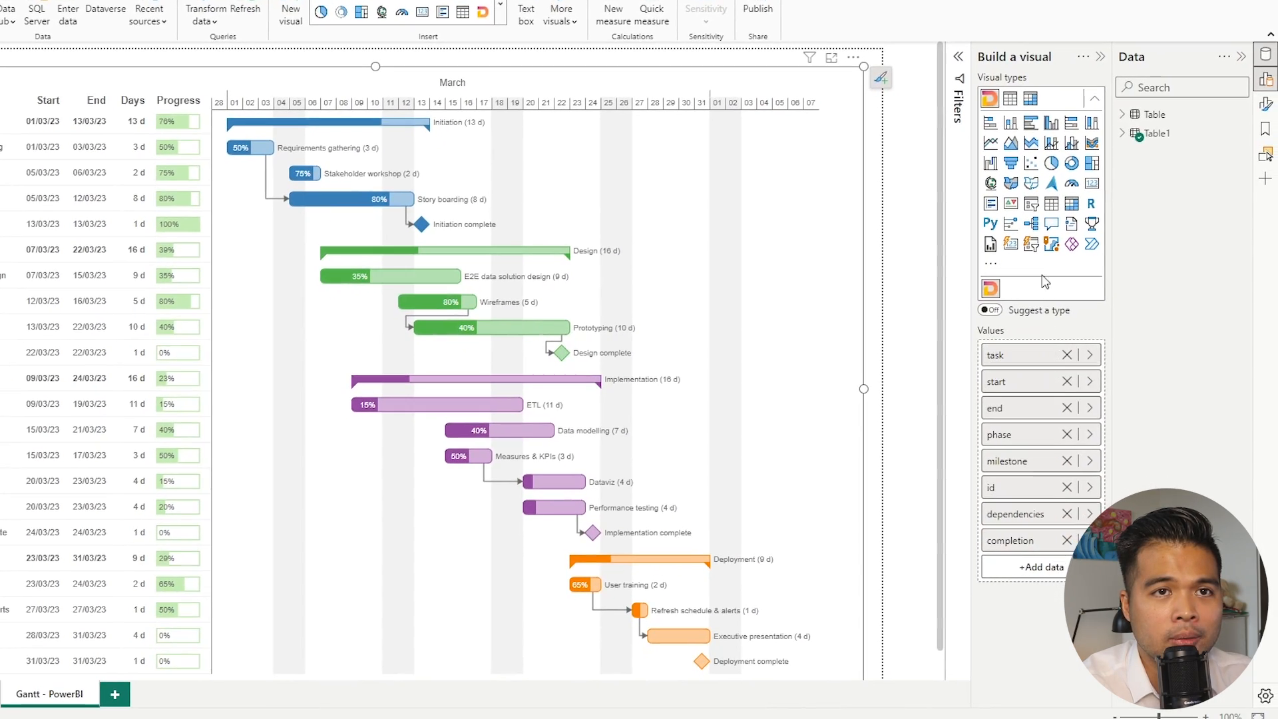
pyautogui.moveTo(1154, 134)
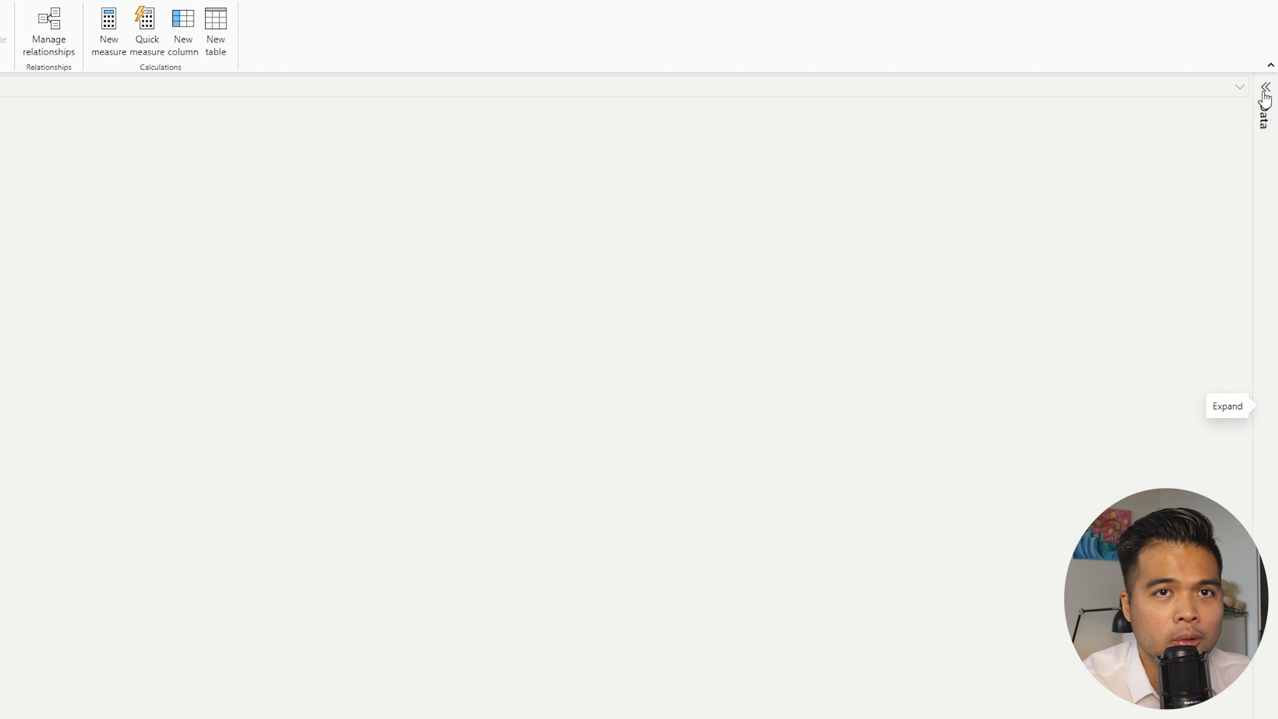
# Review Table1's task rows in the Data pane, then return to the Gantt report page.
pyautogui.click(1268, 90)
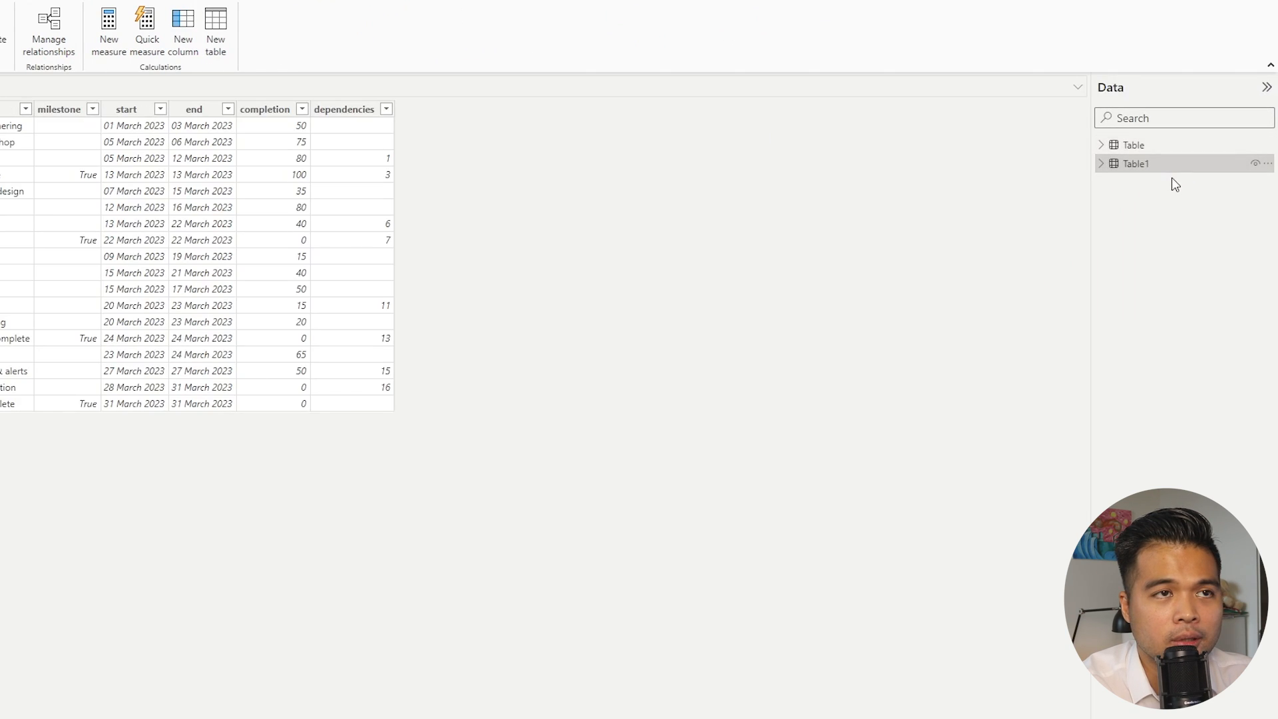
pyautogui.click(1134, 162)
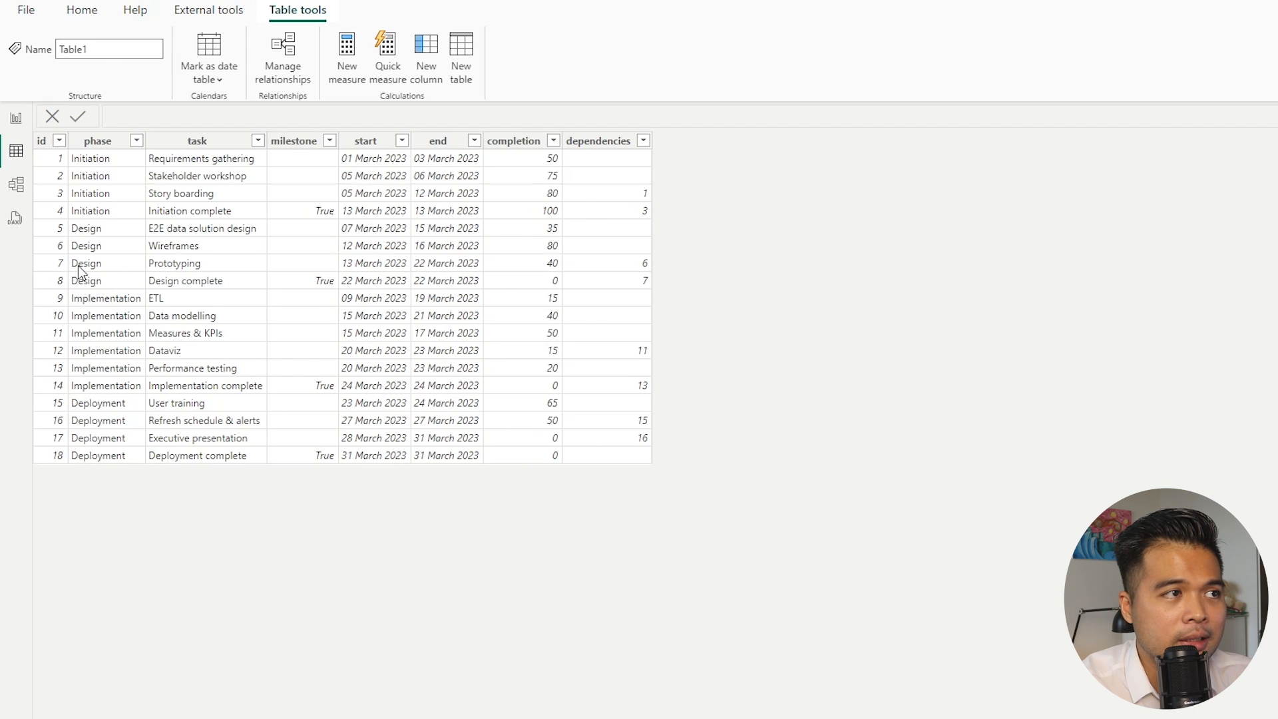
pyautogui.moveTo(398, 289)
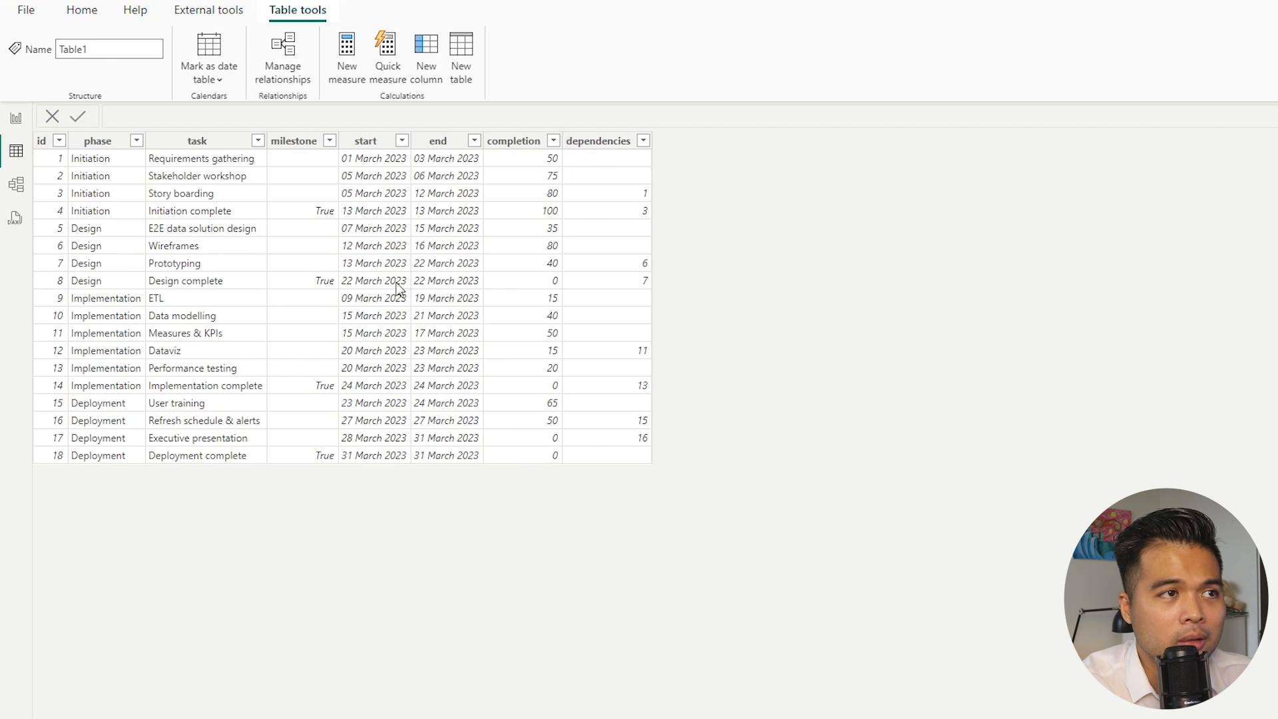
pyautogui.moveTo(411, 268)
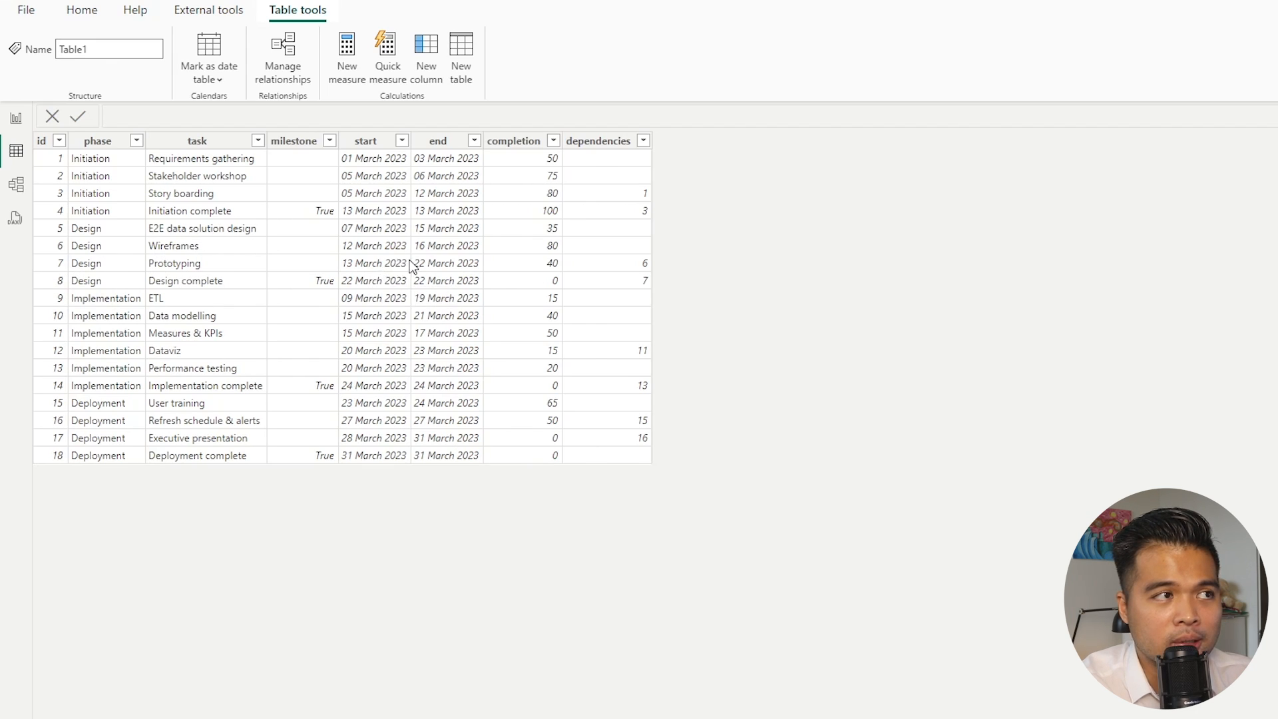
pyautogui.click(15, 20)
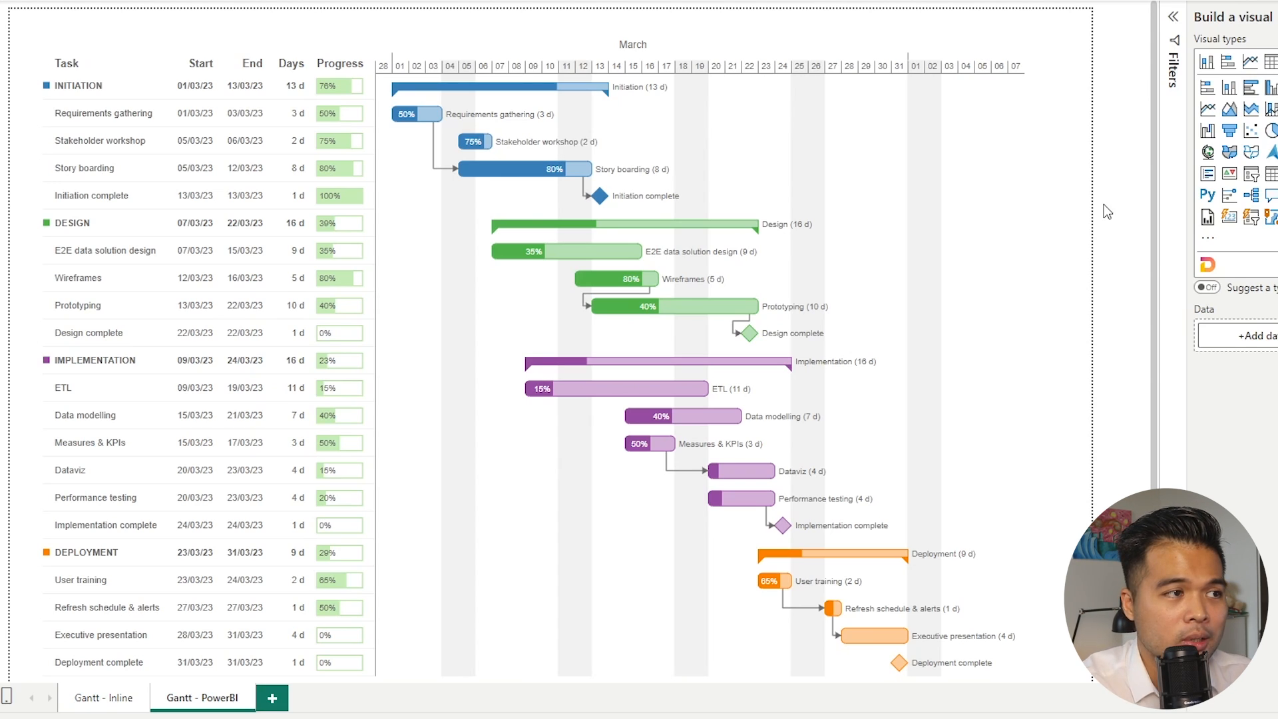
pyautogui.scroll(3)
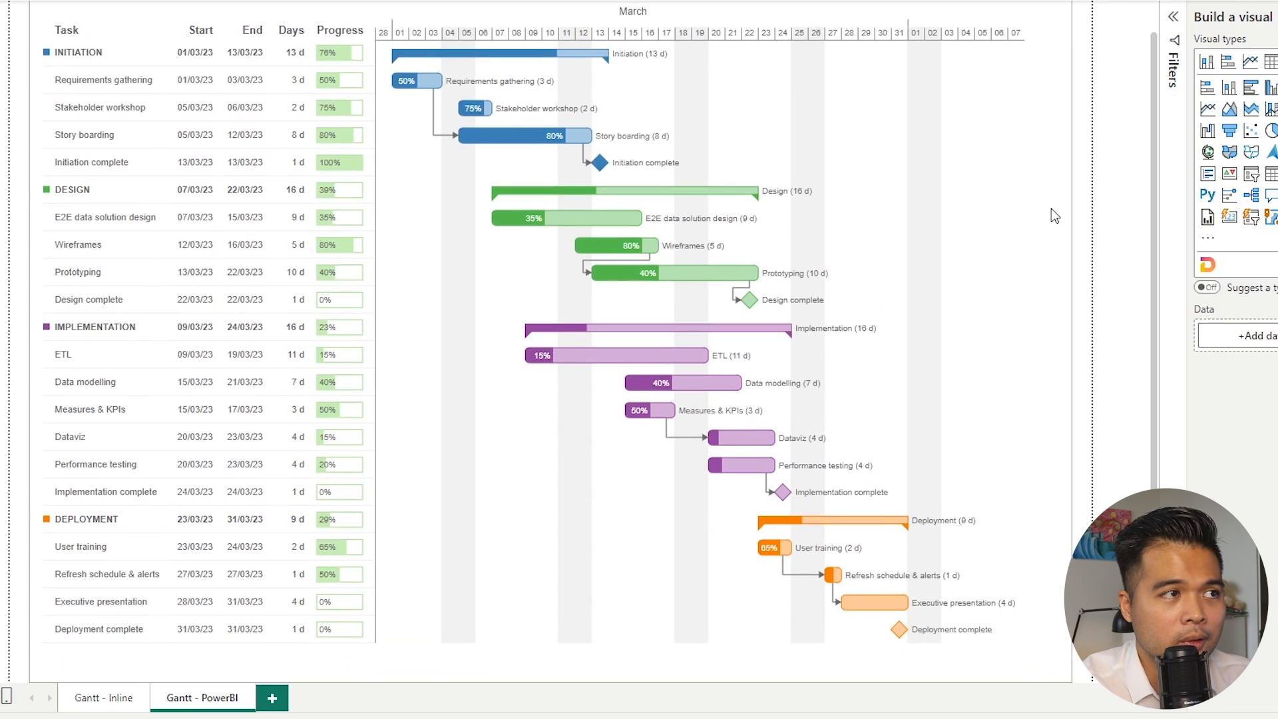
pyautogui.moveTo(76, 63)
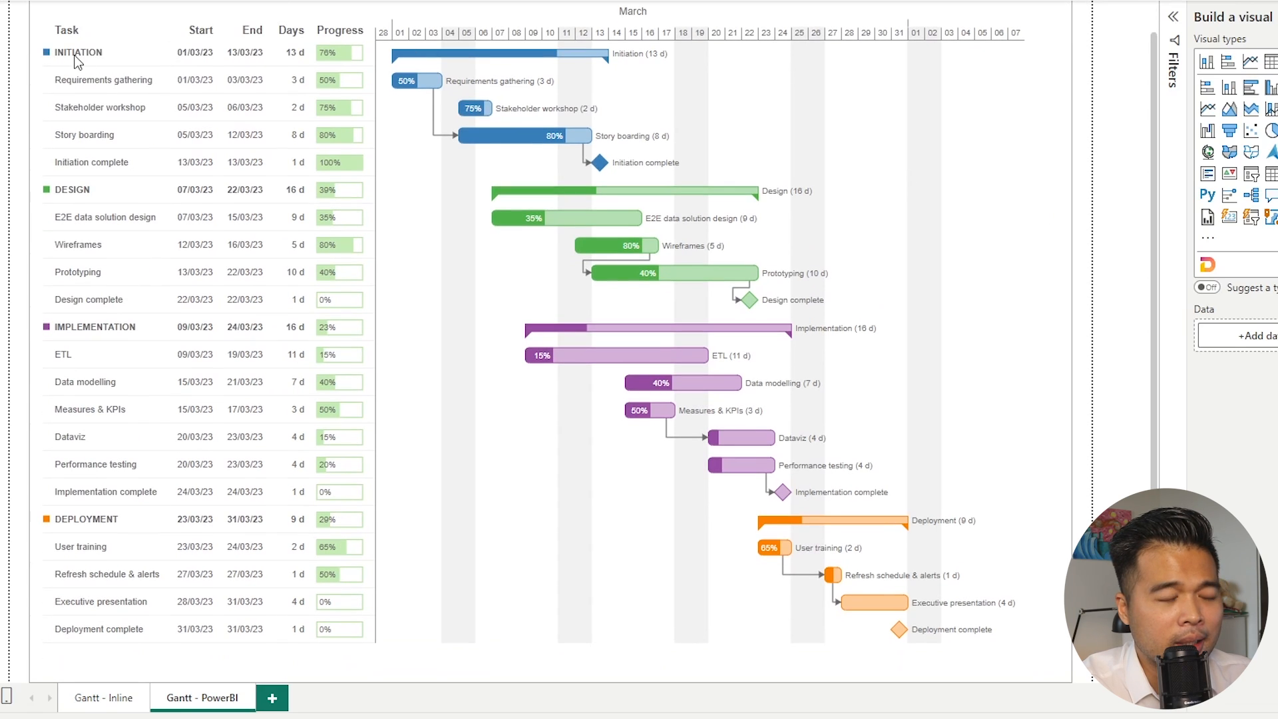
pyautogui.moveTo(144, 190)
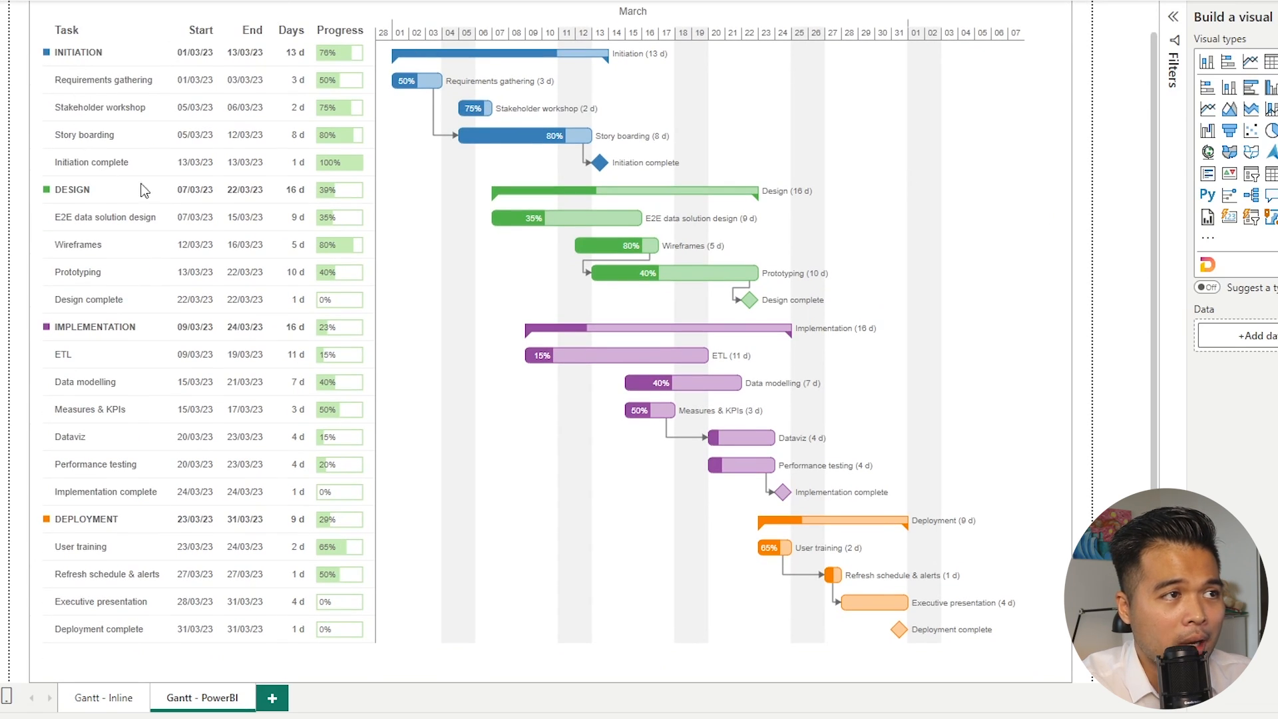
pyautogui.moveTo(205, 131)
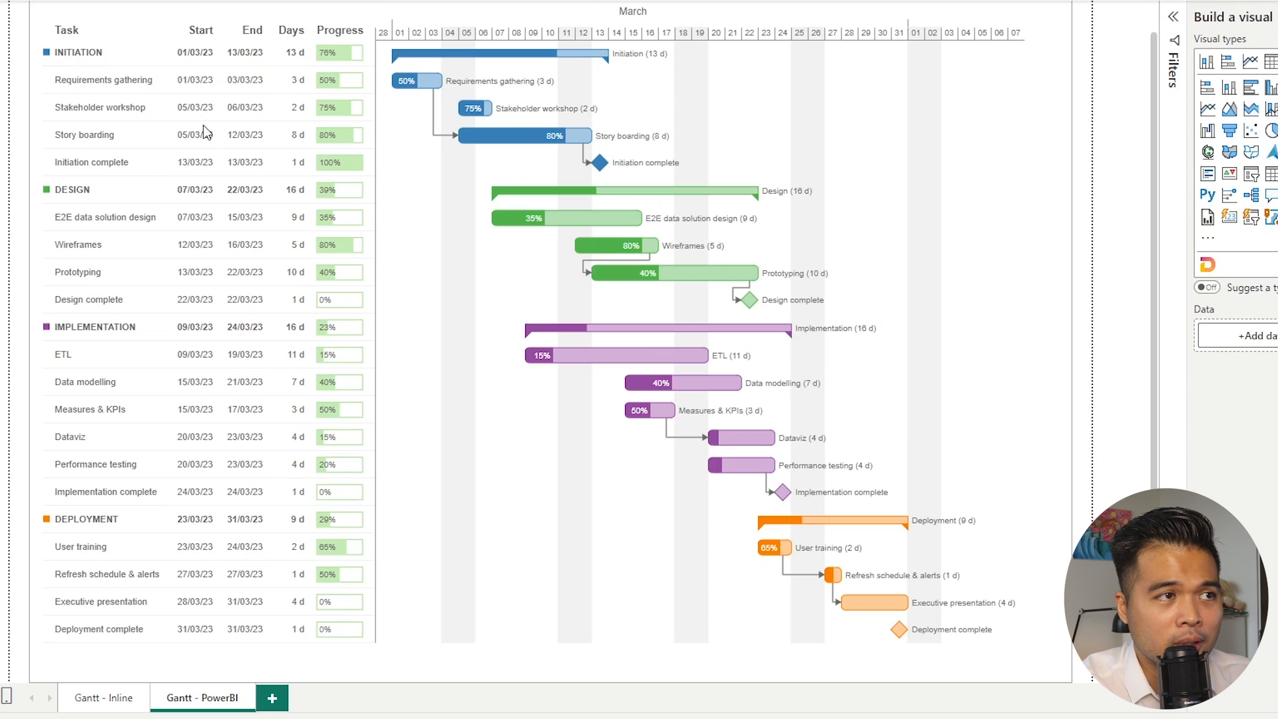
pyautogui.moveTo(295, 88)
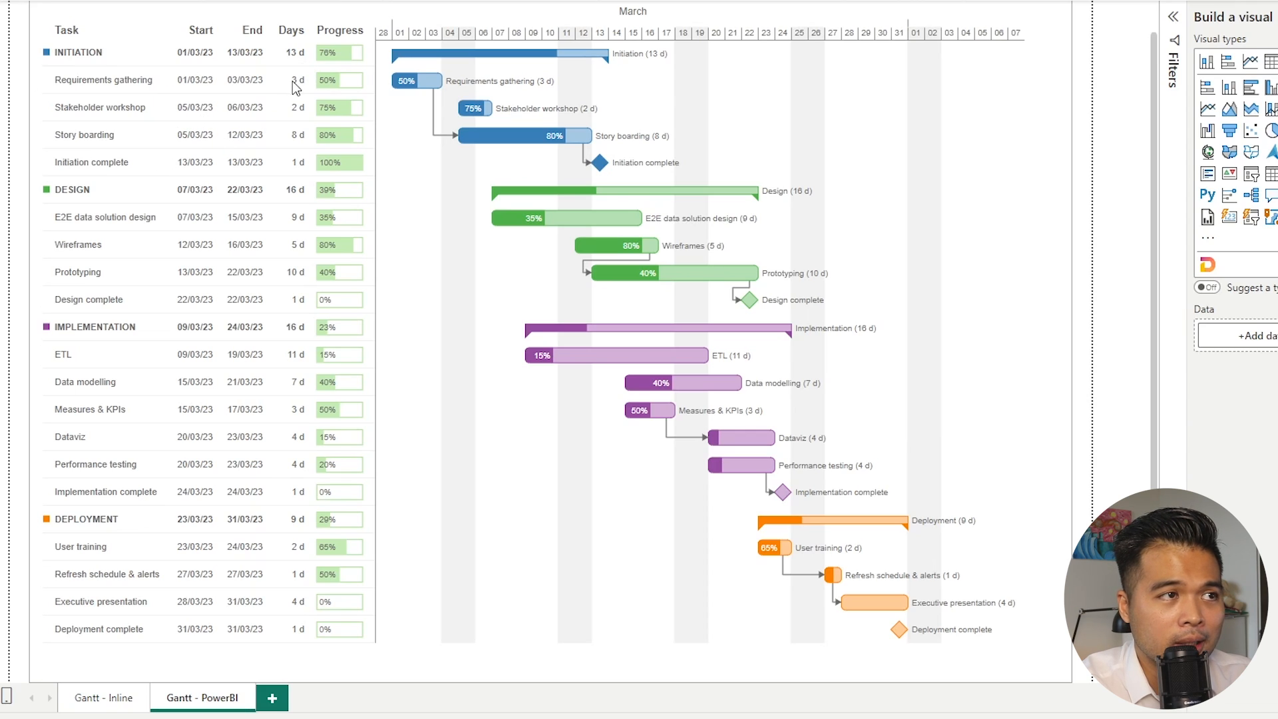
pyautogui.moveTo(362, 65)
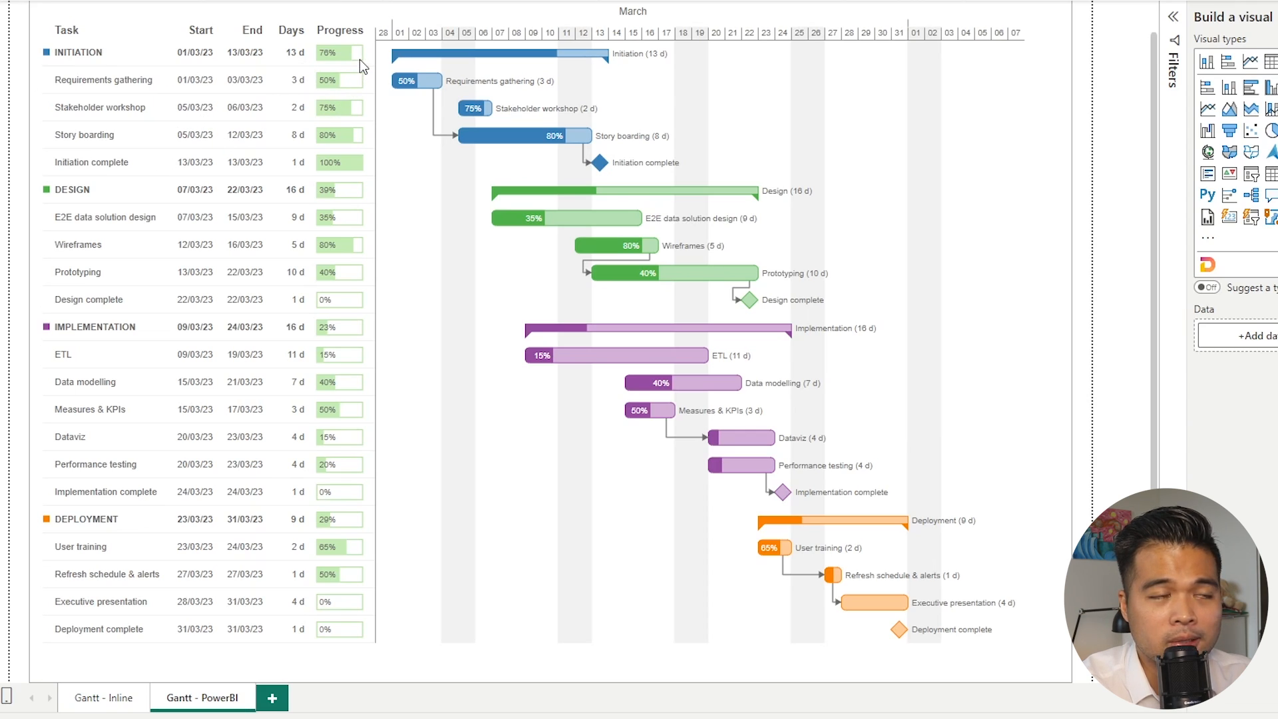
pyautogui.moveTo(357, 96)
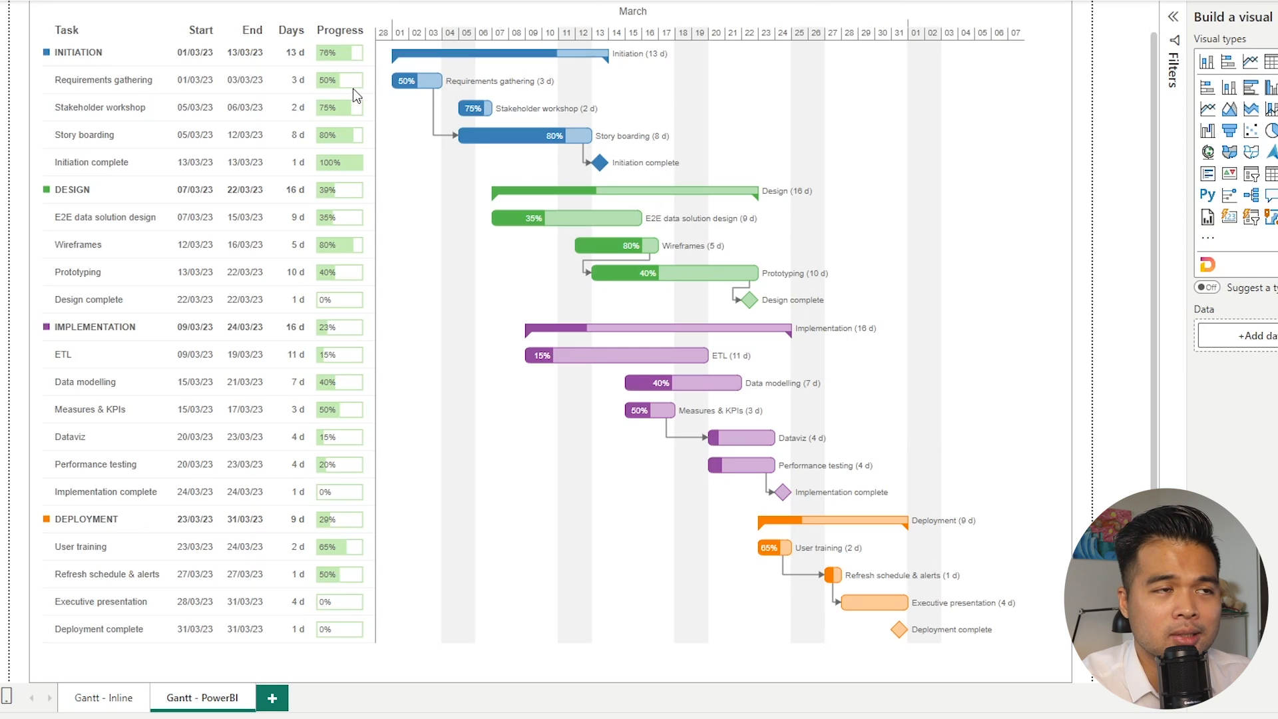
pyautogui.moveTo(701, 183)
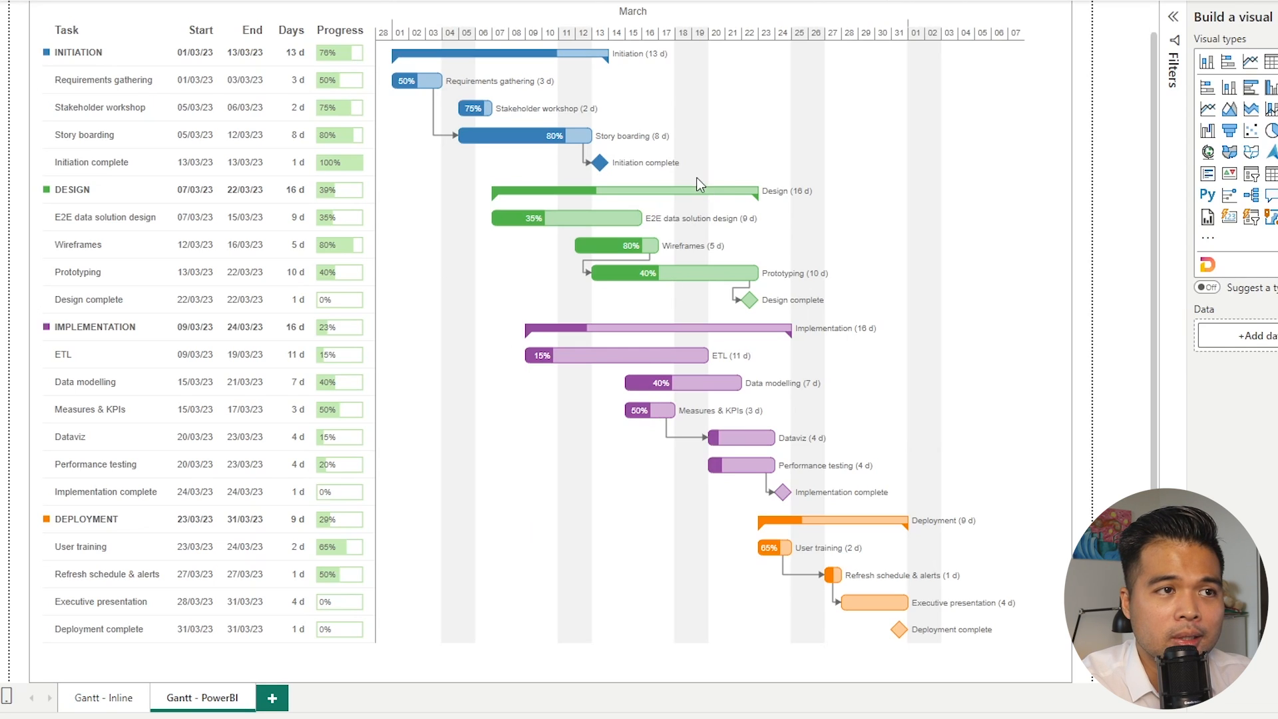
pyautogui.moveTo(689, 195)
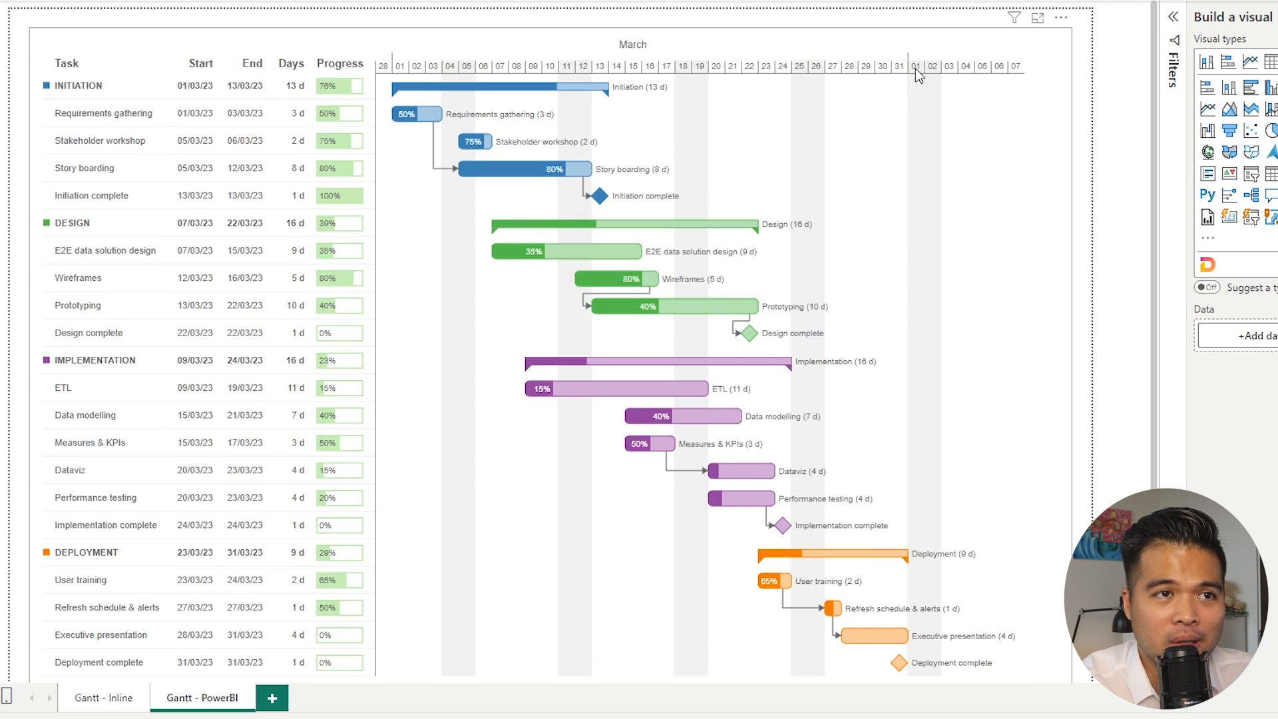
pyautogui.moveTo(933, 184)
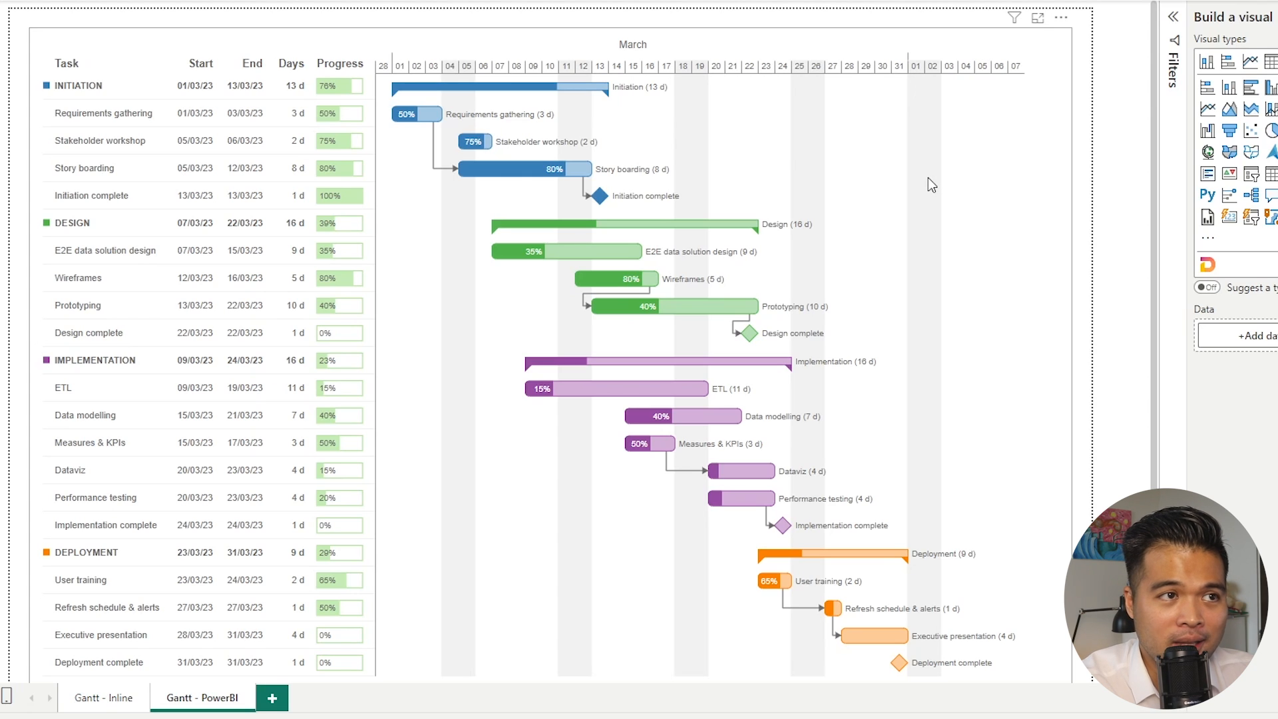
pyautogui.scroll(3)
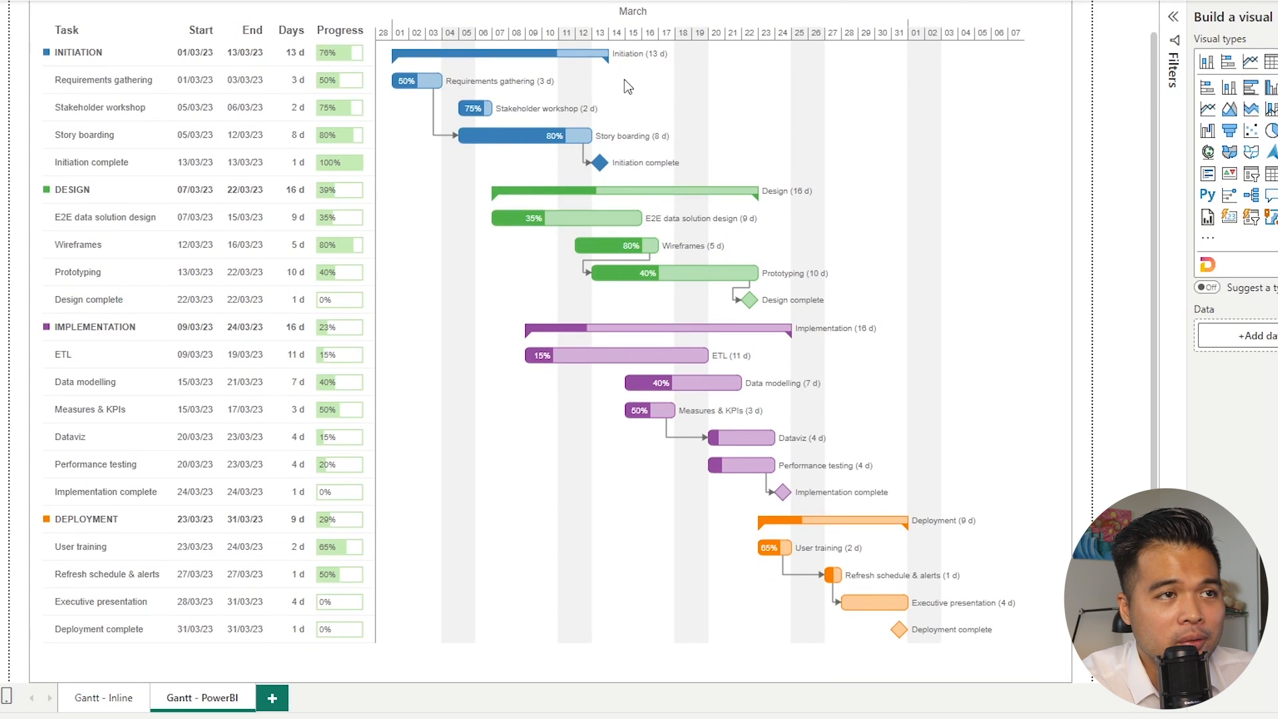
pyautogui.click(102, 697)
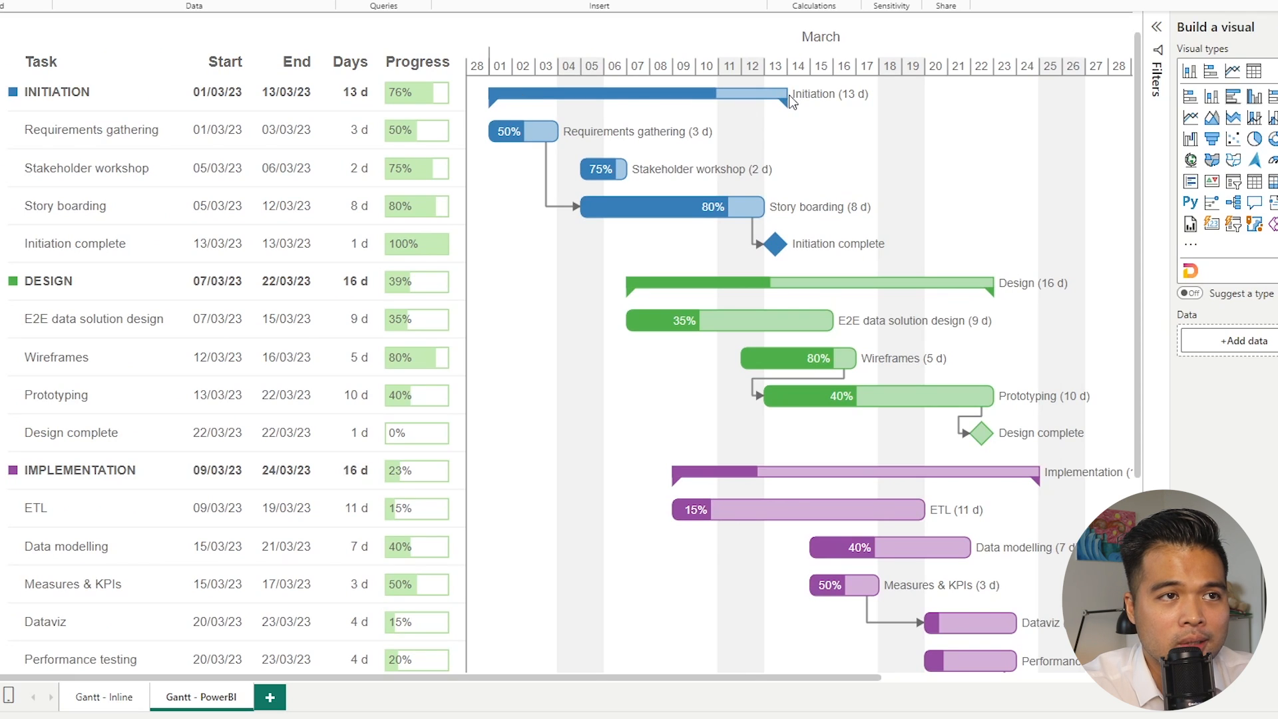
pyautogui.moveTo(667, 97)
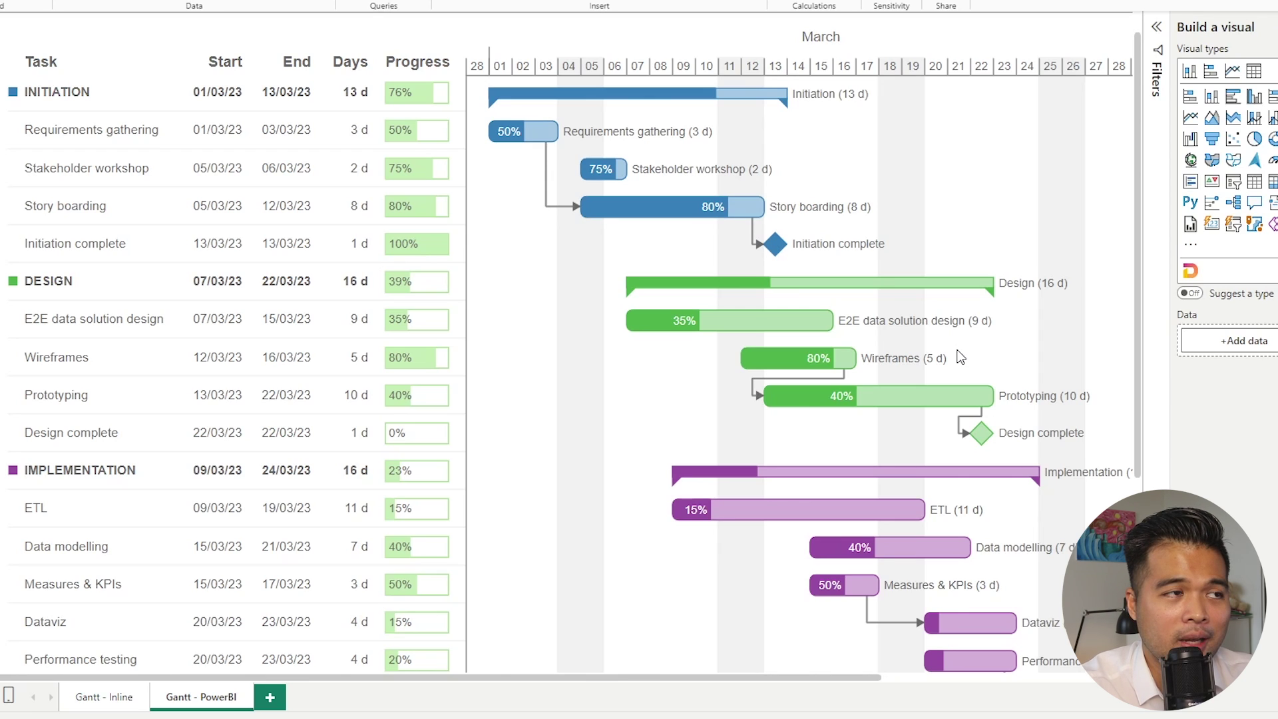
pyautogui.moveTo(77, 101)
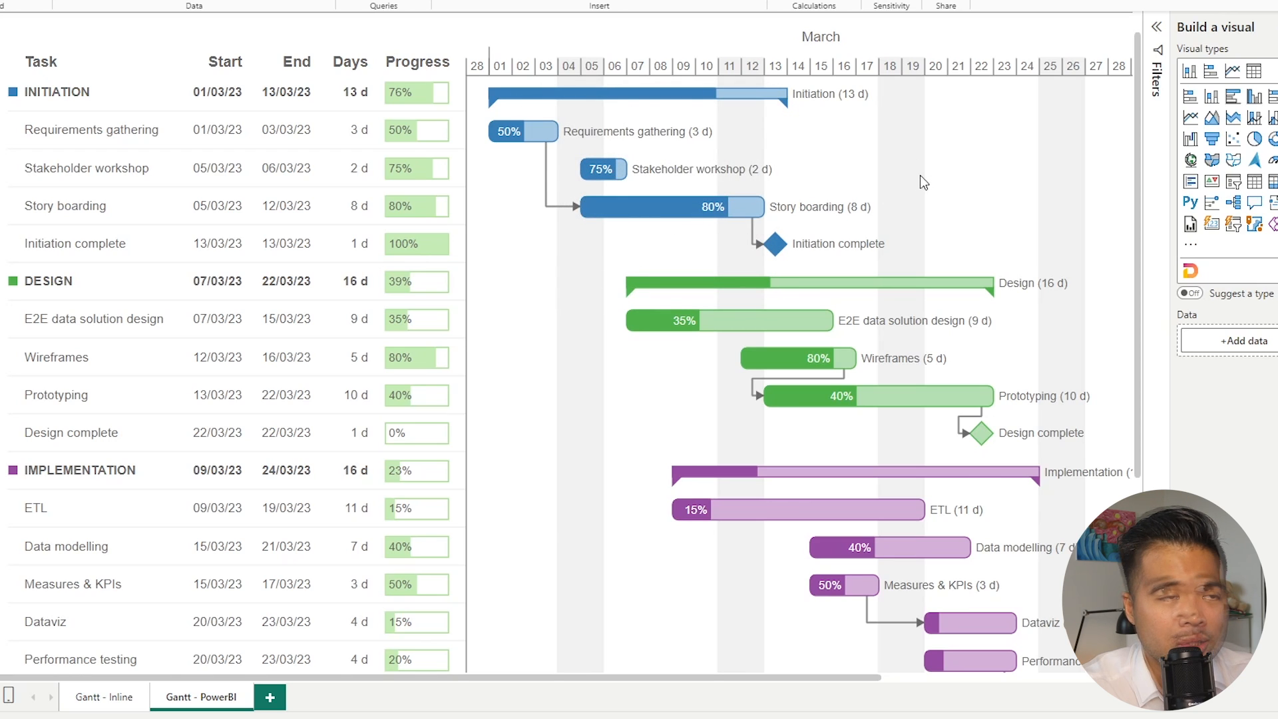
pyautogui.moveTo(920, 196)
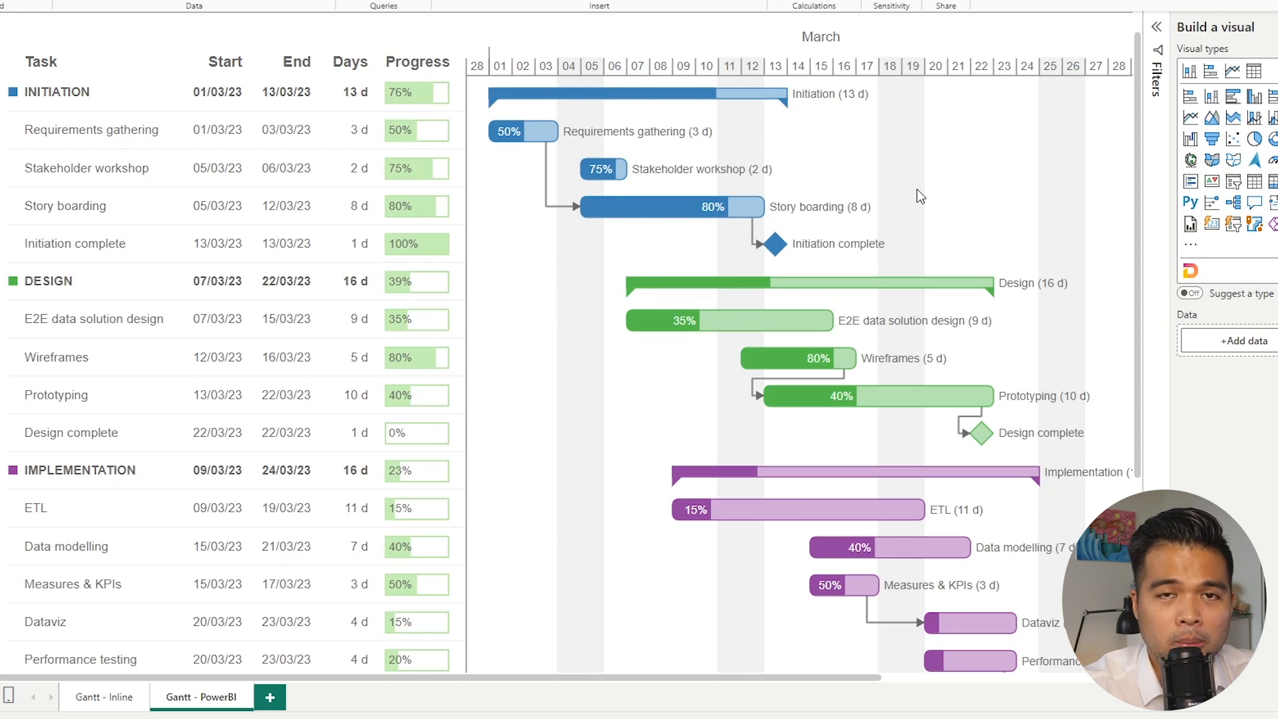
pyautogui.moveTo(311, 159)
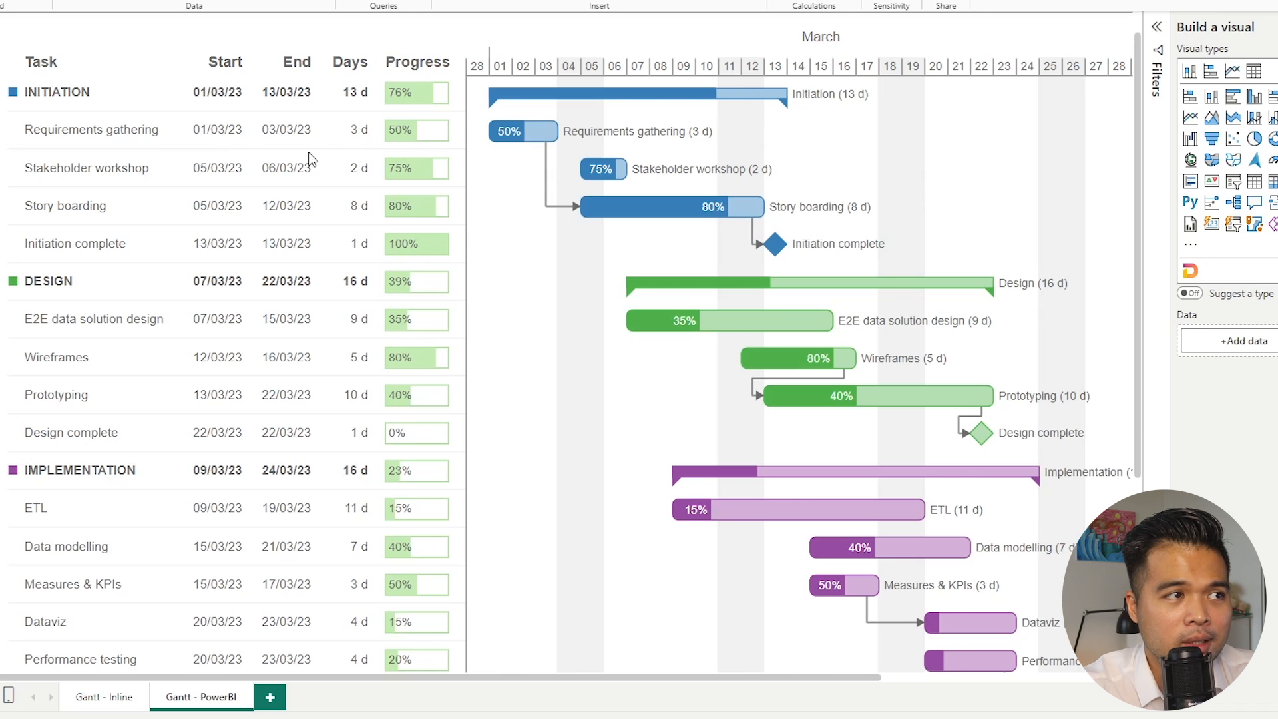
pyautogui.moveTo(595, 187)
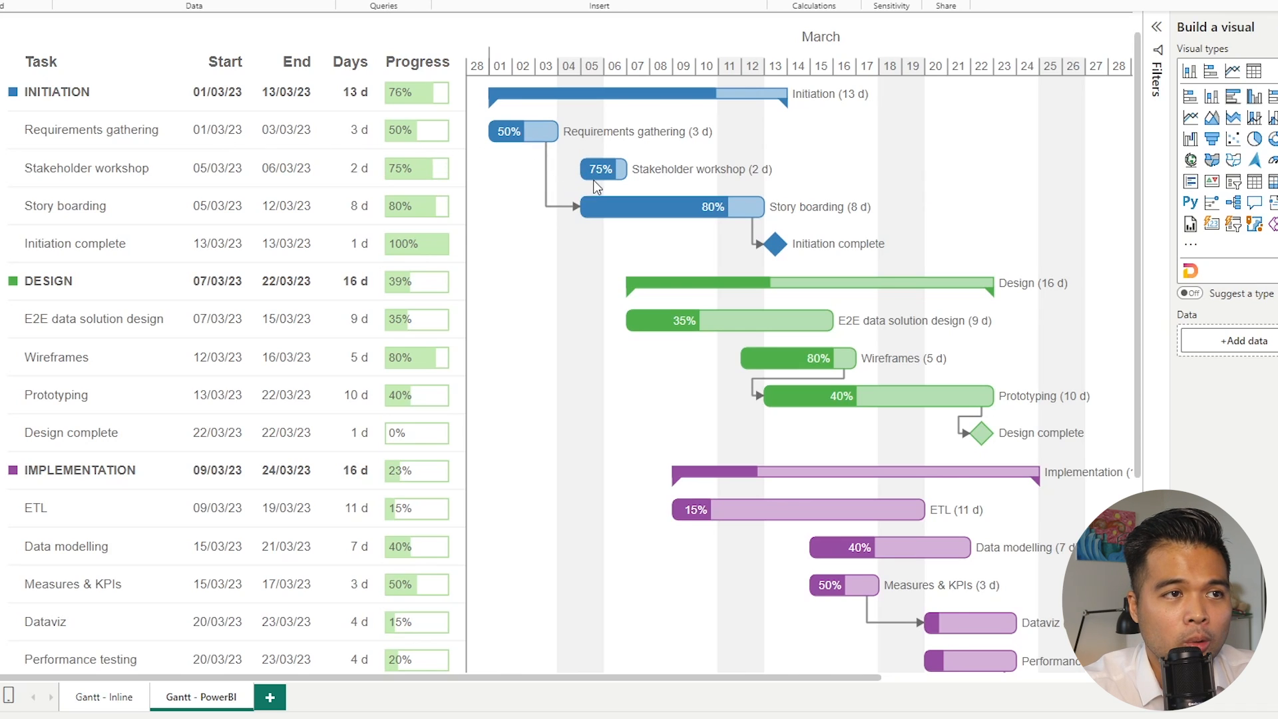
pyautogui.moveTo(577, 159)
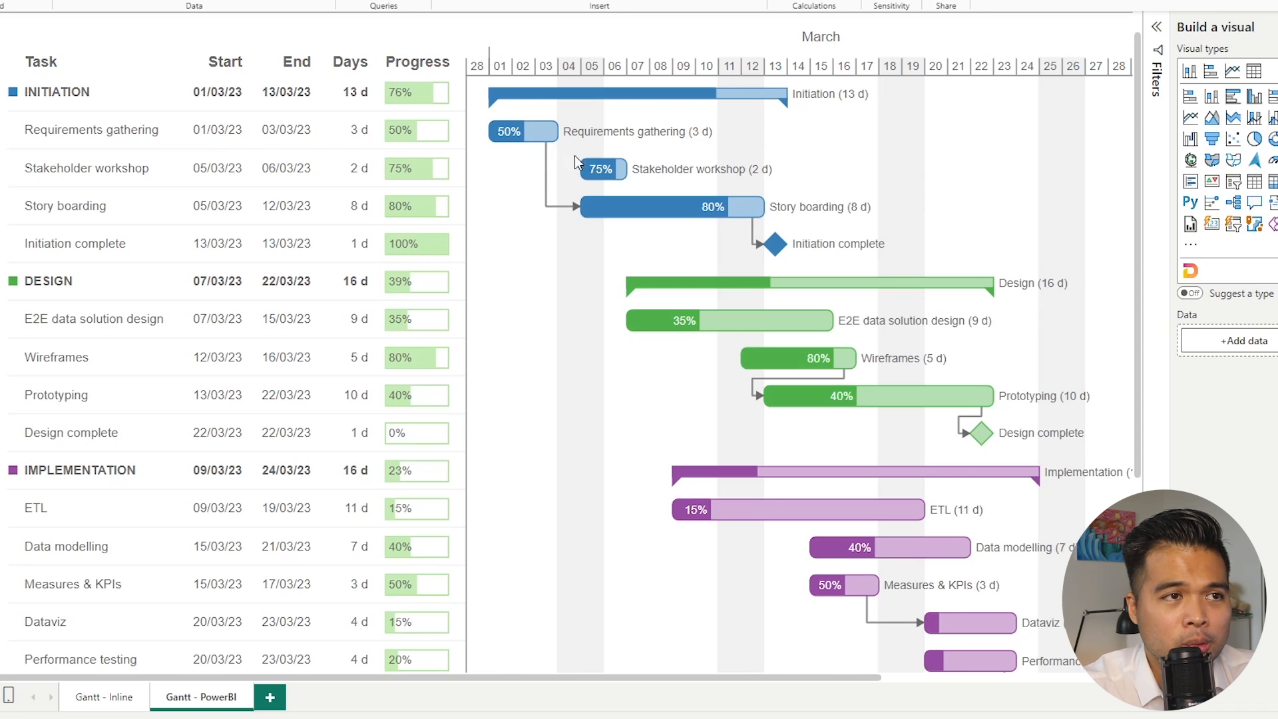
pyautogui.moveTo(800, 116)
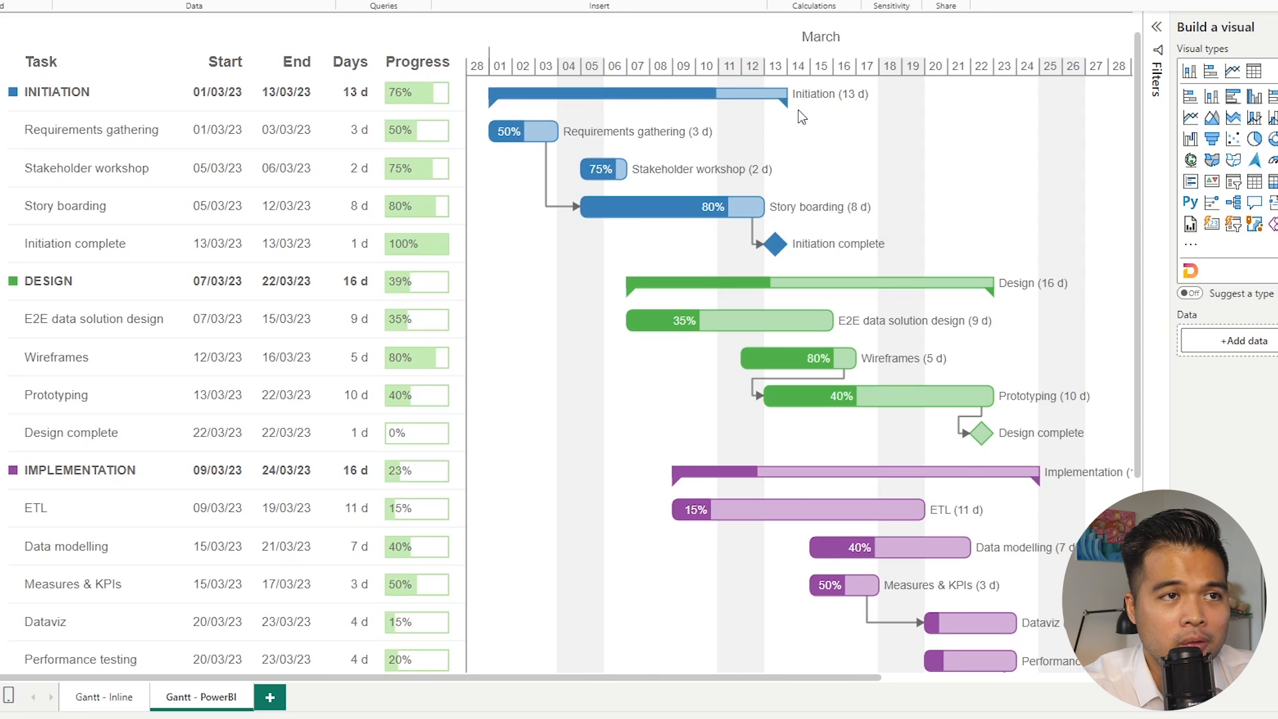
pyautogui.moveTo(736, 119)
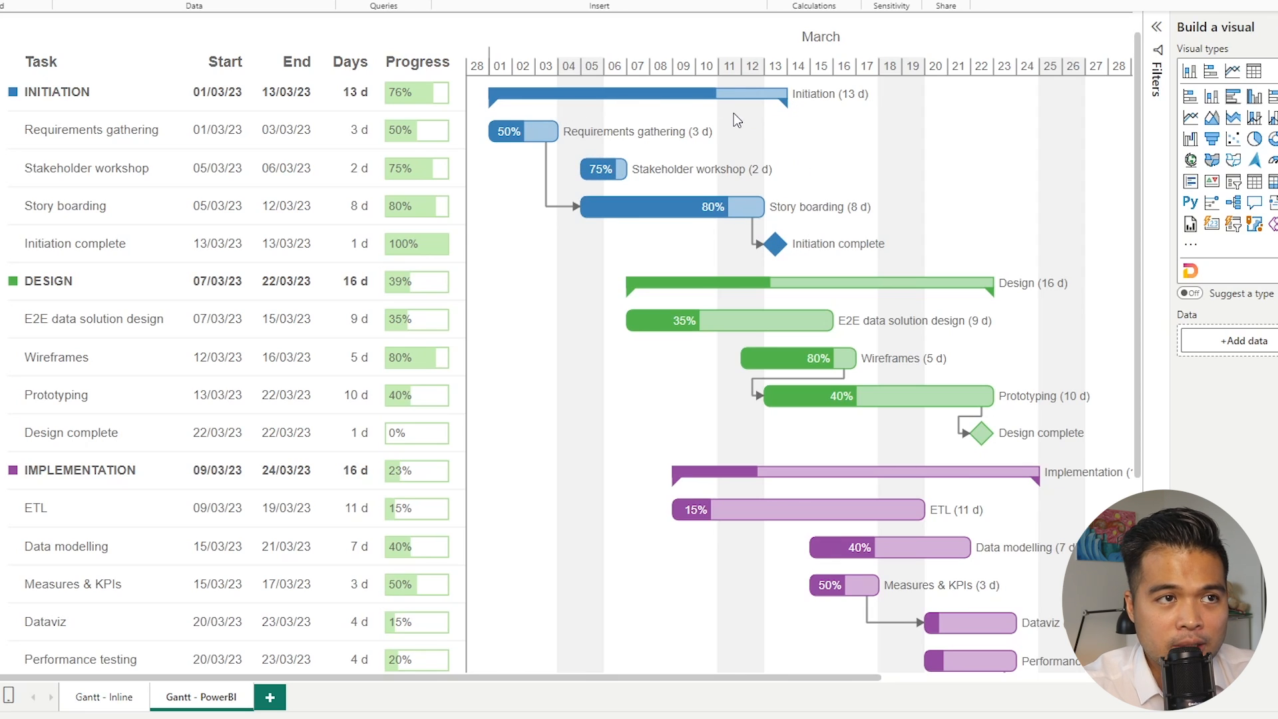
pyautogui.moveTo(732, 110)
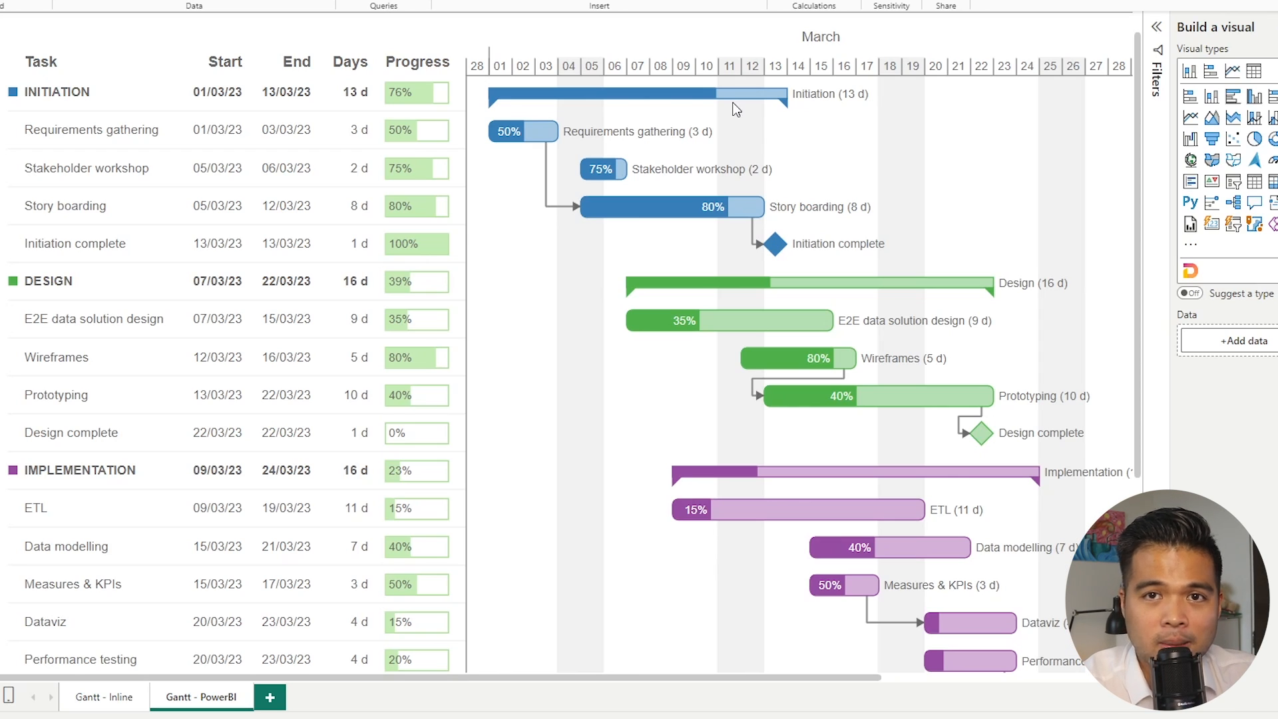
pyautogui.moveTo(789, 261)
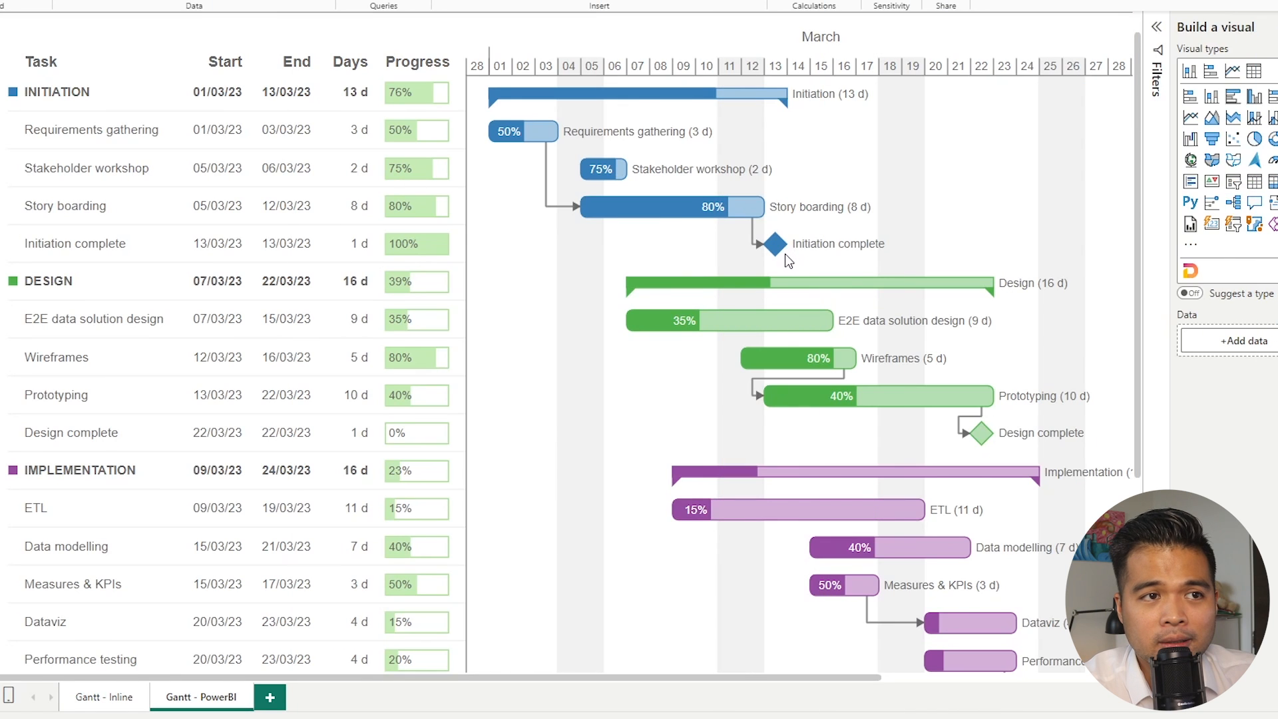
pyautogui.moveTo(772, 256)
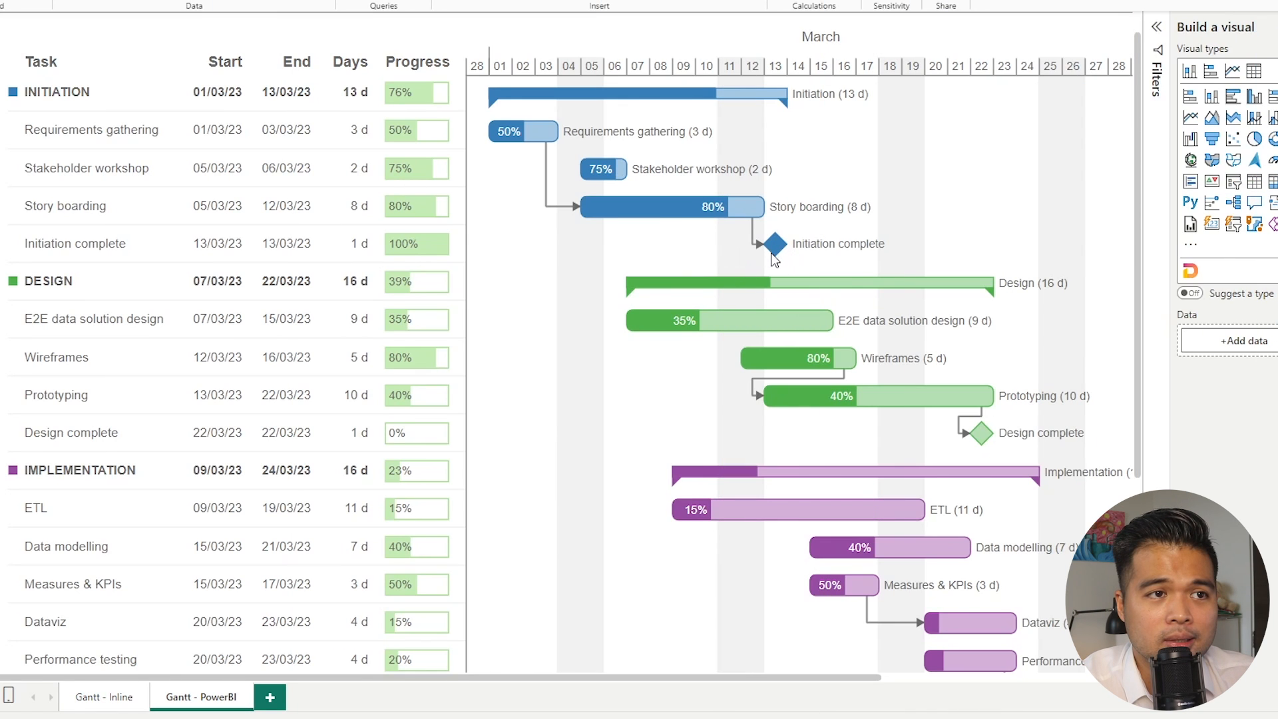
pyautogui.moveTo(827, 245)
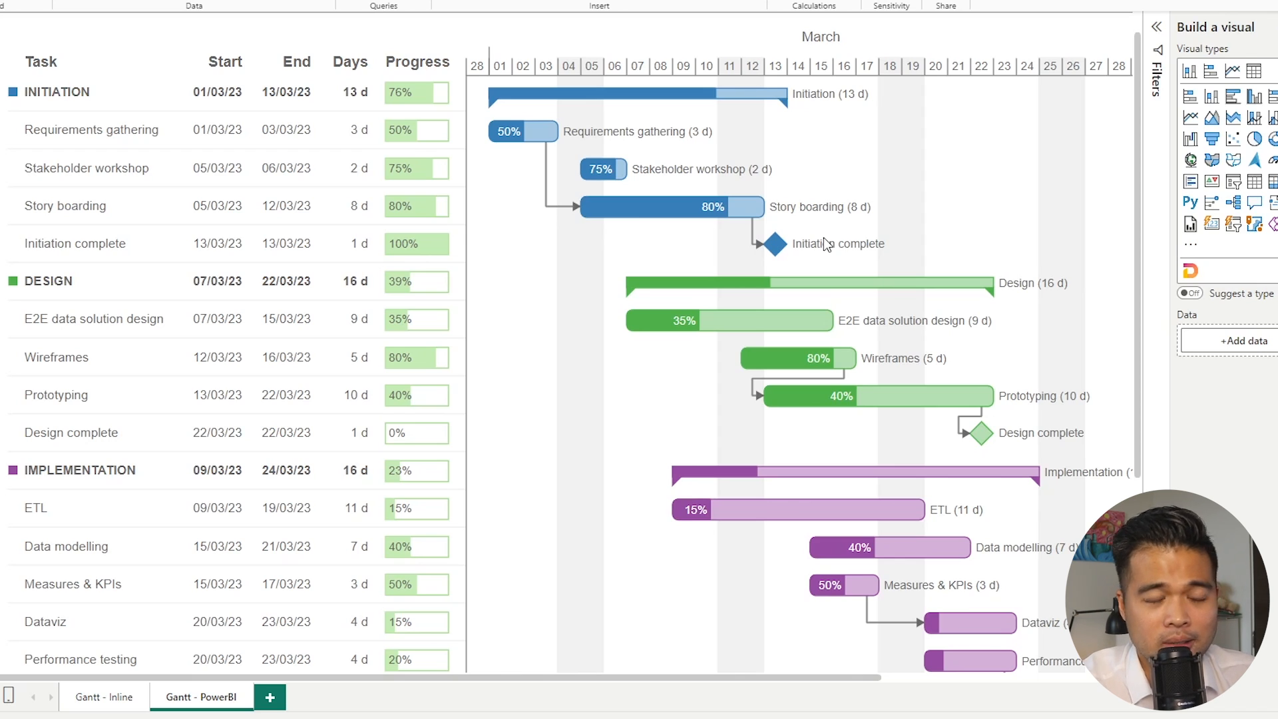
pyautogui.moveTo(591, 257)
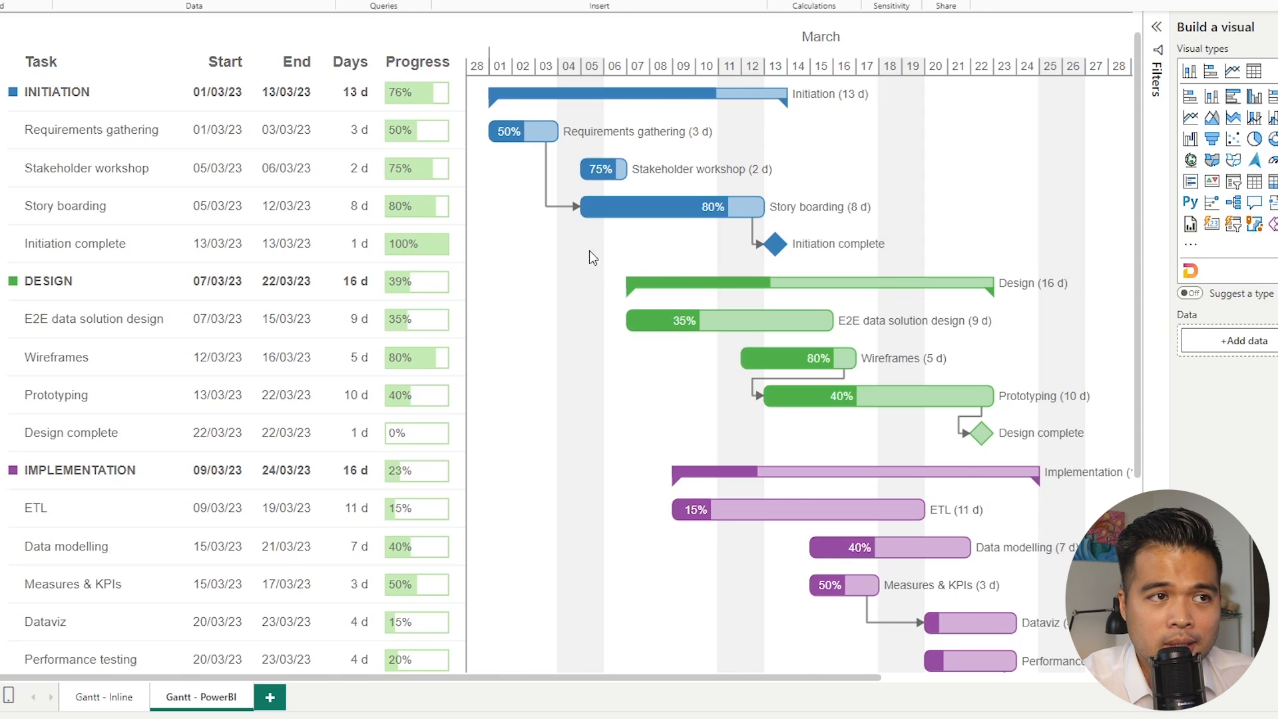
pyautogui.moveTo(525, 208)
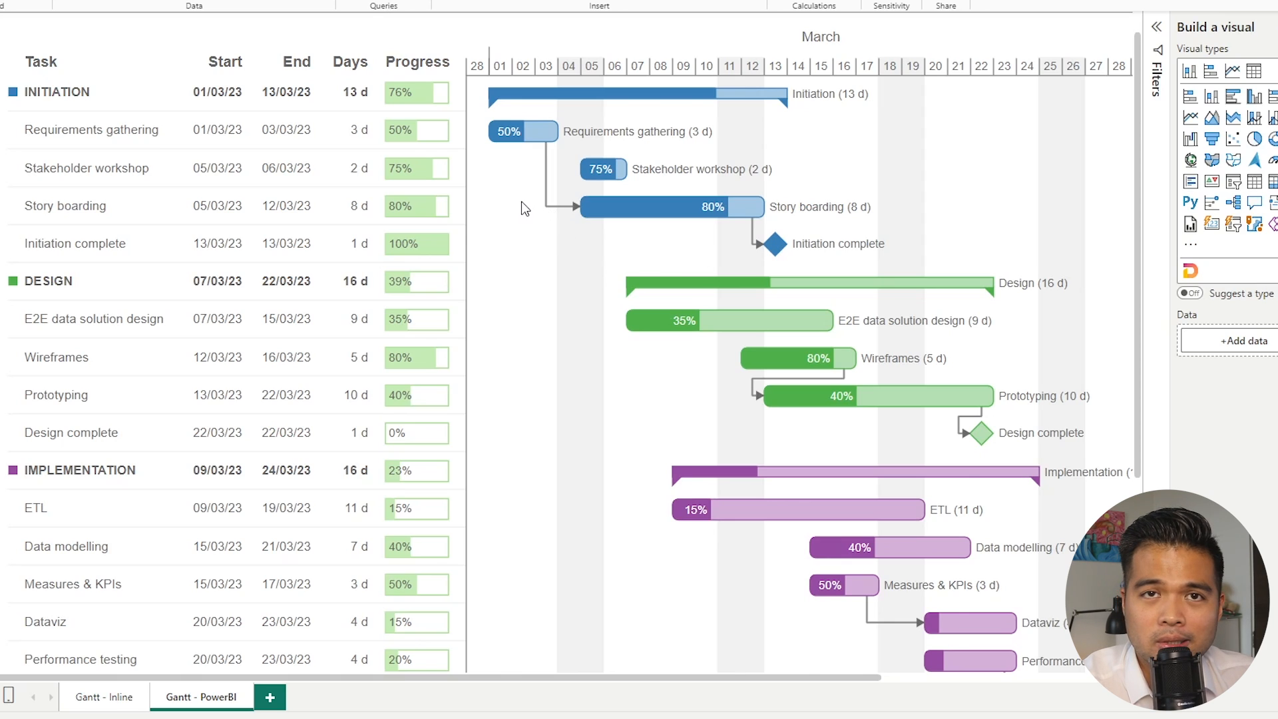
pyautogui.moveTo(585, 215)
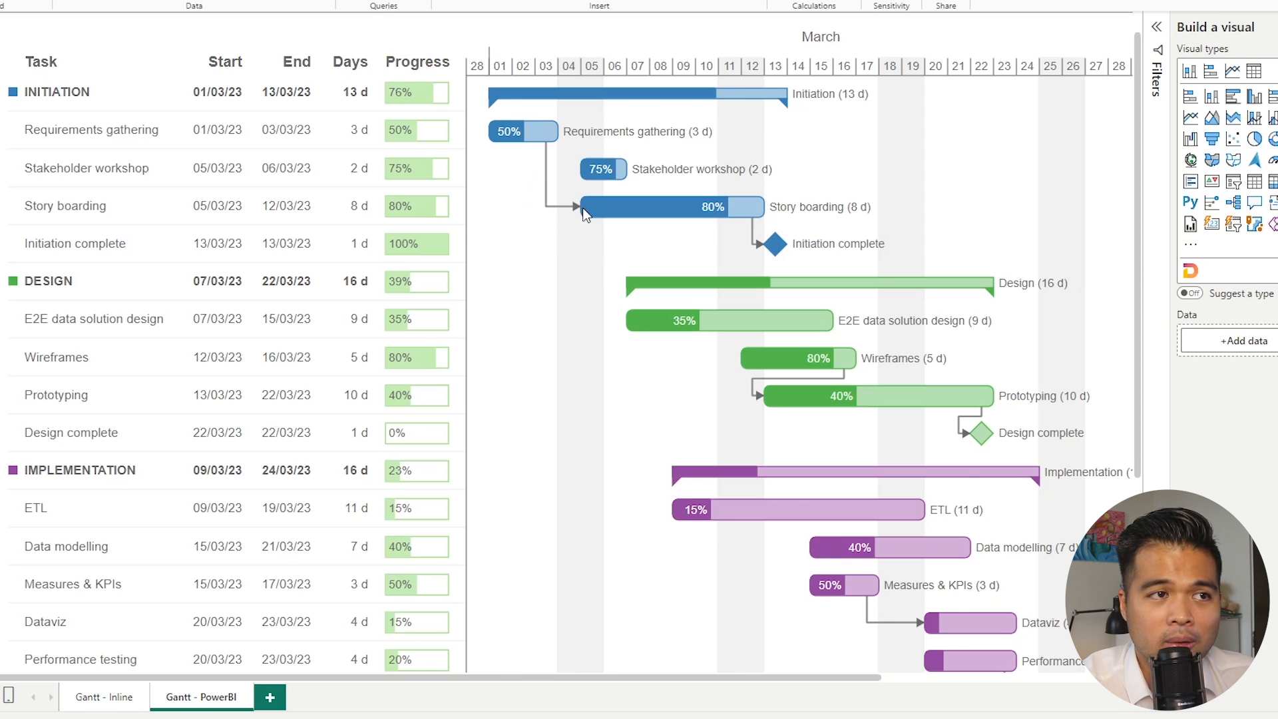
pyautogui.moveTo(539, 252)
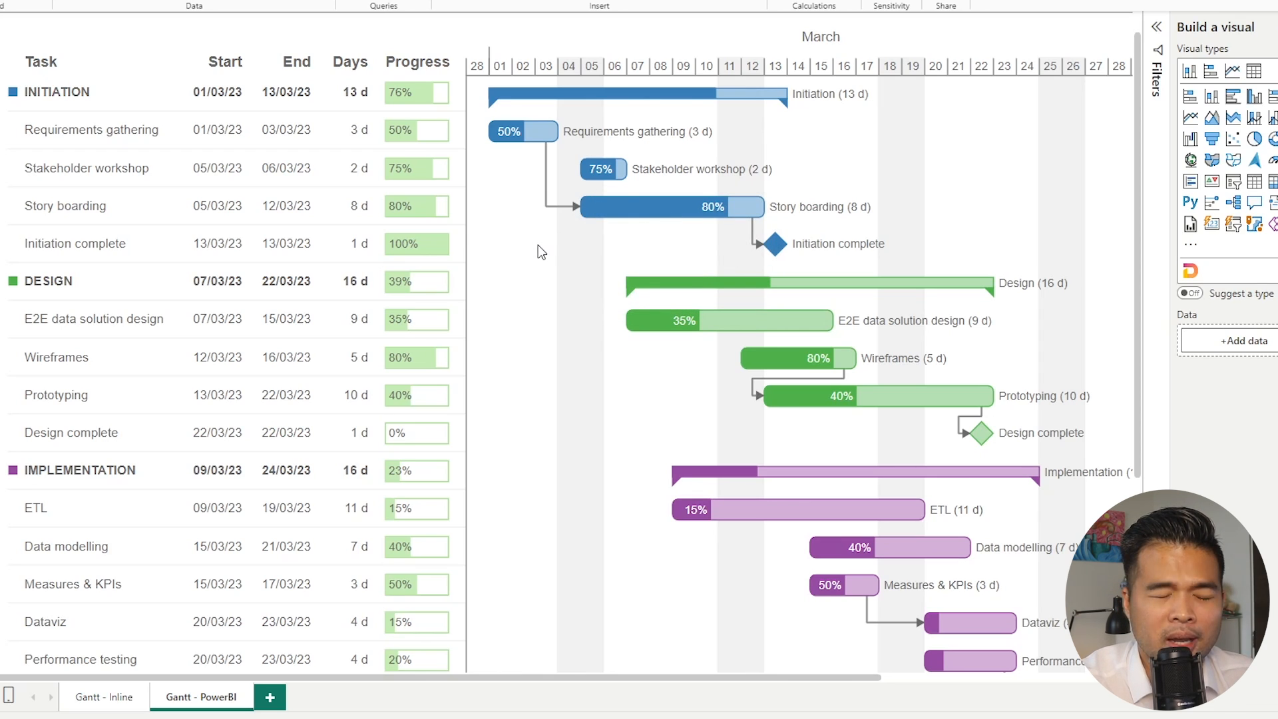
pyautogui.moveTo(832, 254)
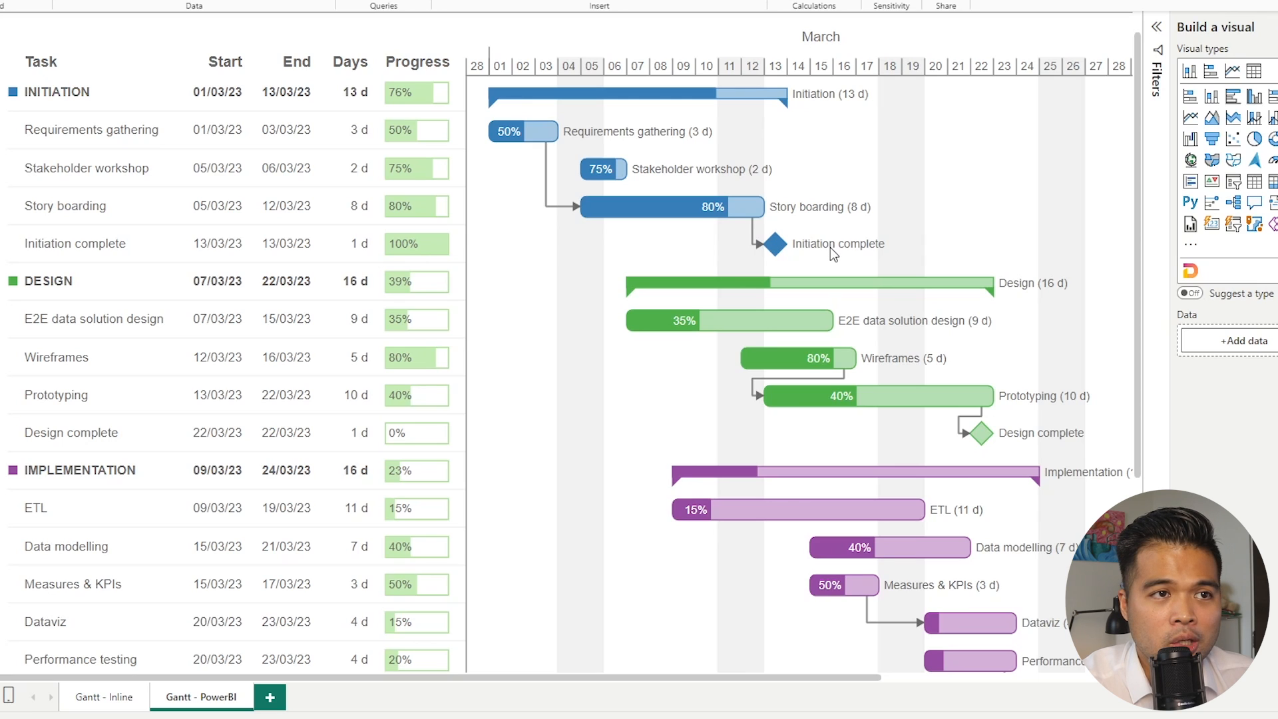
pyautogui.moveTo(816, 211)
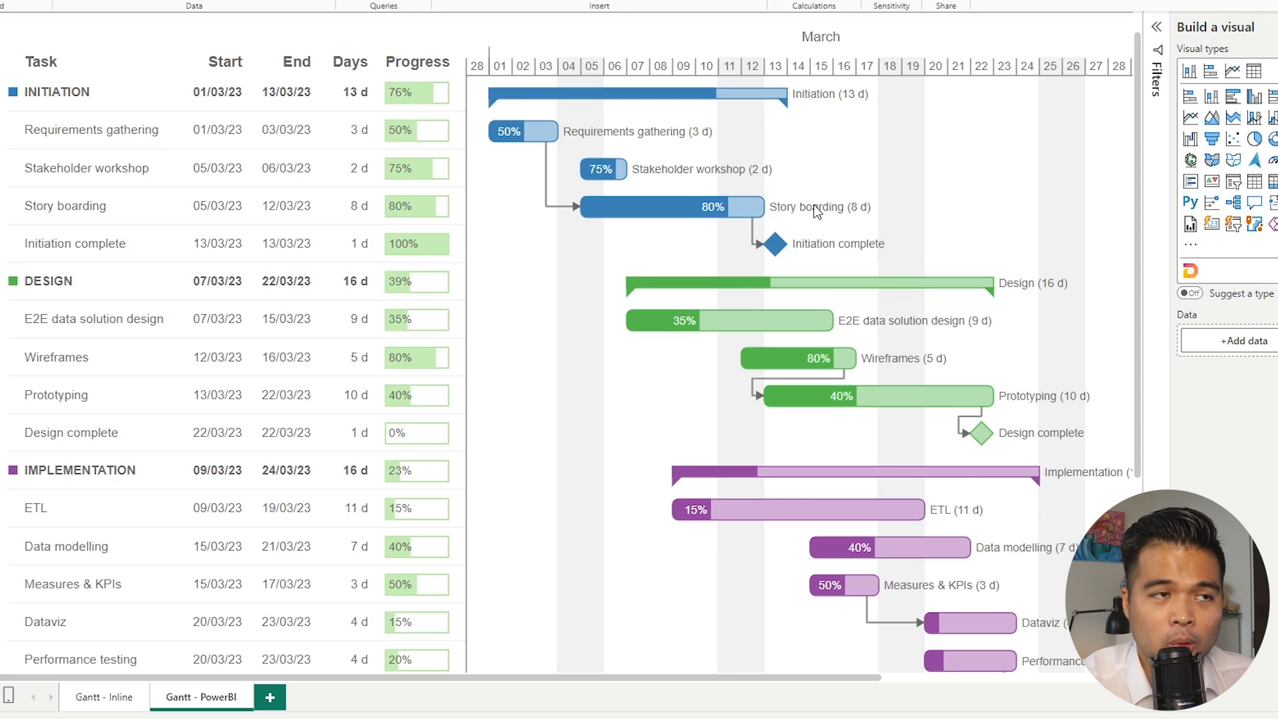
pyautogui.moveTo(782, 218)
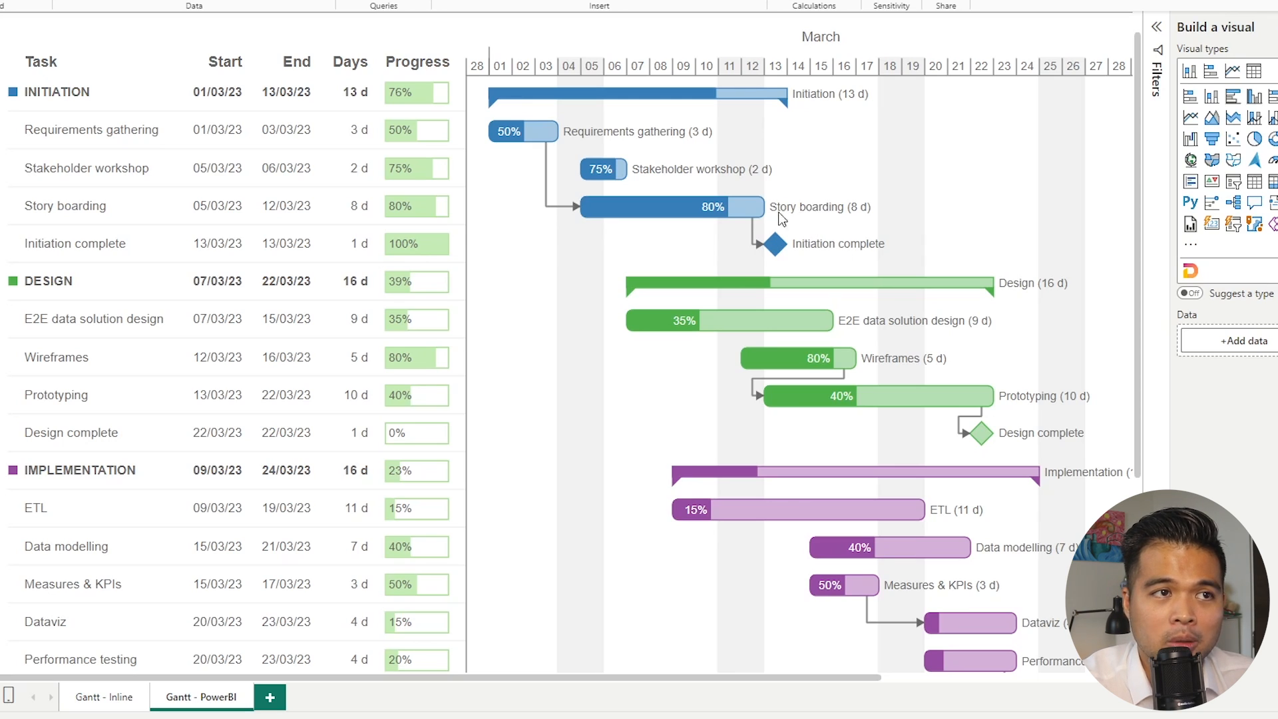
pyautogui.moveTo(634, 148)
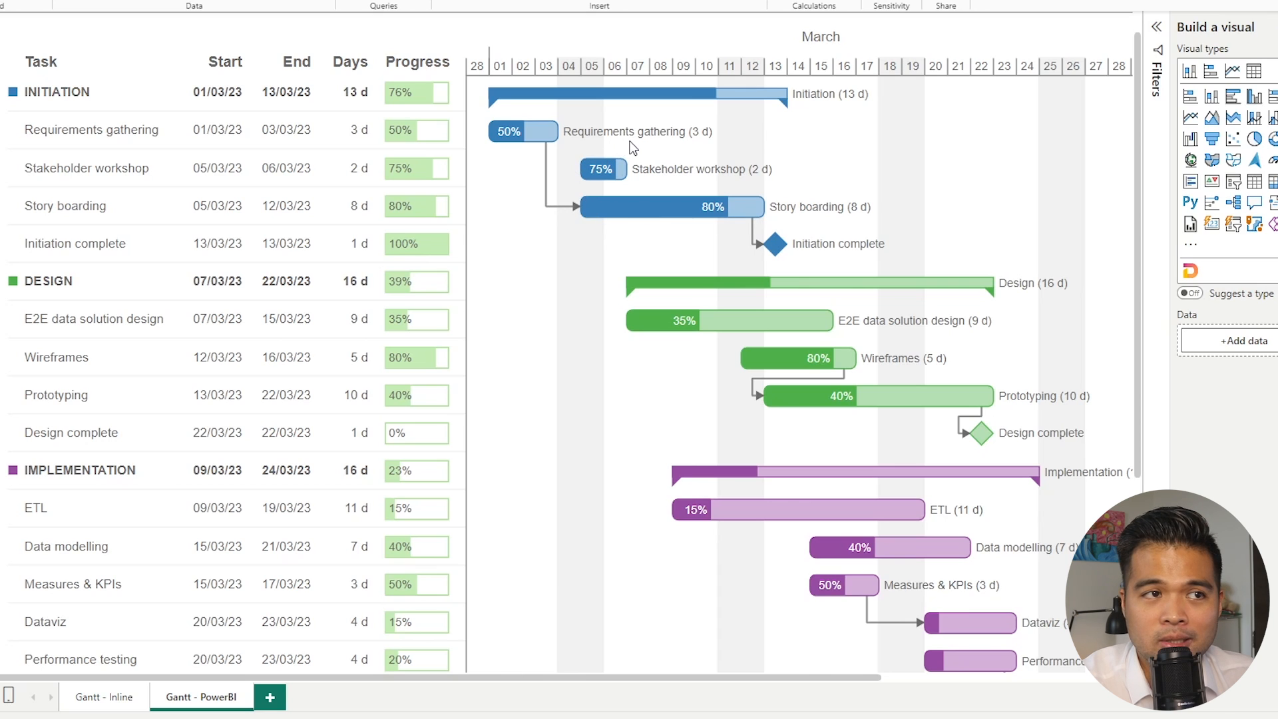
pyautogui.moveTo(684, 143)
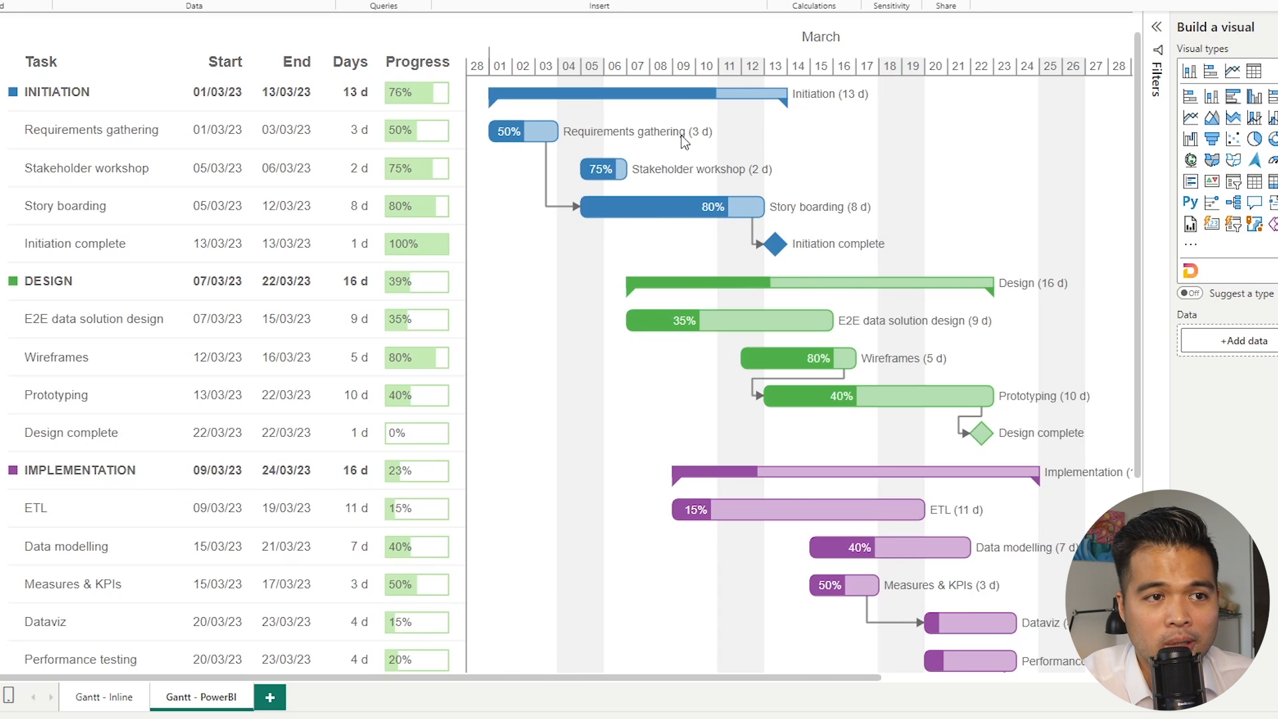
pyautogui.scroll(-3)
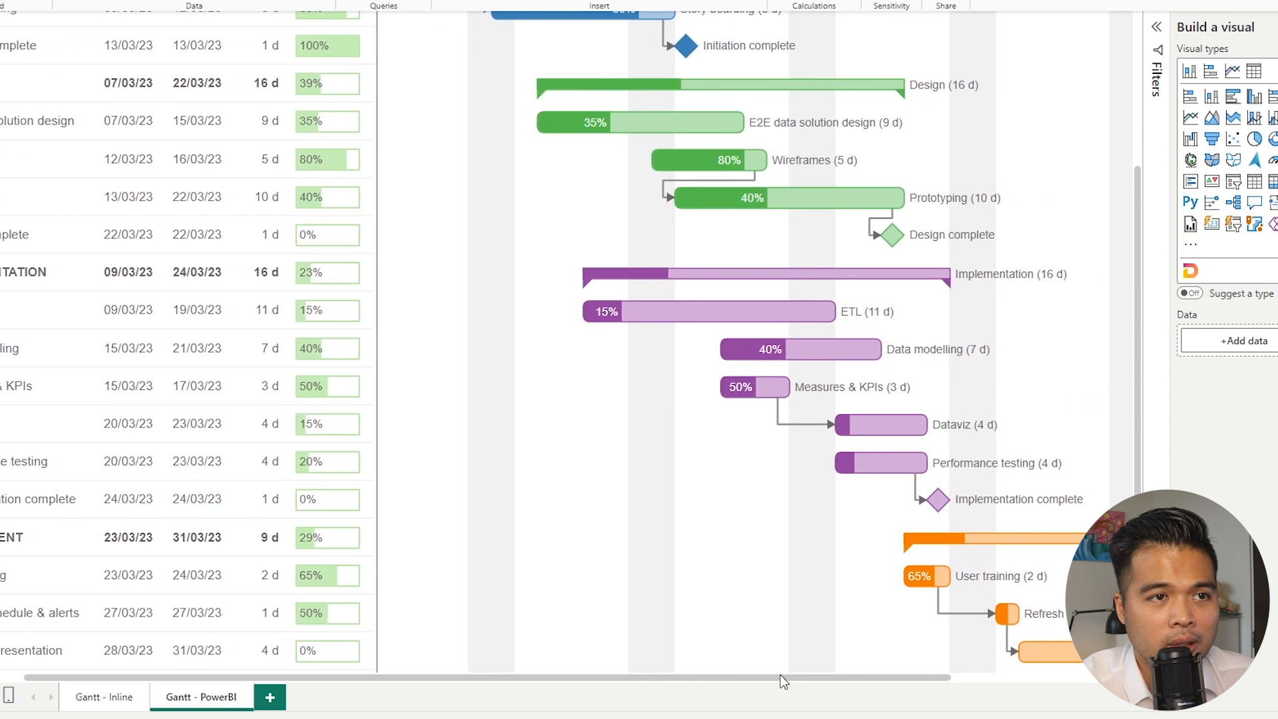
# Switch to Table view to inspect Table1's phase, date, milestone and dependency columns.
pyautogui.scroll(-3)
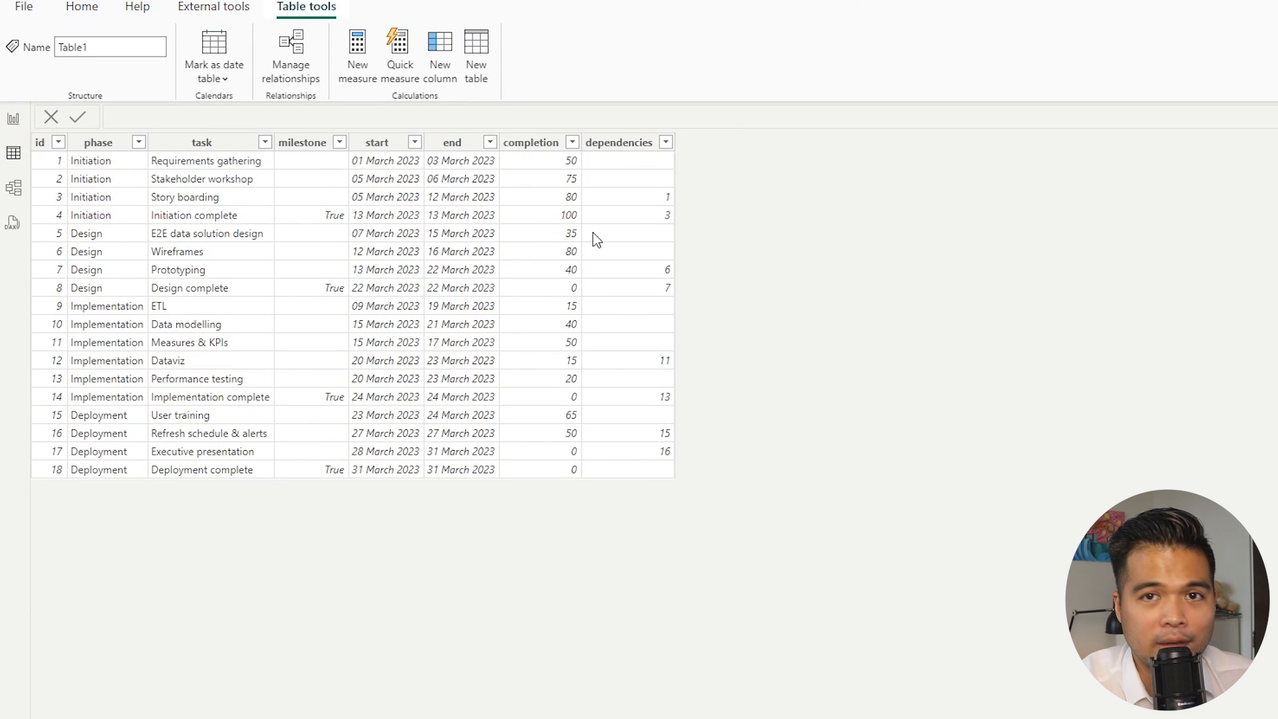
pyautogui.moveTo(622, 245)
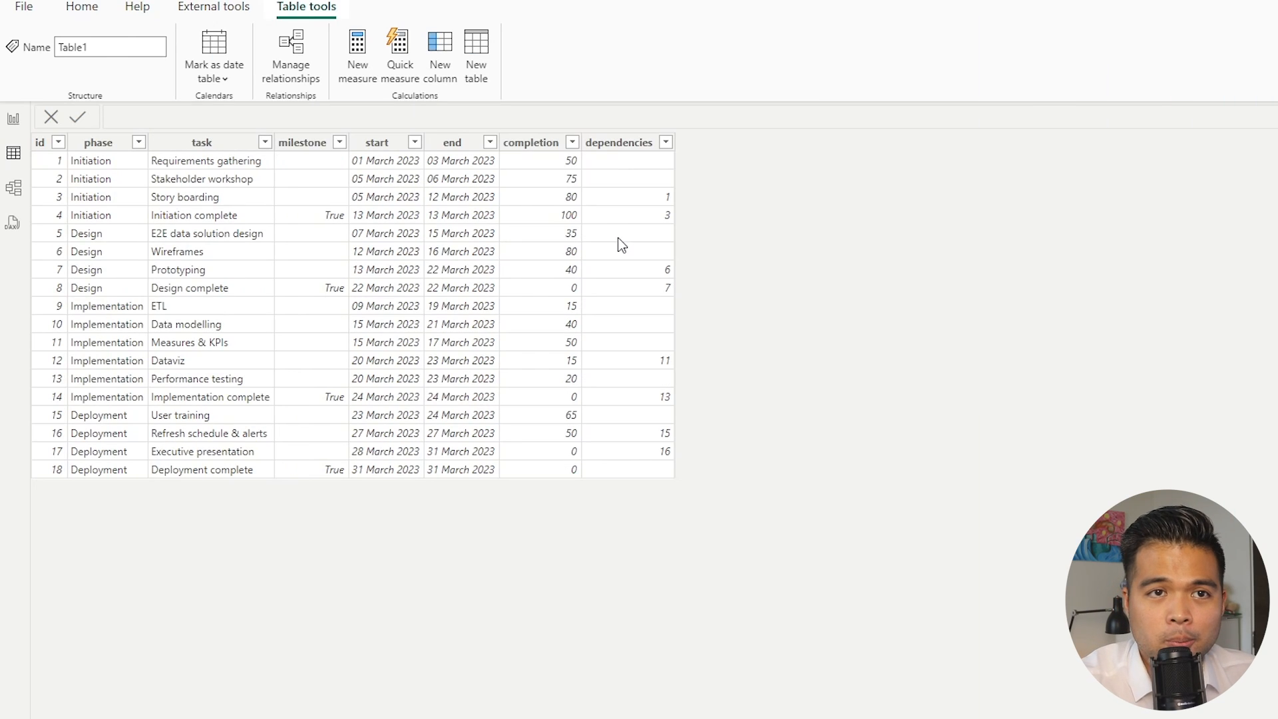
pyautogui.moveTo(610, 245)
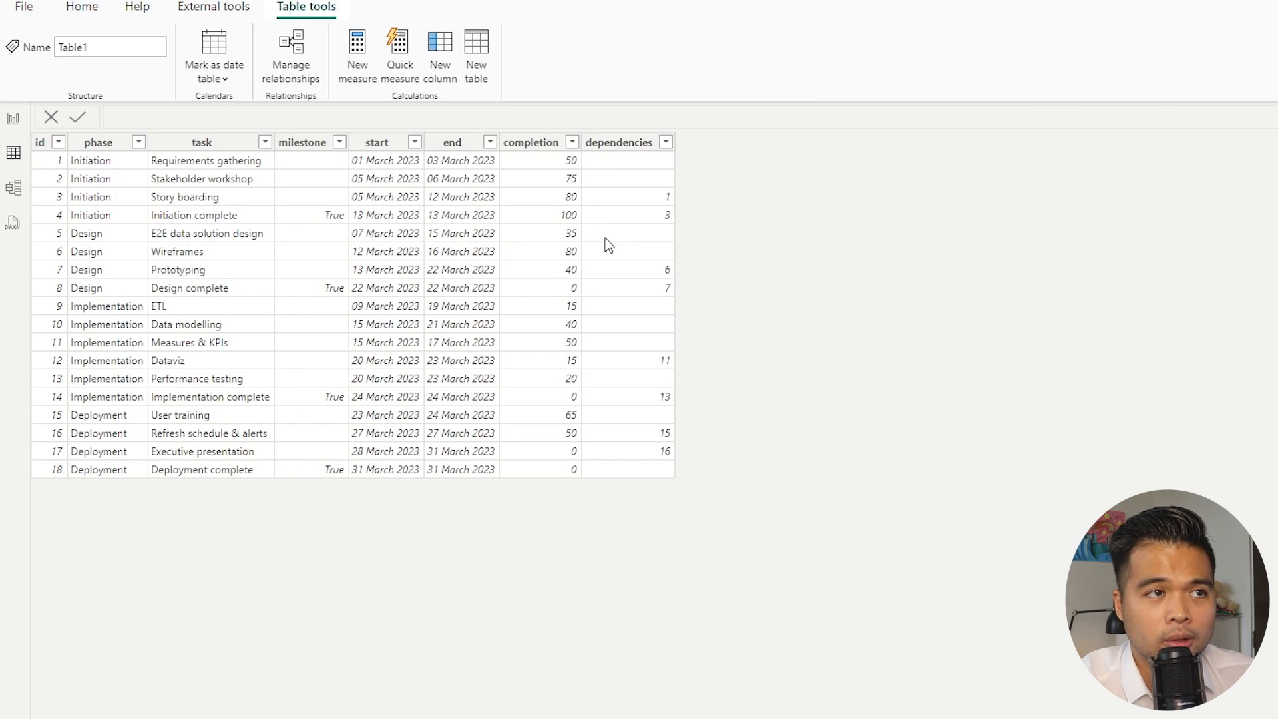
pyautogui.click(14, 118)
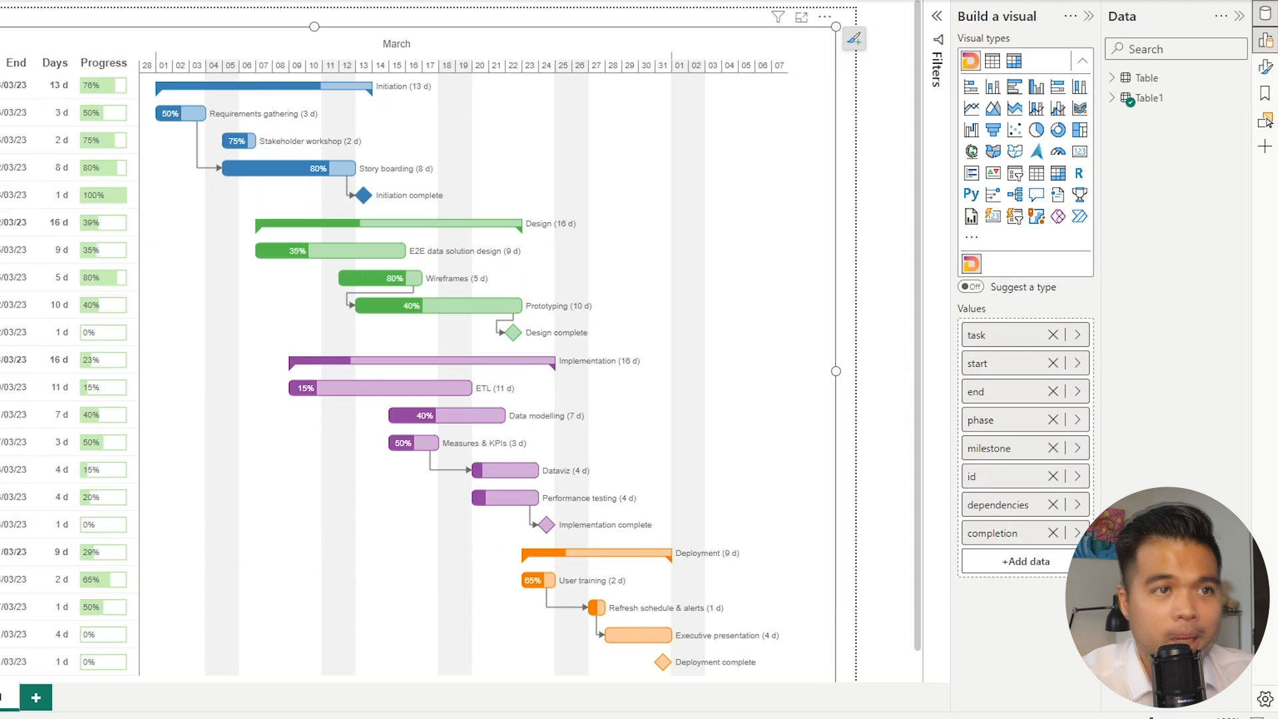
pyautogui.moveTo(825, 16)
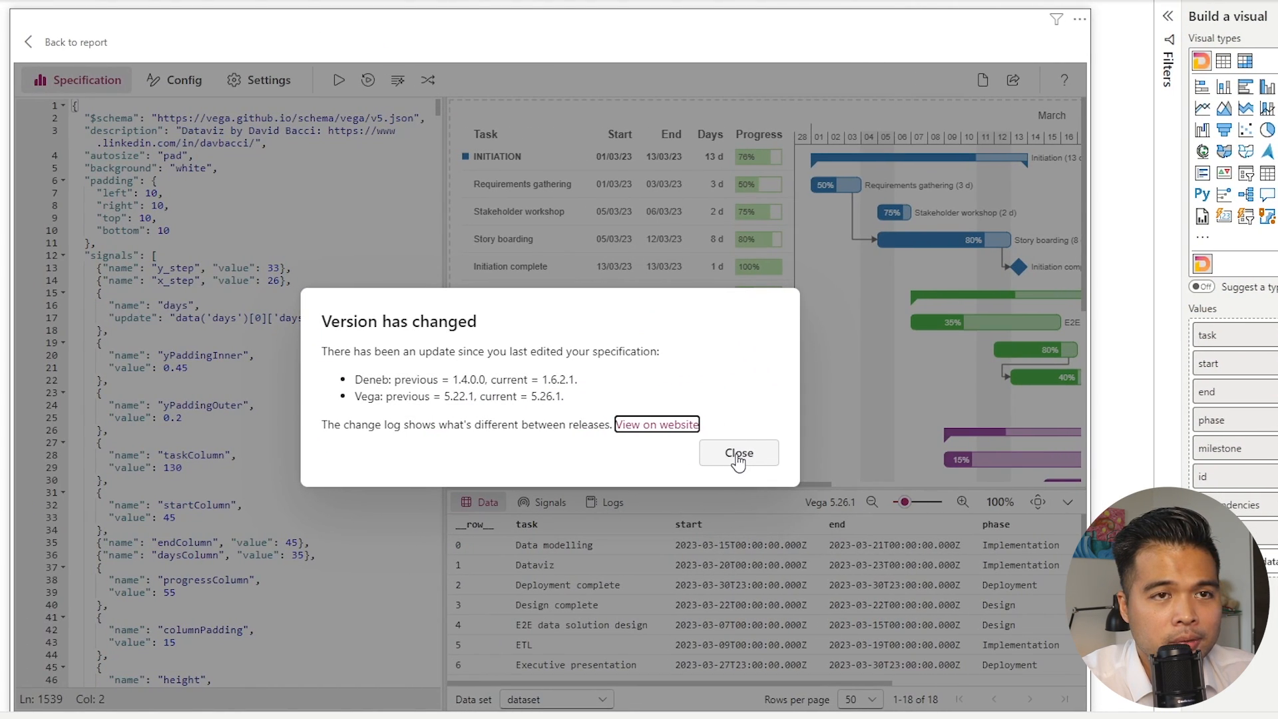
# Close the 'Version has changed' notice and scroll the dataset to its milestone, id, dependencies and completion columns.
pyautogui.click(738, 453)
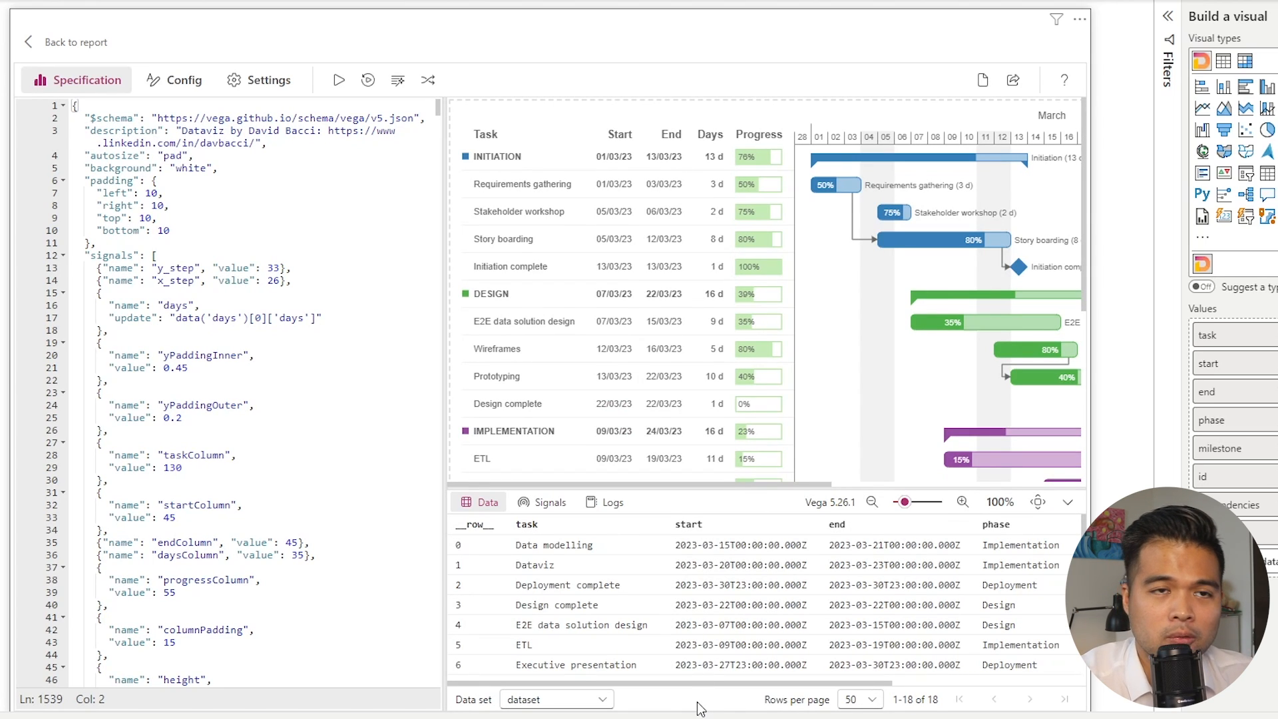
pyautogui.moveTo(689, 691)
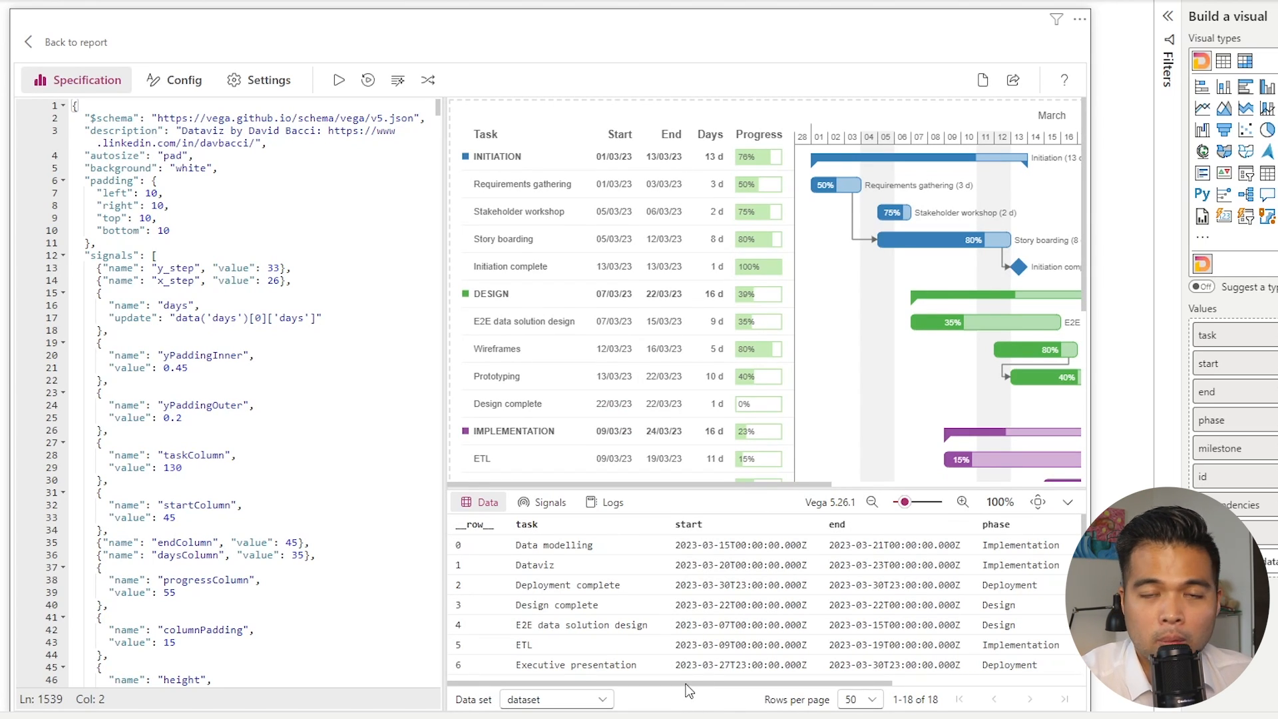
pyautogui.moveTo(703, 676)
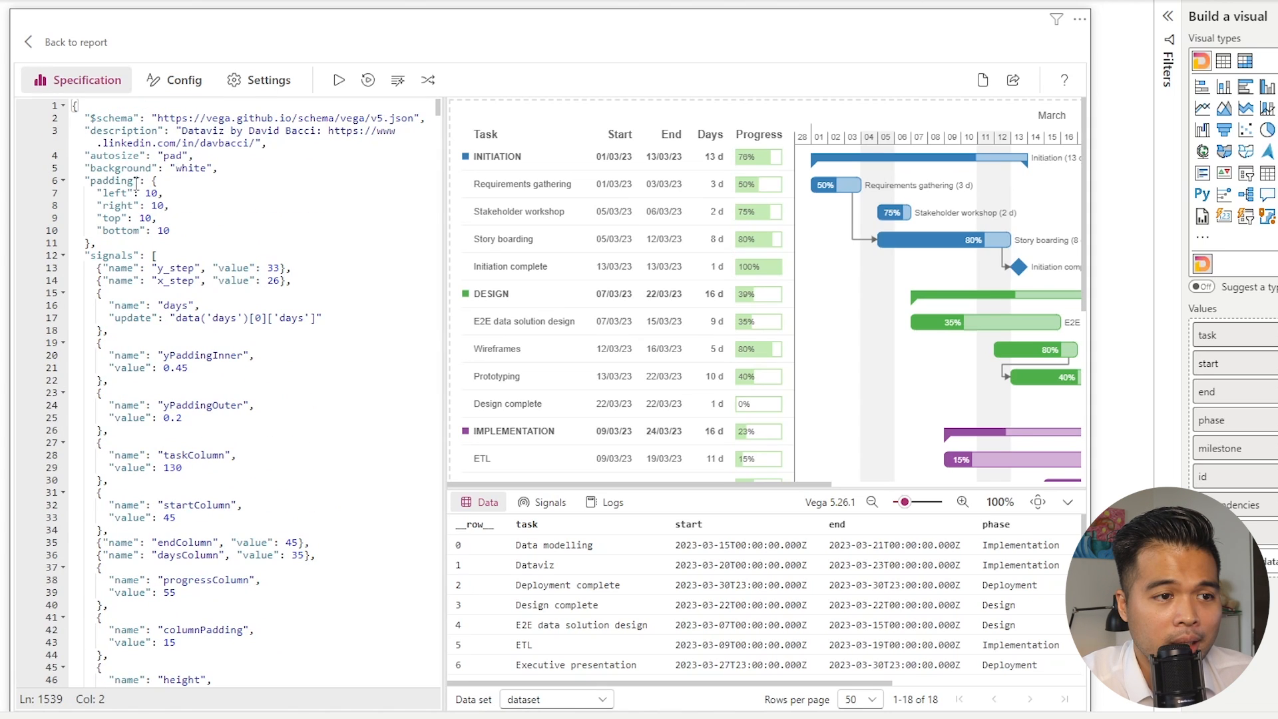
pyautogui.hscroll(3)
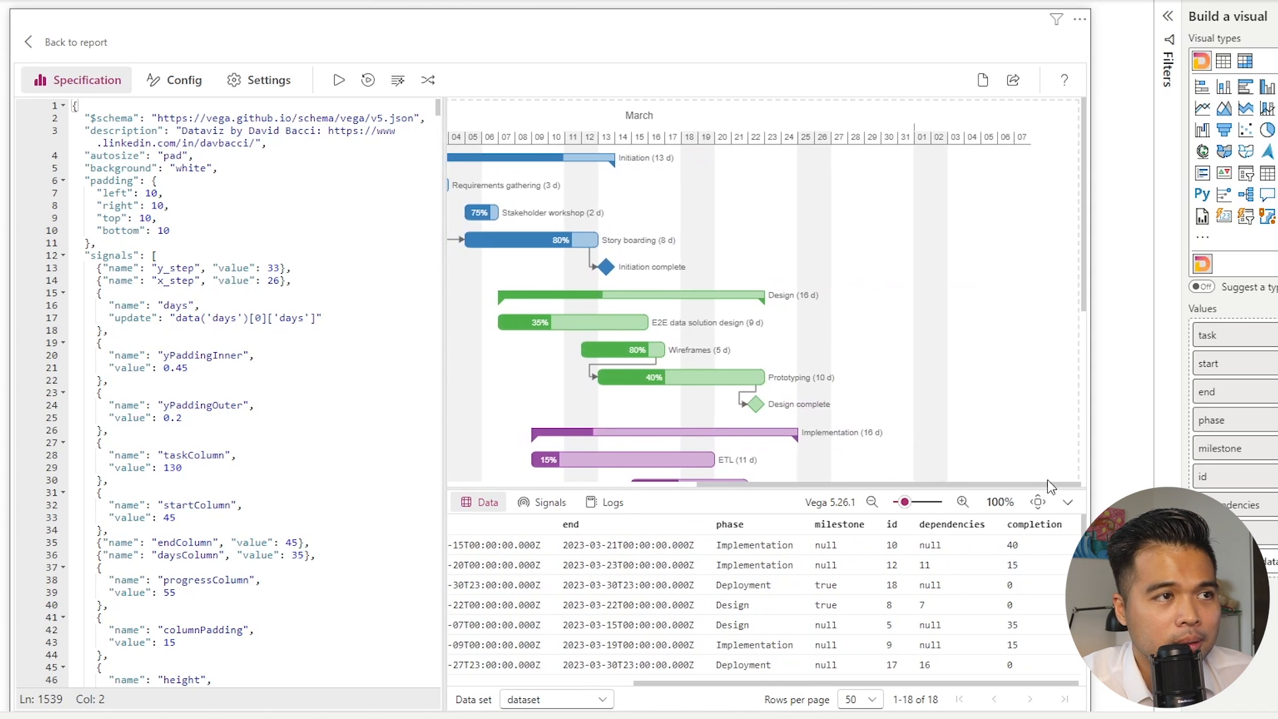
pyautogui.moveTo(428, 80)
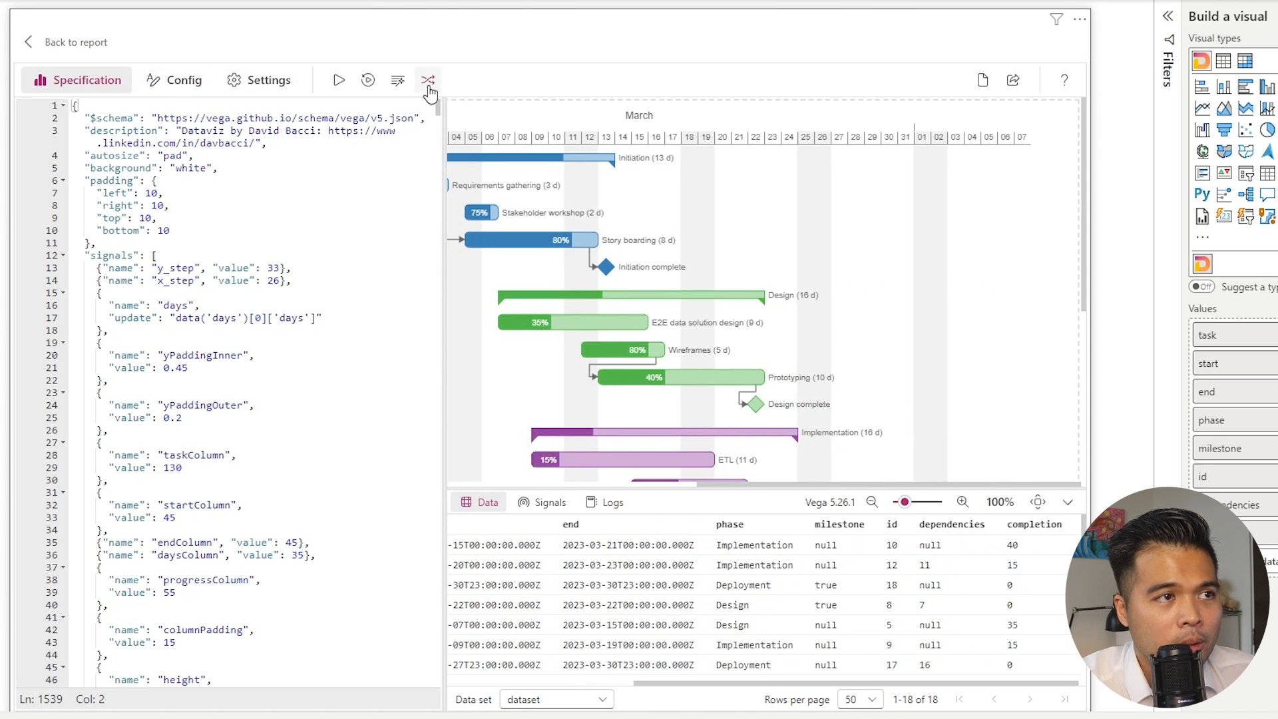
pyautogui.moveTo(427, 80)
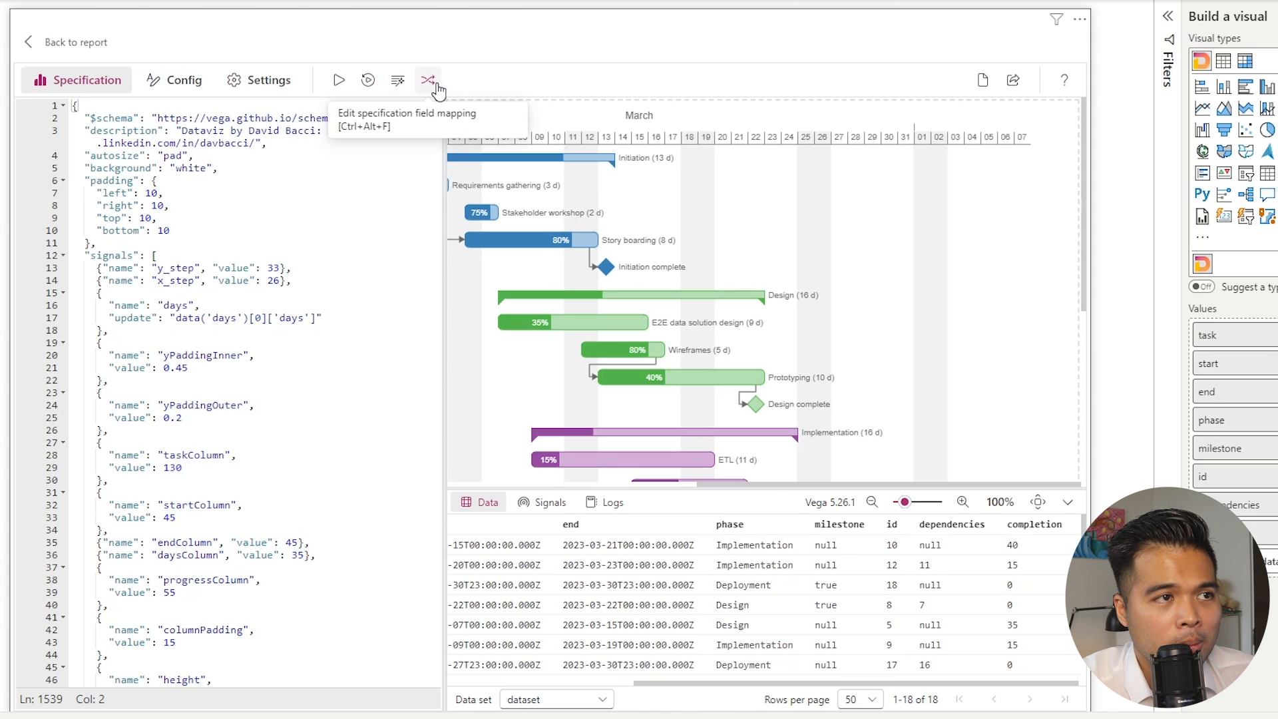
# Show Deneb's field mapping with all eight Gantt fields matched to same-named columns.
pyautogui.click(427, 80)
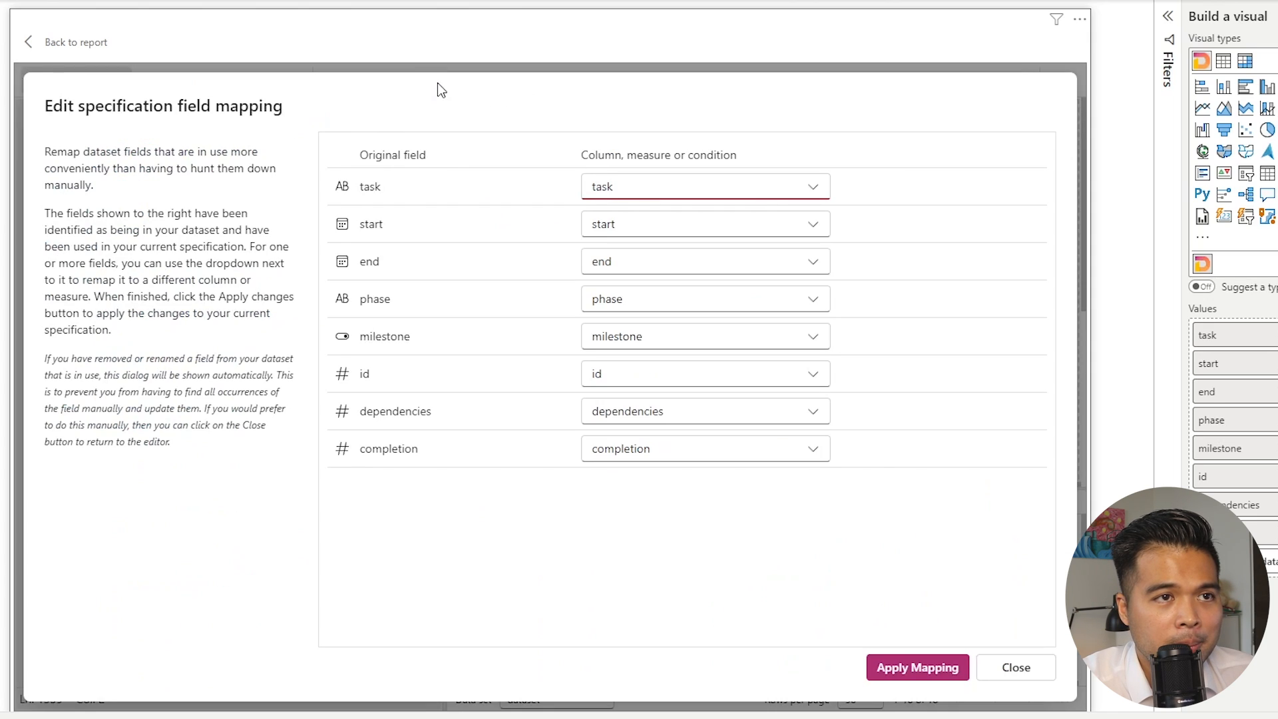
pyautogui.moveTo(104, 119)
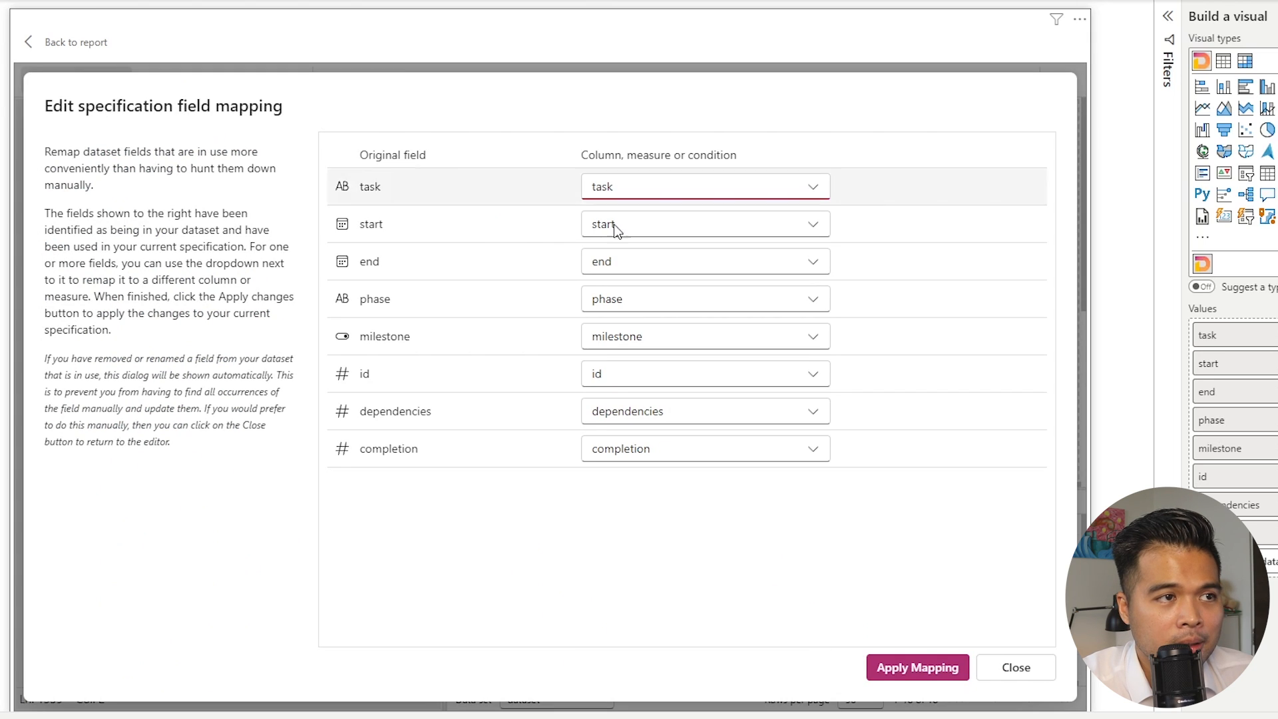
pyautogui.moveTo(702, 196)
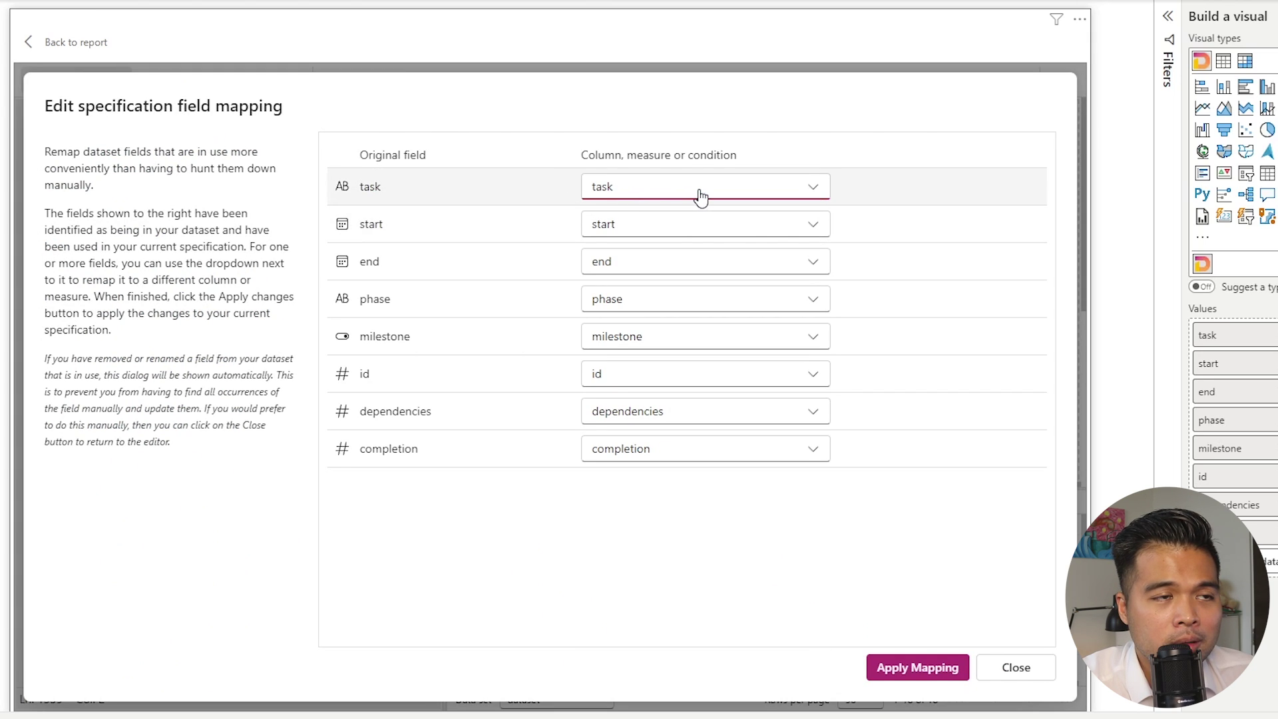
pyautogui.click(703, 186)
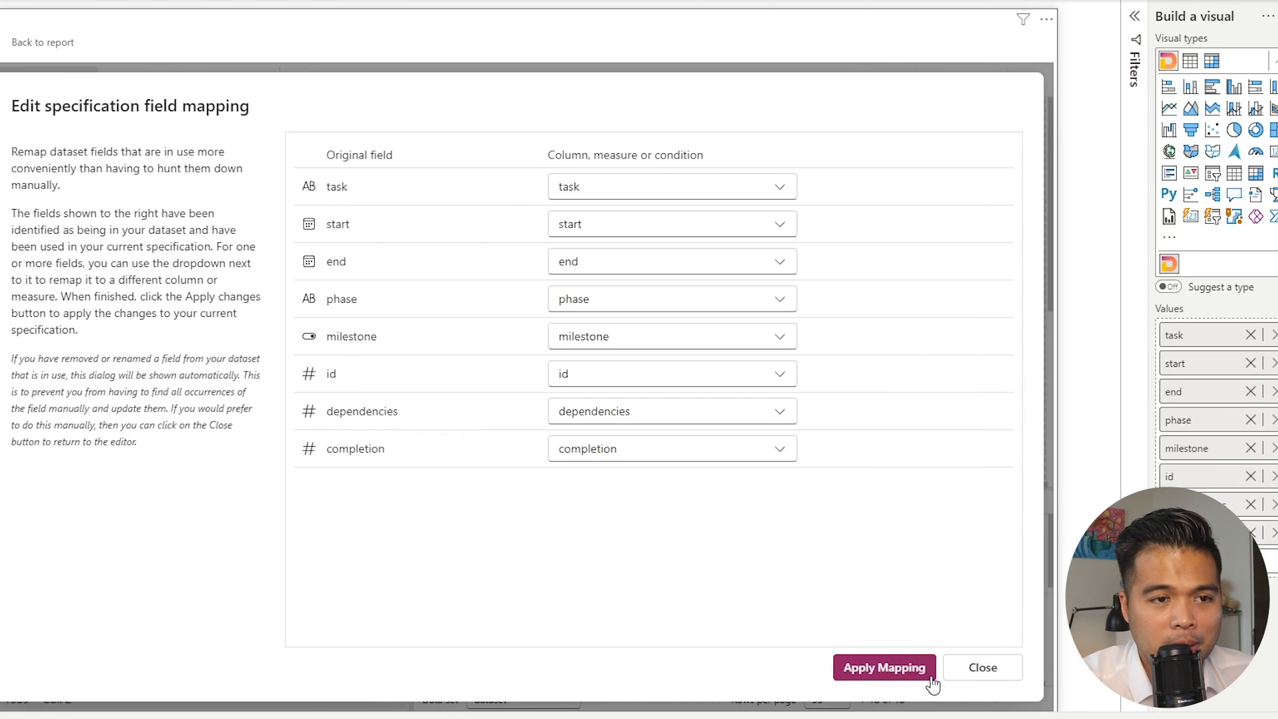
pyautogui.moveTo(927, 621)
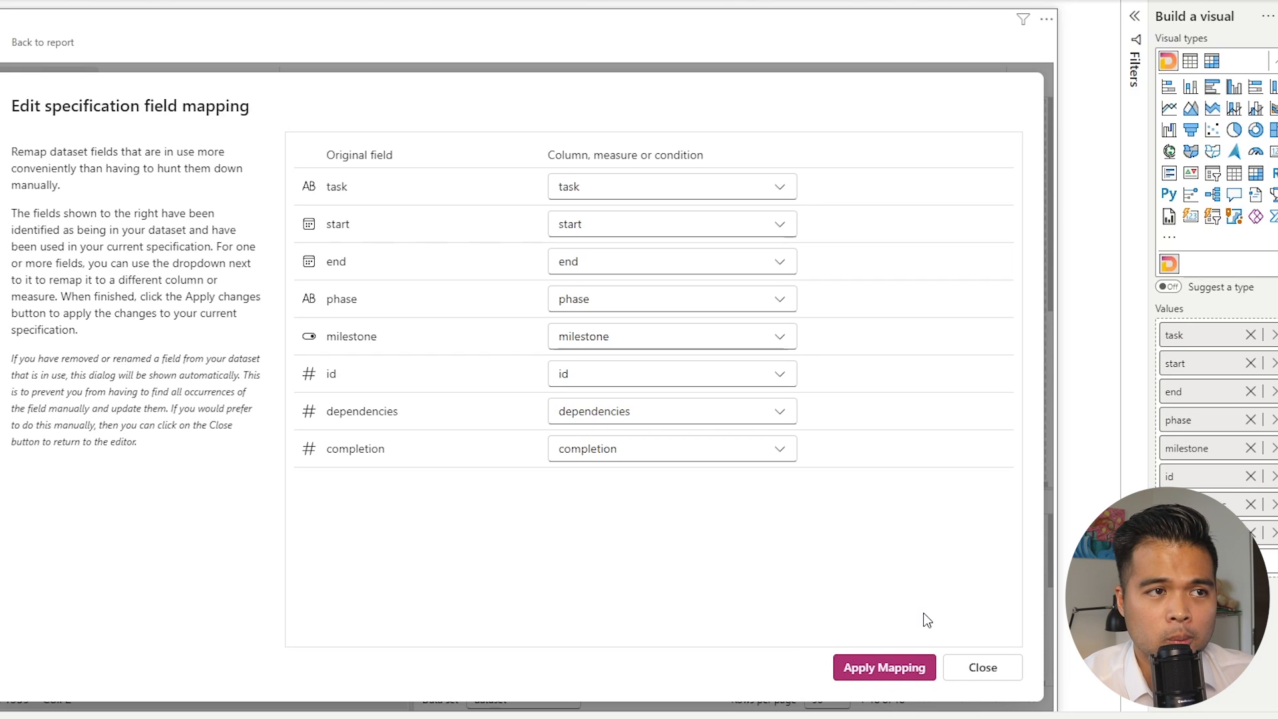
pyautogui.moveTo(807, 299)
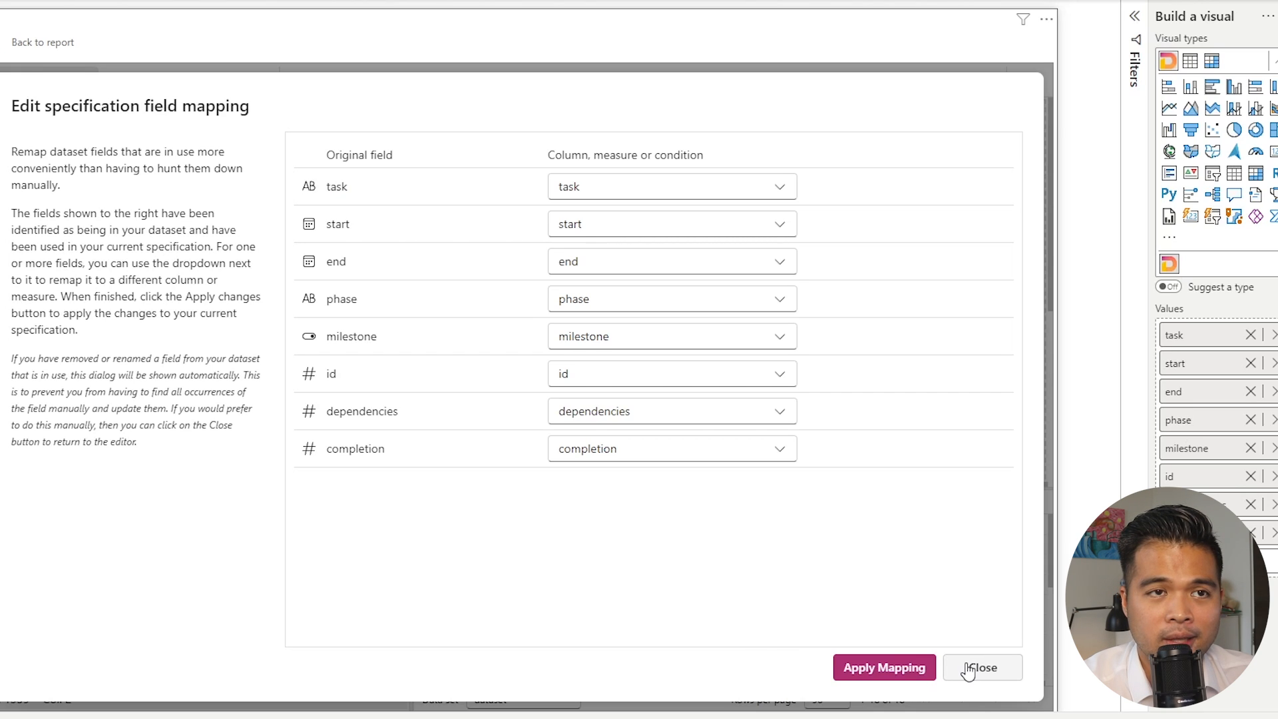
# Leave the field mapping dialog unchanged and return to the Deneb editor.
pyautogui.click(982, 667)
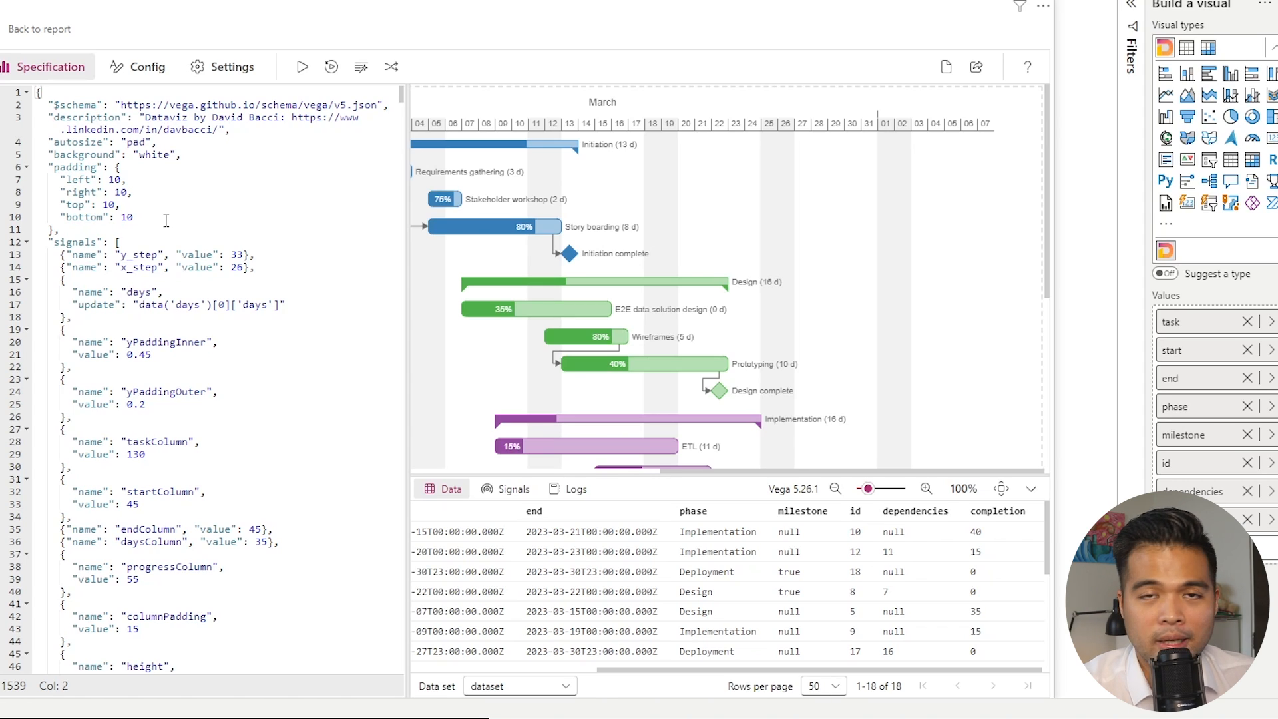
pyautogui.moveTo(39, 29)
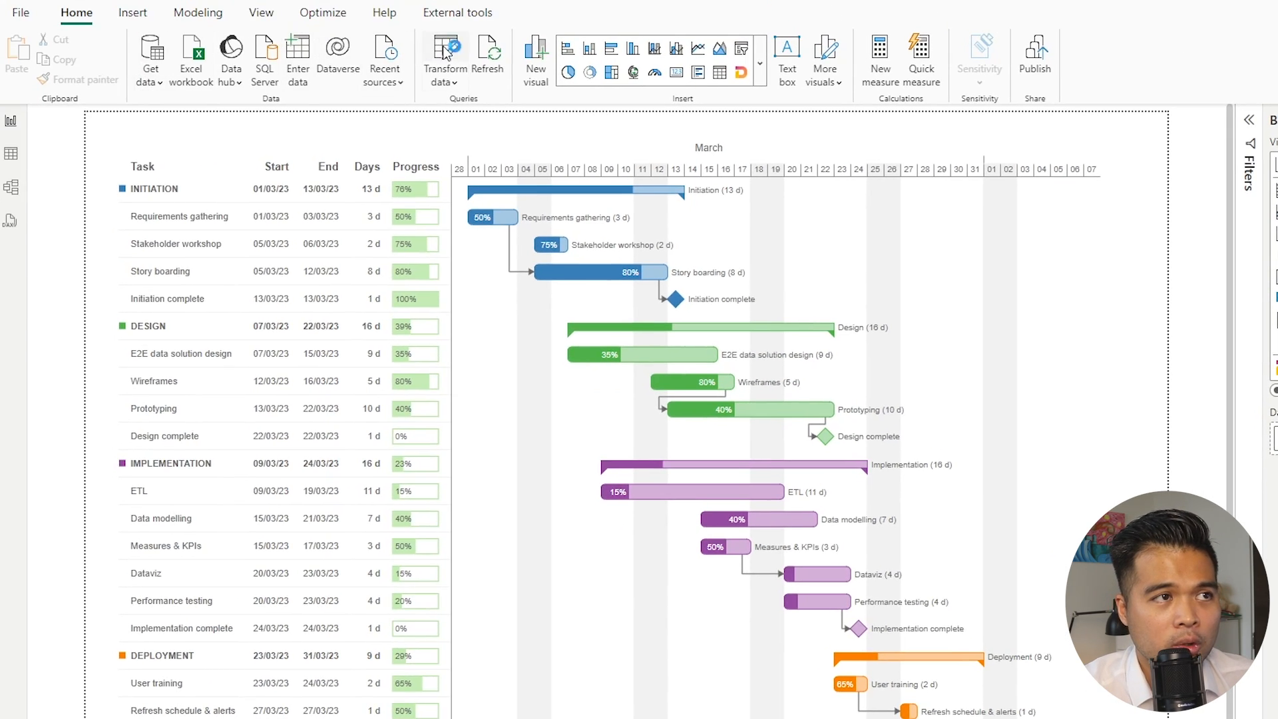
# In Transform data, preview the Table1 query and bring up Data source settings.
pyautogui.click(445, 58)
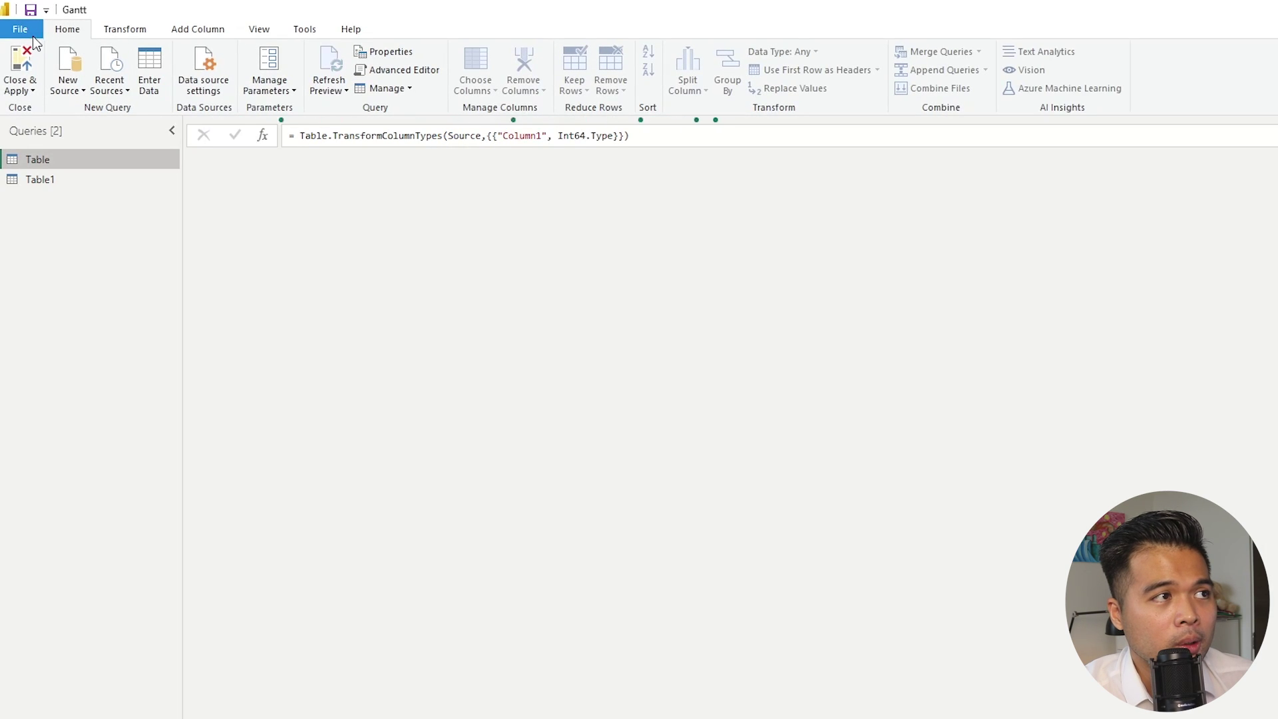
pyautogui.click(20, 28)
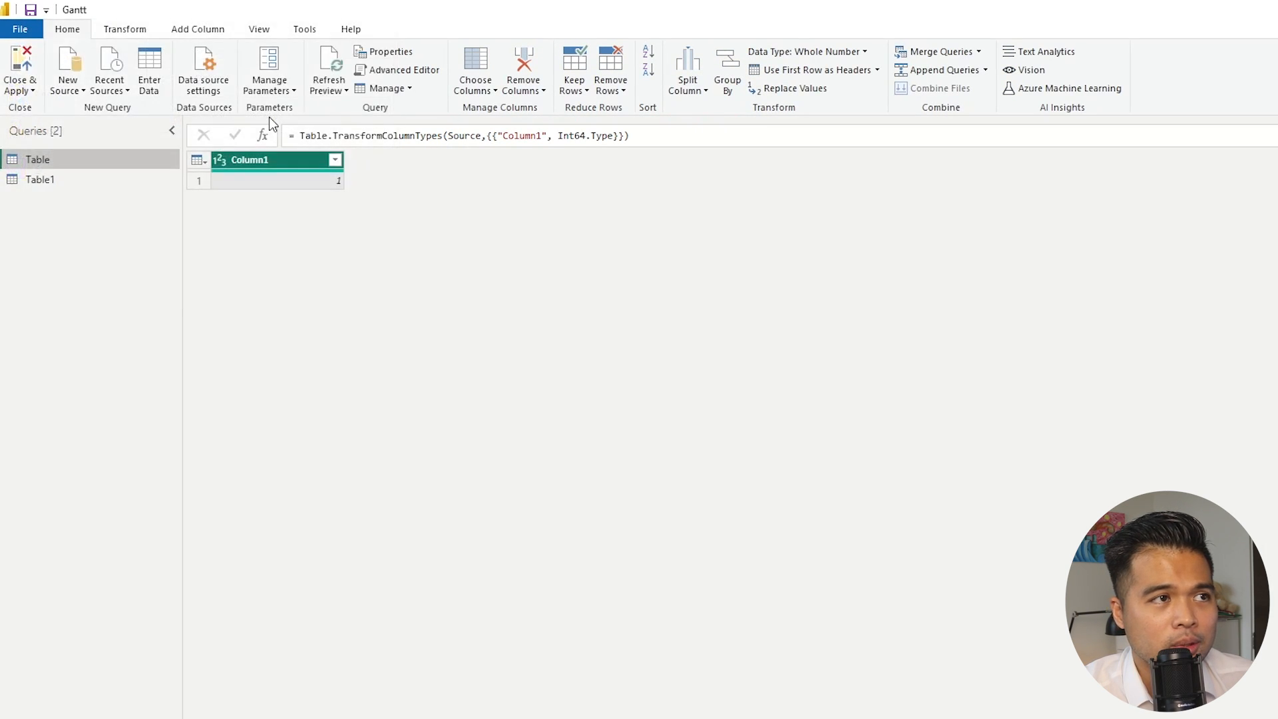
pyautogui.click(202, 69)
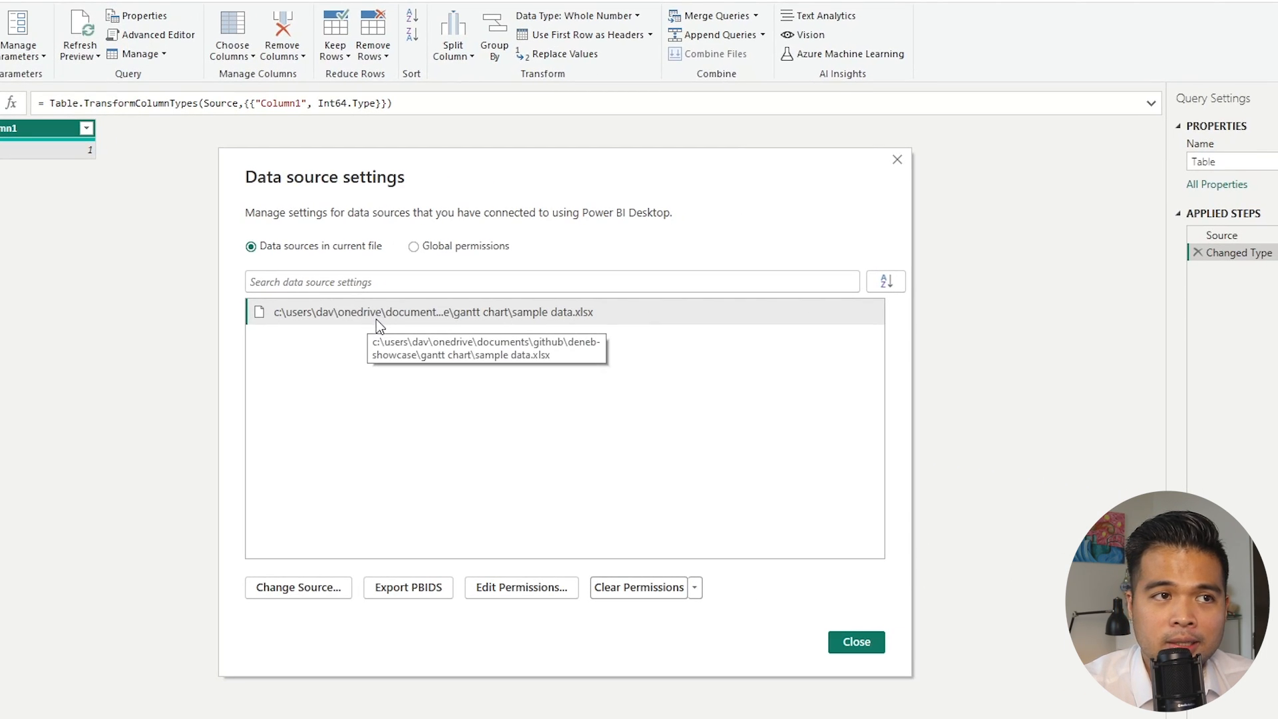
pyautogui.moveTo(380, 319)
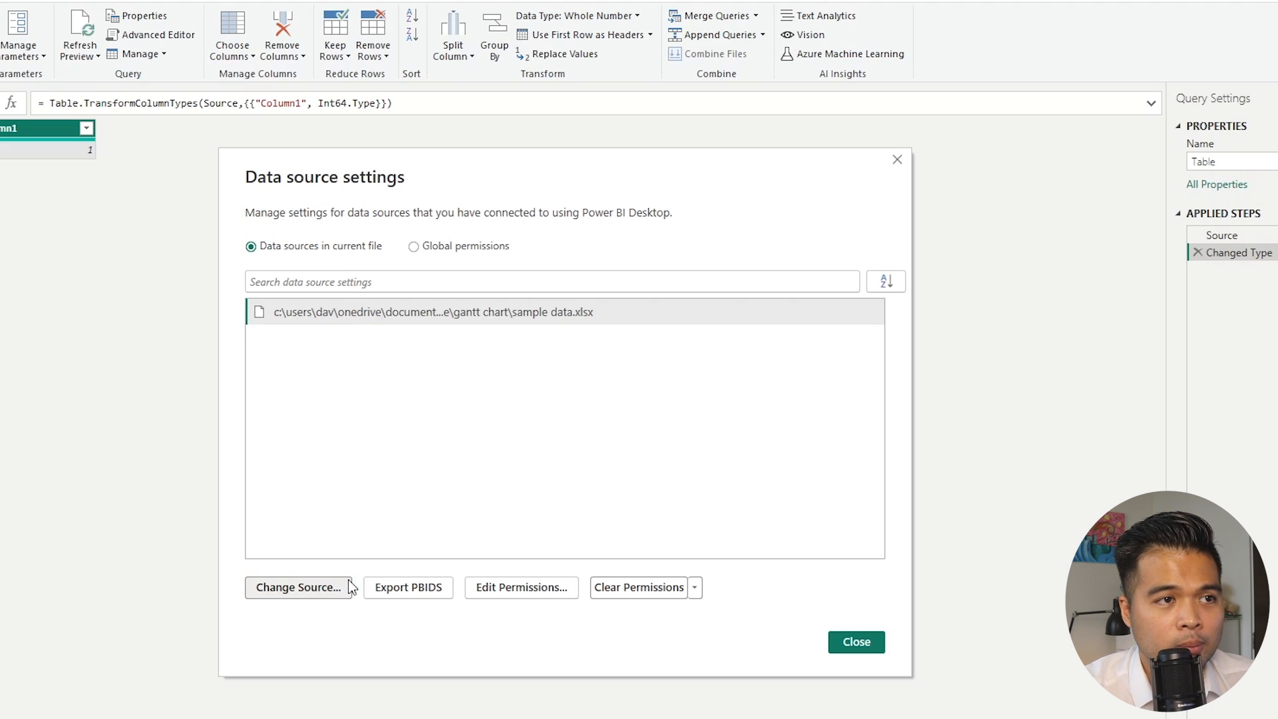
# Change the Excel source to Desktop\Sample Data.xlsx and confirm the settings.
pyautogui.click(297, 588)
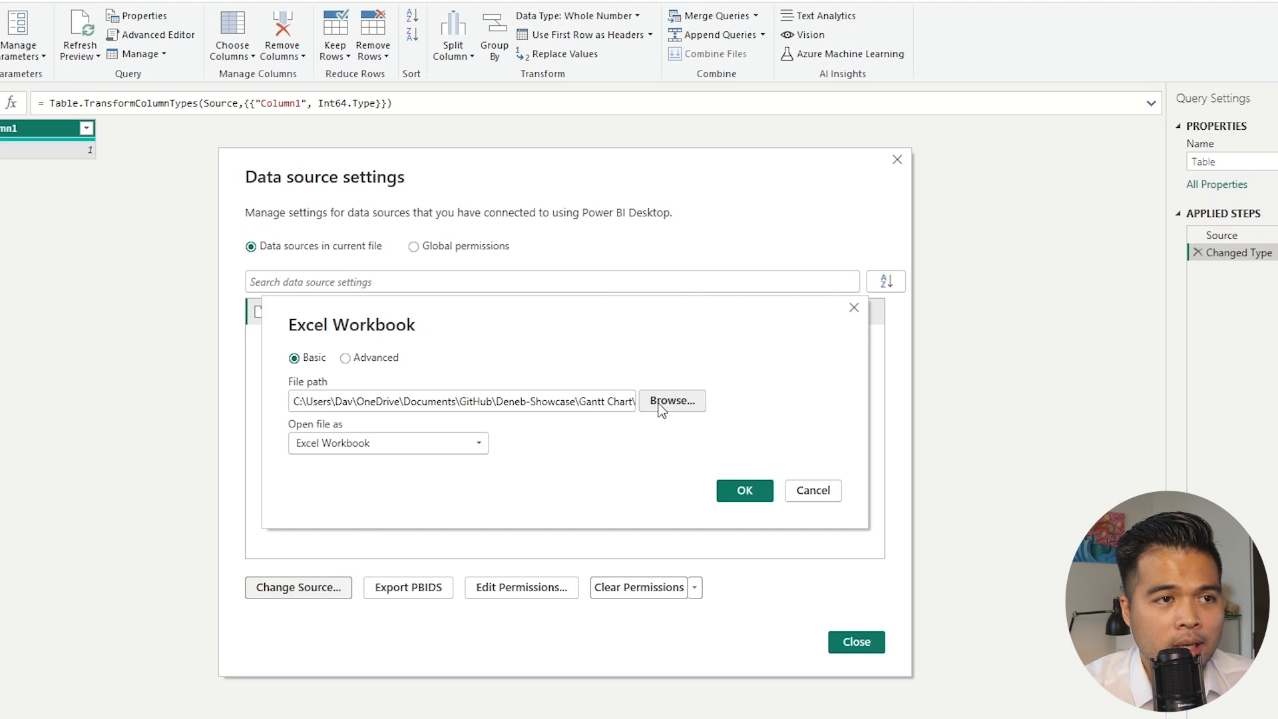
pyautogui.click(671, 400)
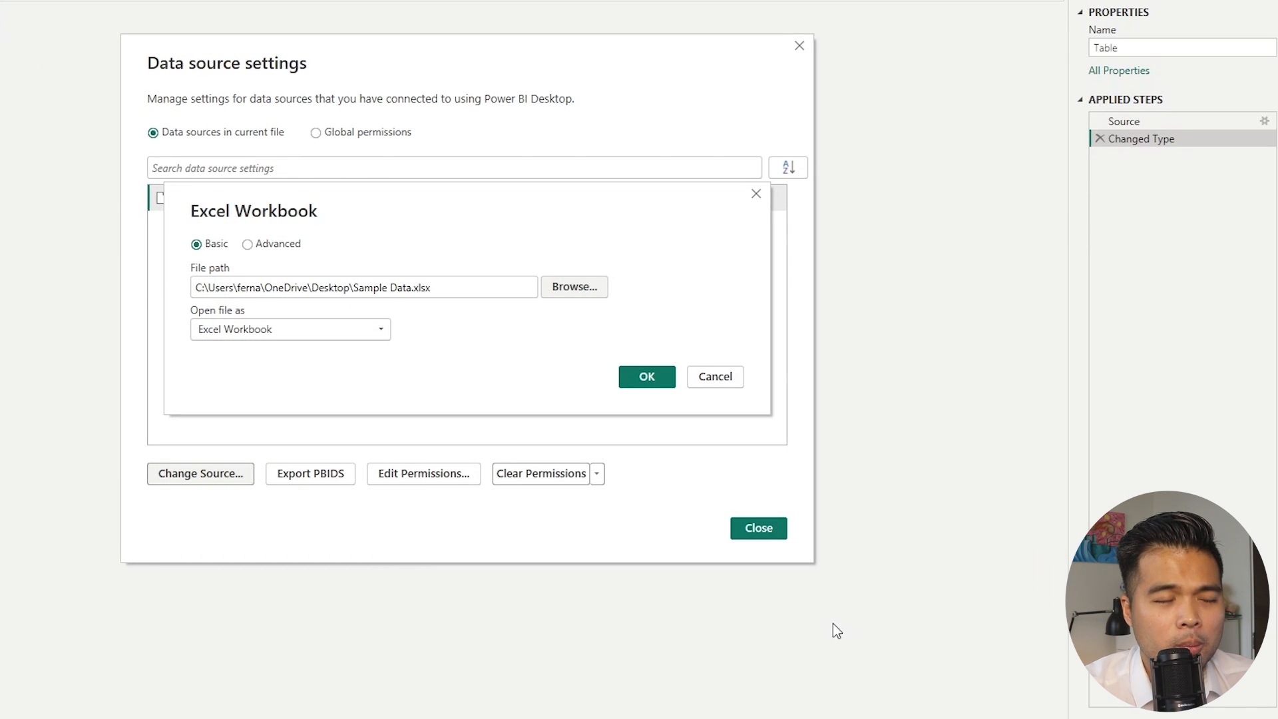
pyautogui.click(646, 377)
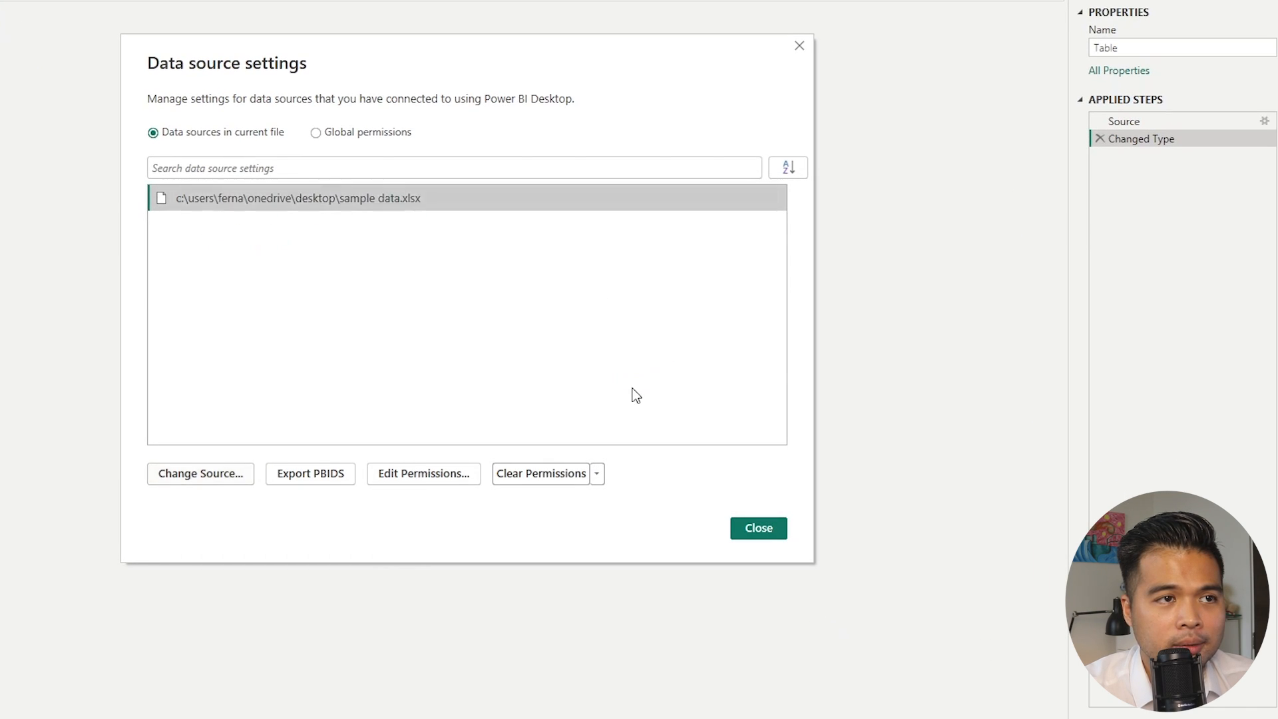
pyautogui.click(756, 528)
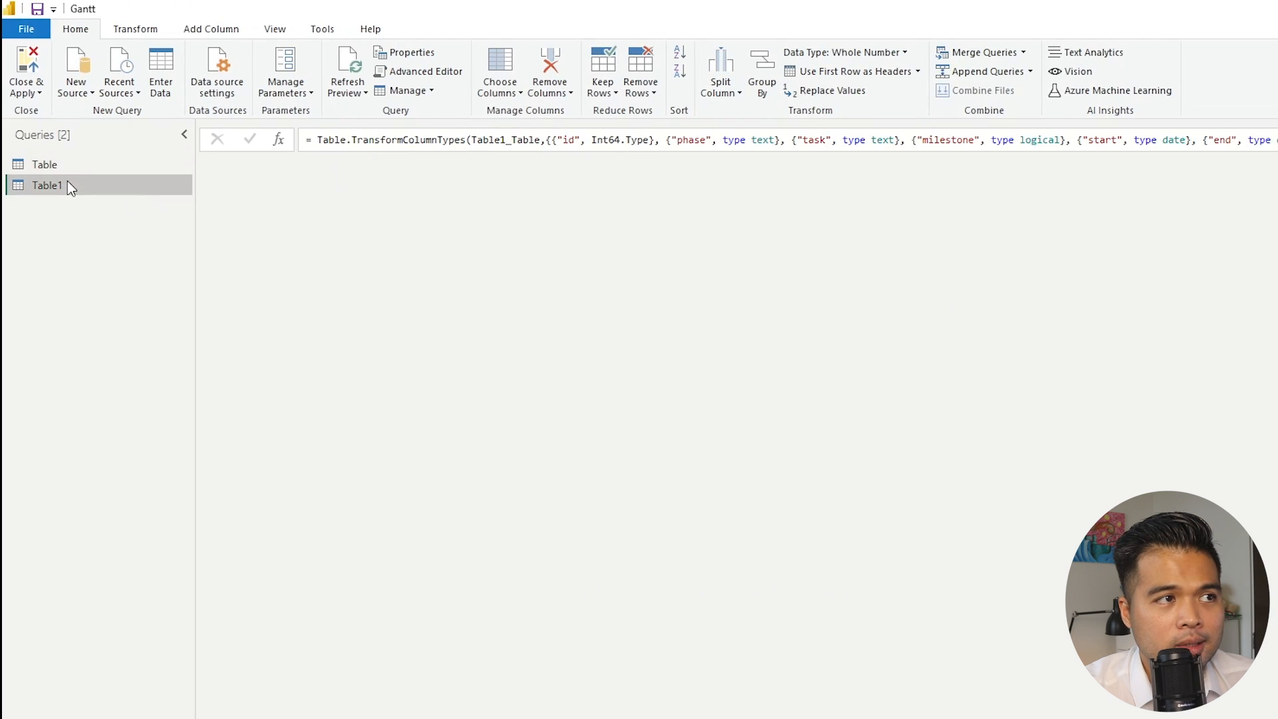
# Preview Table1's task rows, then Close & Apply to return to the full Gantt report.
pyautogui.click(47, 185)
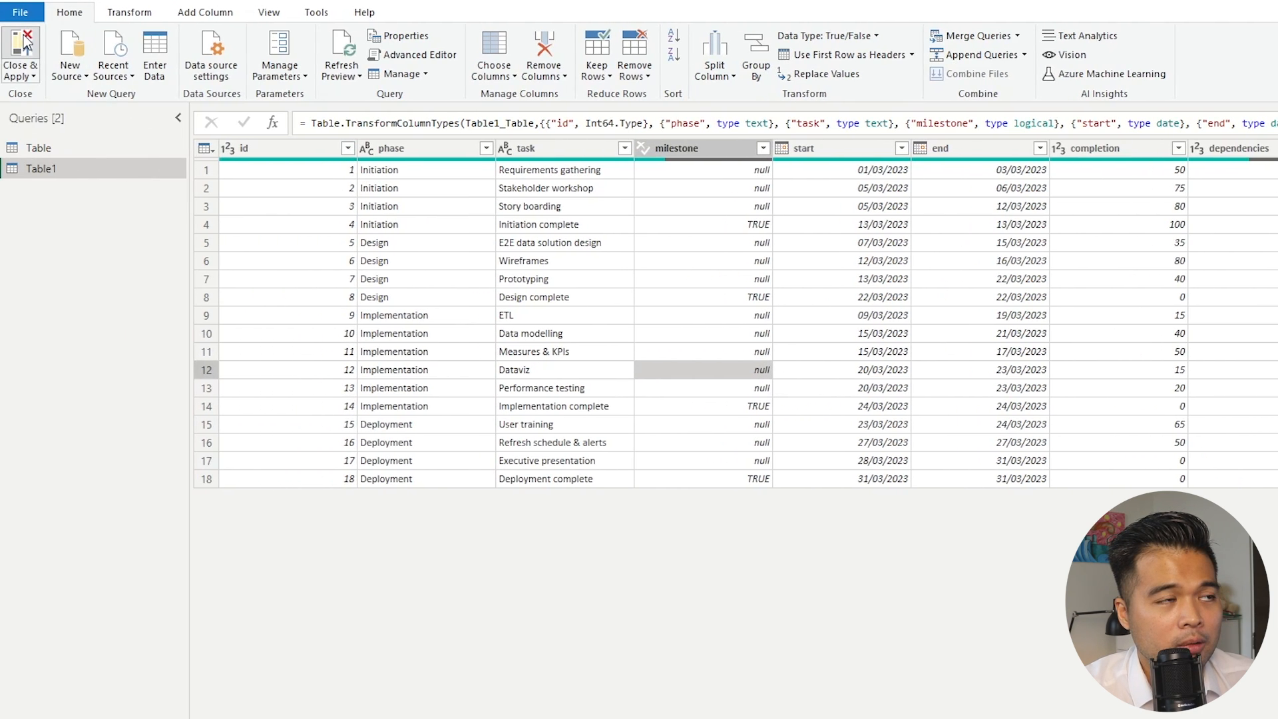
pyautogui.click(20, 55)
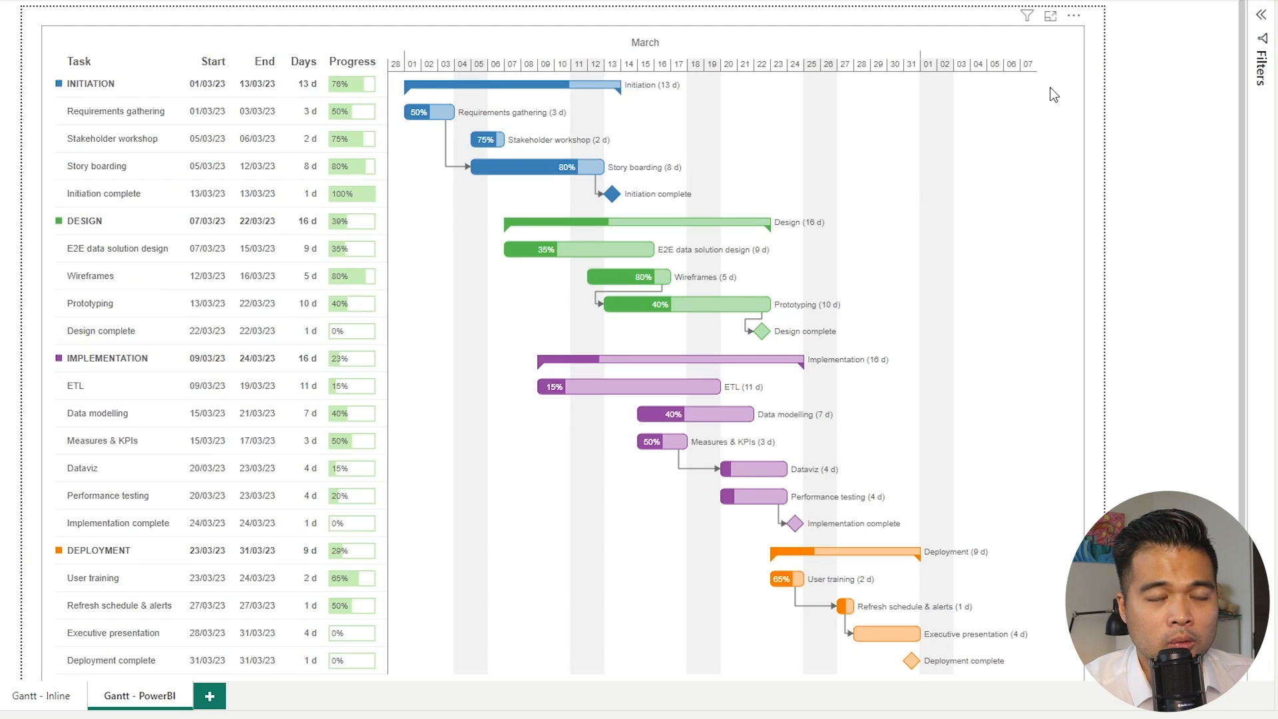
pyautogui.moveTo(672, 431)
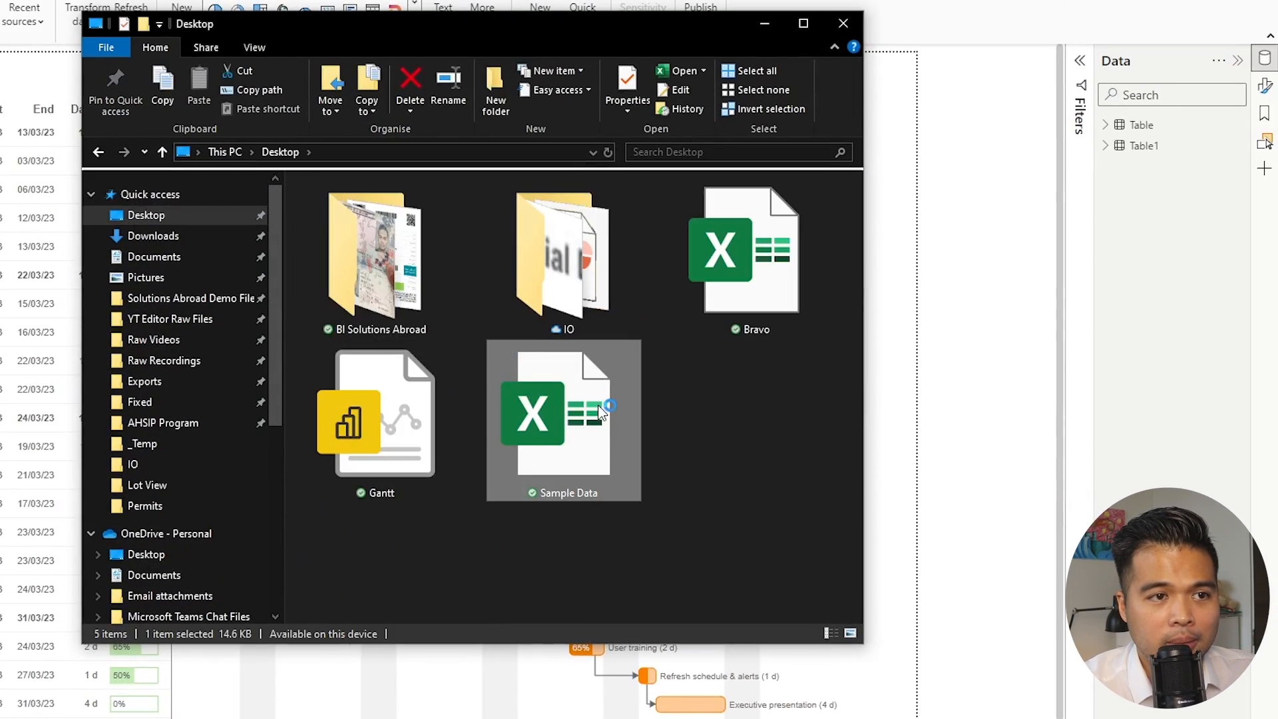
# Open Sample Data.xlsx in Excel and select the first Initiation phase cell.
pyautogui.doubleClick(563, 420)
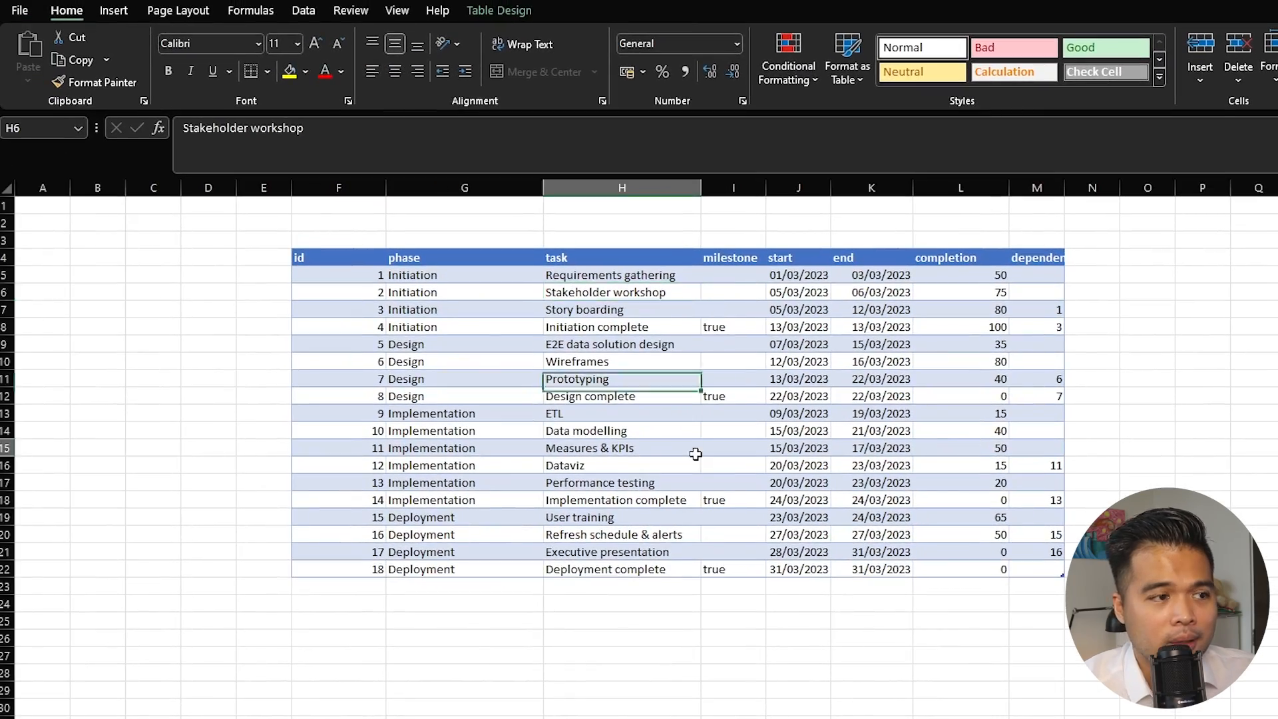
pyautogui.click(622, 448)
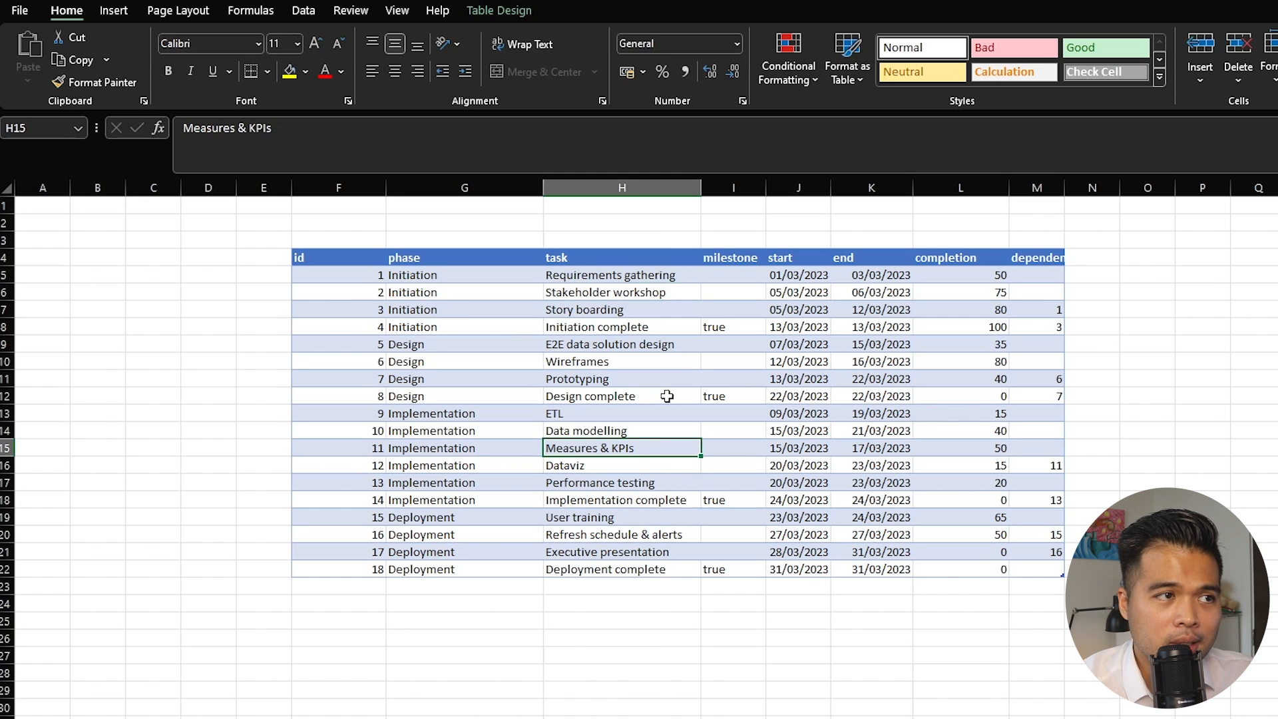
pyautogui.click(464, 274)
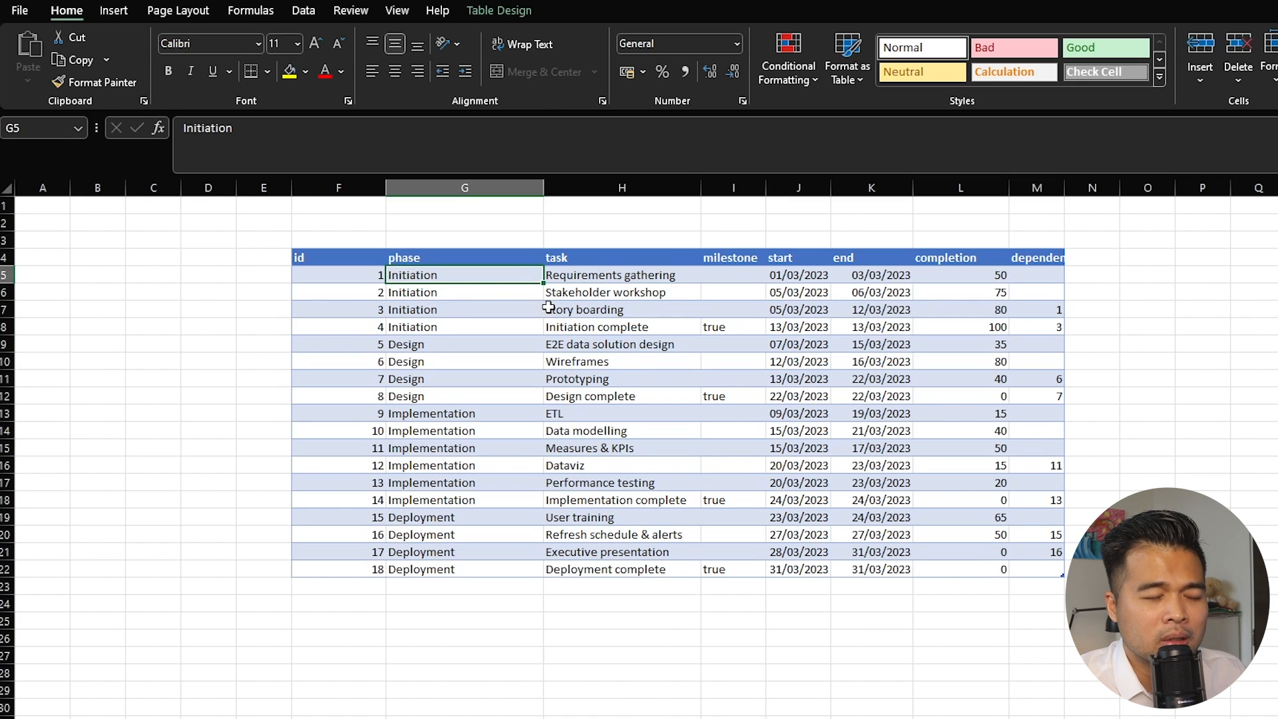
pyautogui.moveTo(960, 312)
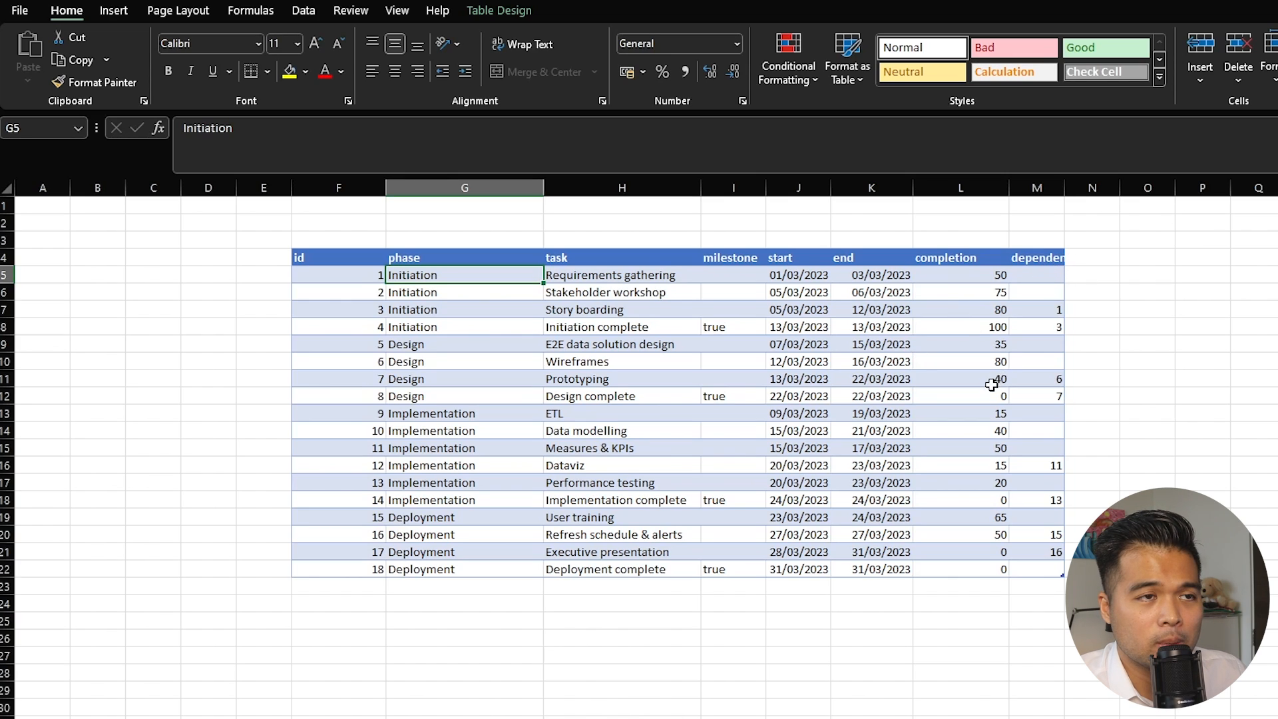
pyautogui.moveTo(467, 329)
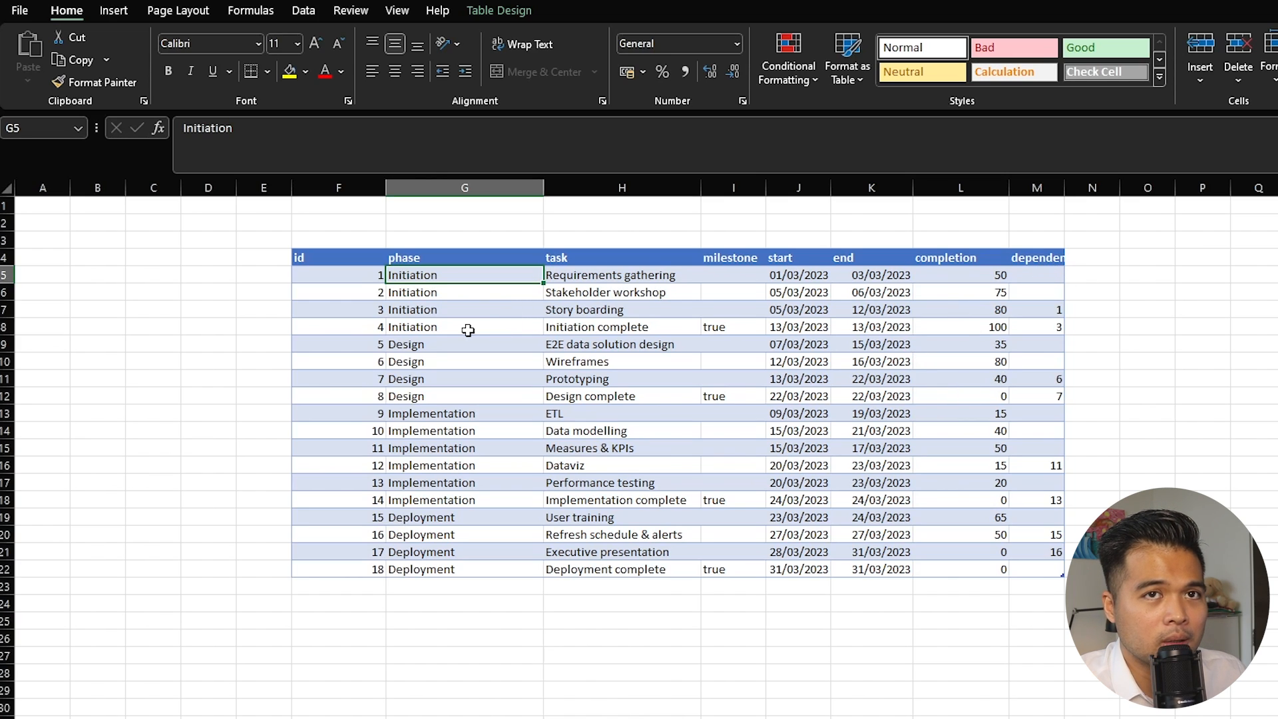
# Change the four Initiation tasks' phase to Scoping and set every completion value to 100.
pyautogui.write('s')
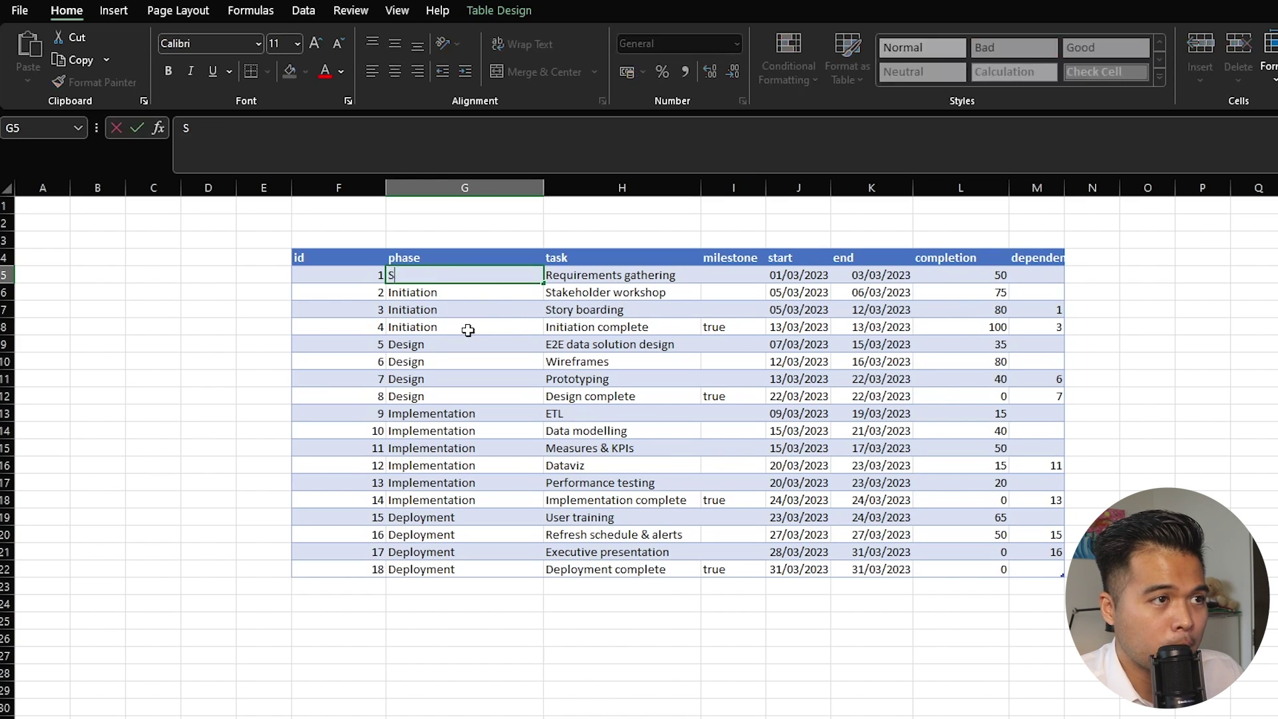
pyautogui.write('coping')
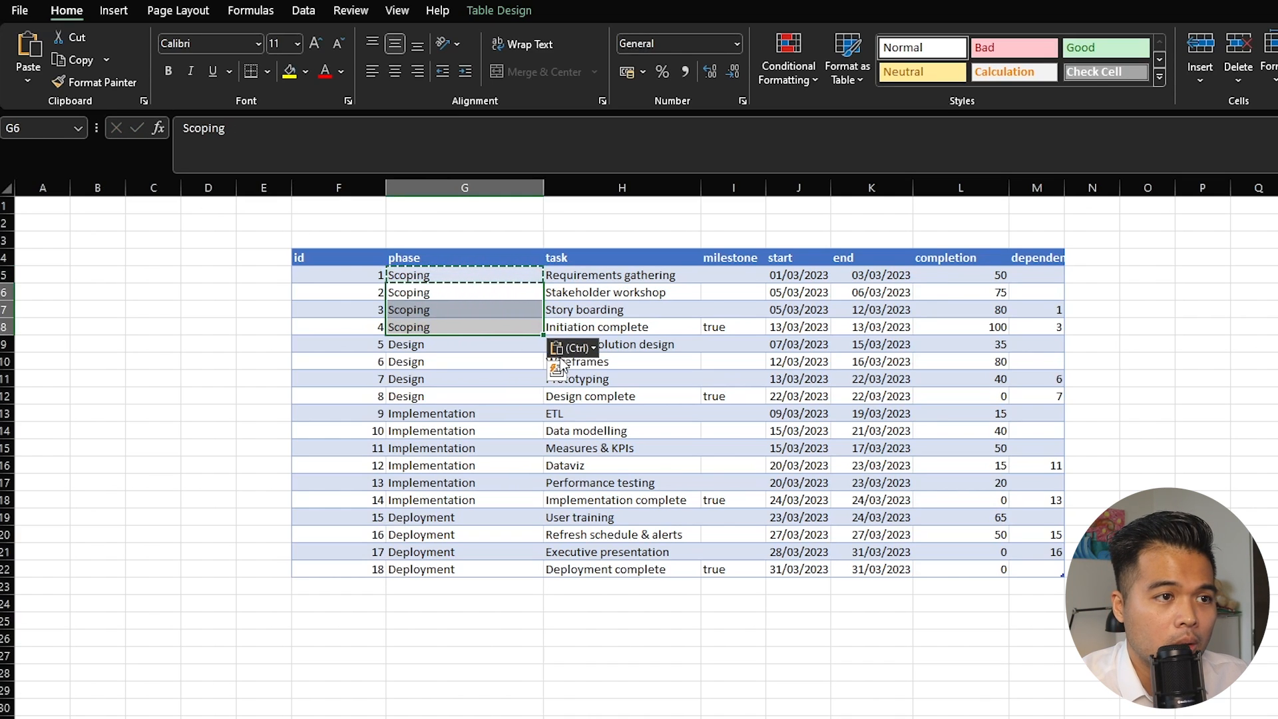
pyautogui.click(732, 431)
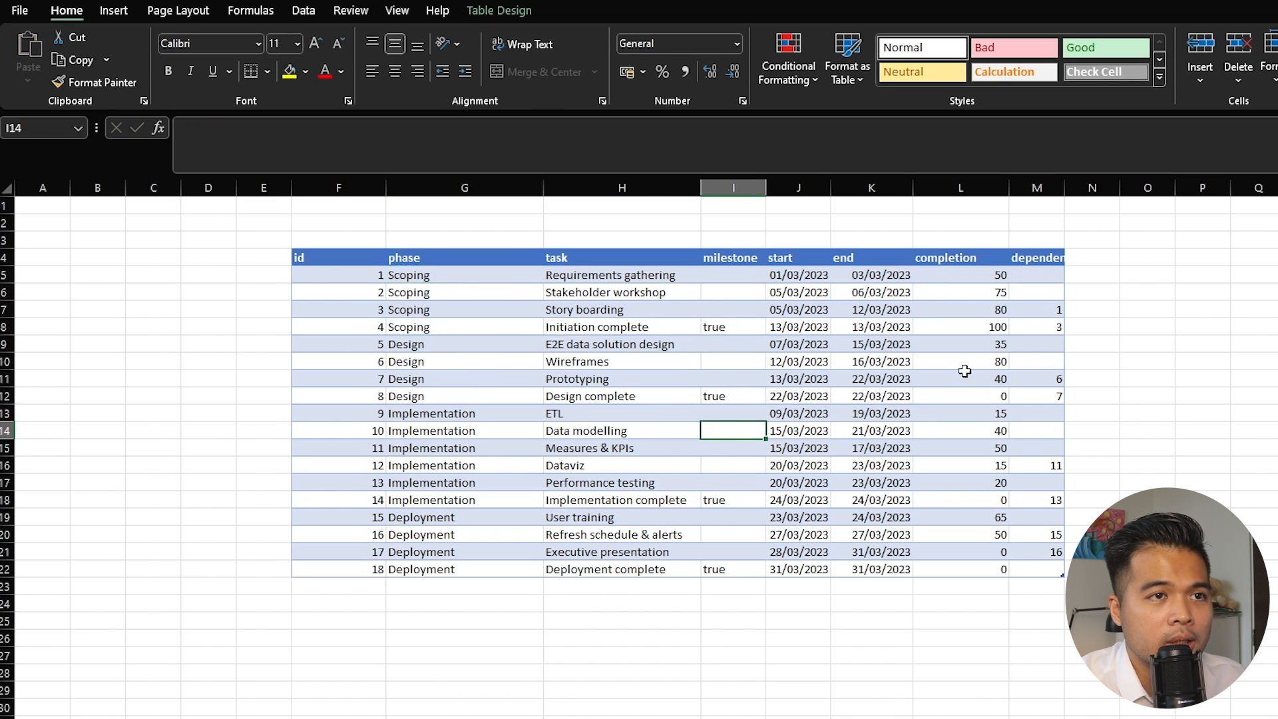
pyautogui.click(960, 275)
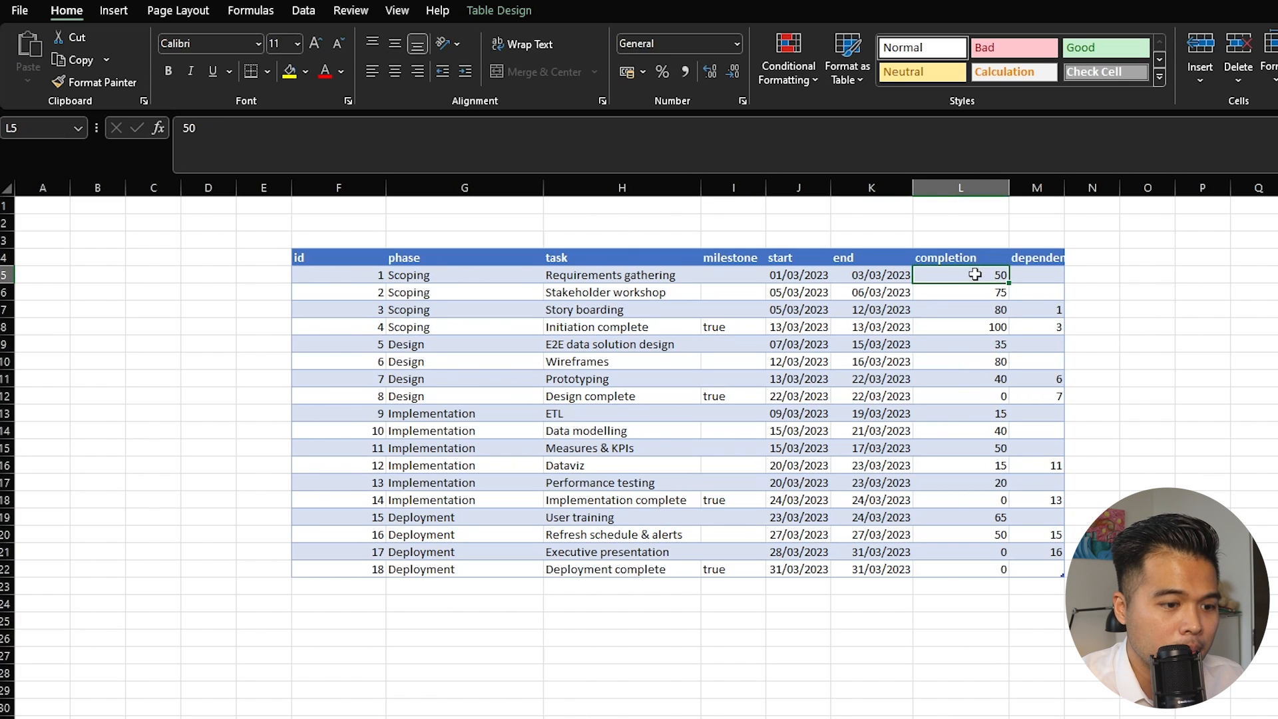
pyautogui.write('100')
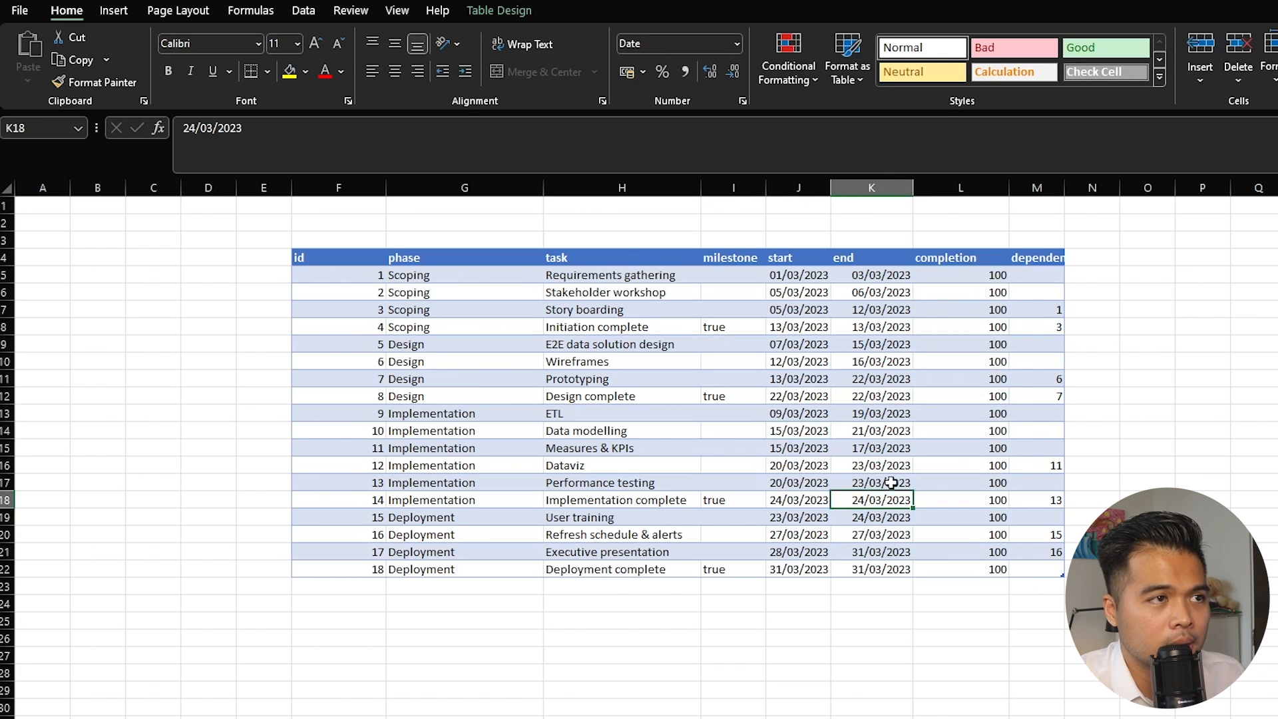
pyautogui.moveTo(928, 361)
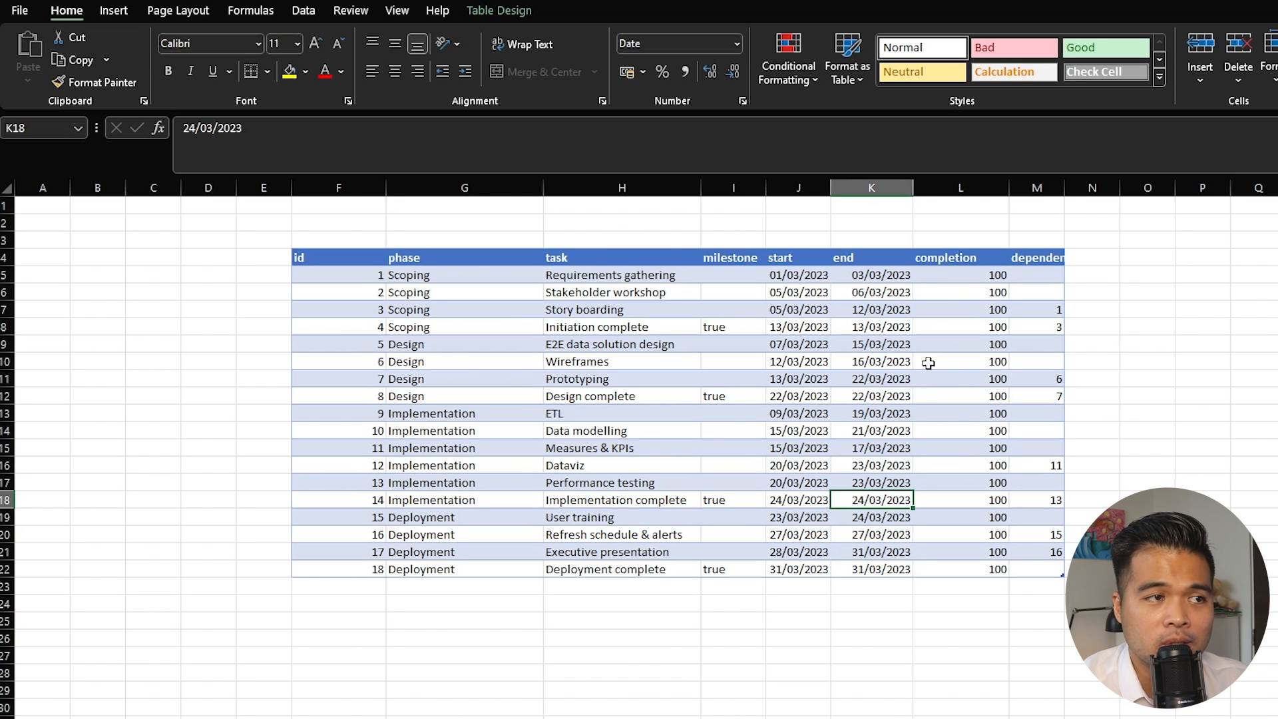
pyautogui.moveTo(948, 390)
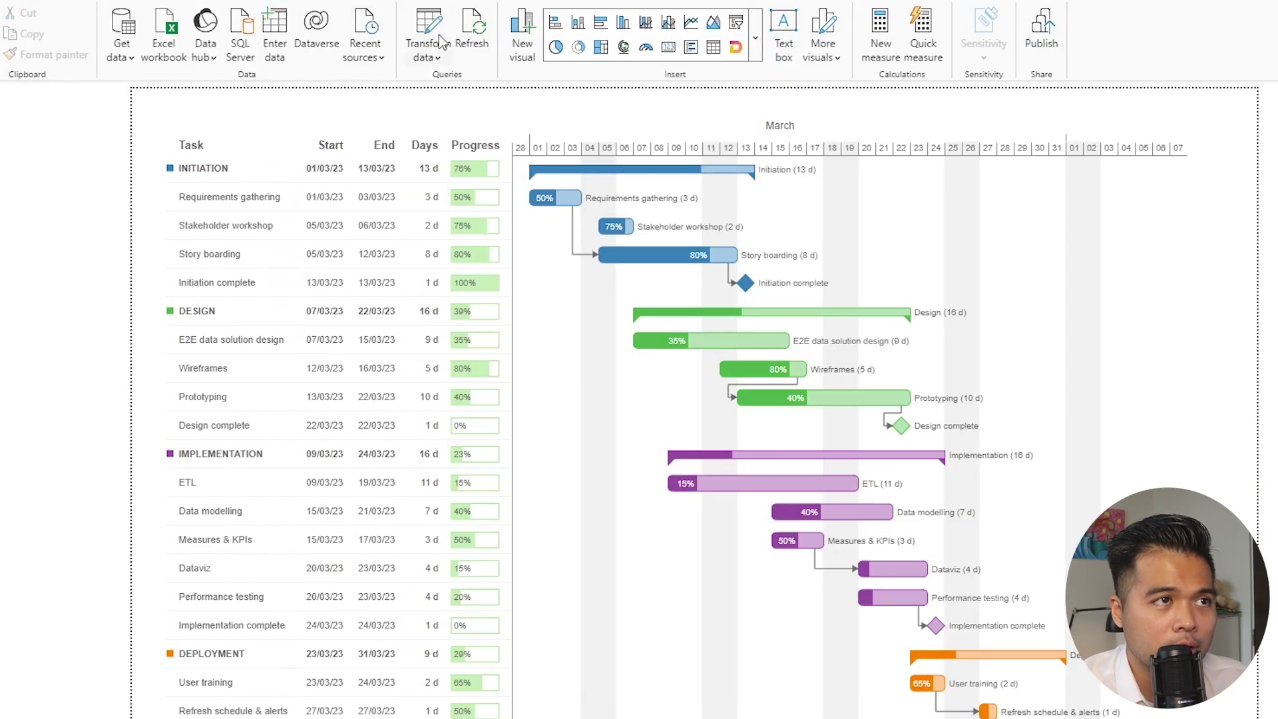
# Refresh the report so the Gantt shows the Scoping phase and 100% progress on all tasks.
pyautogui.click(473, 32)
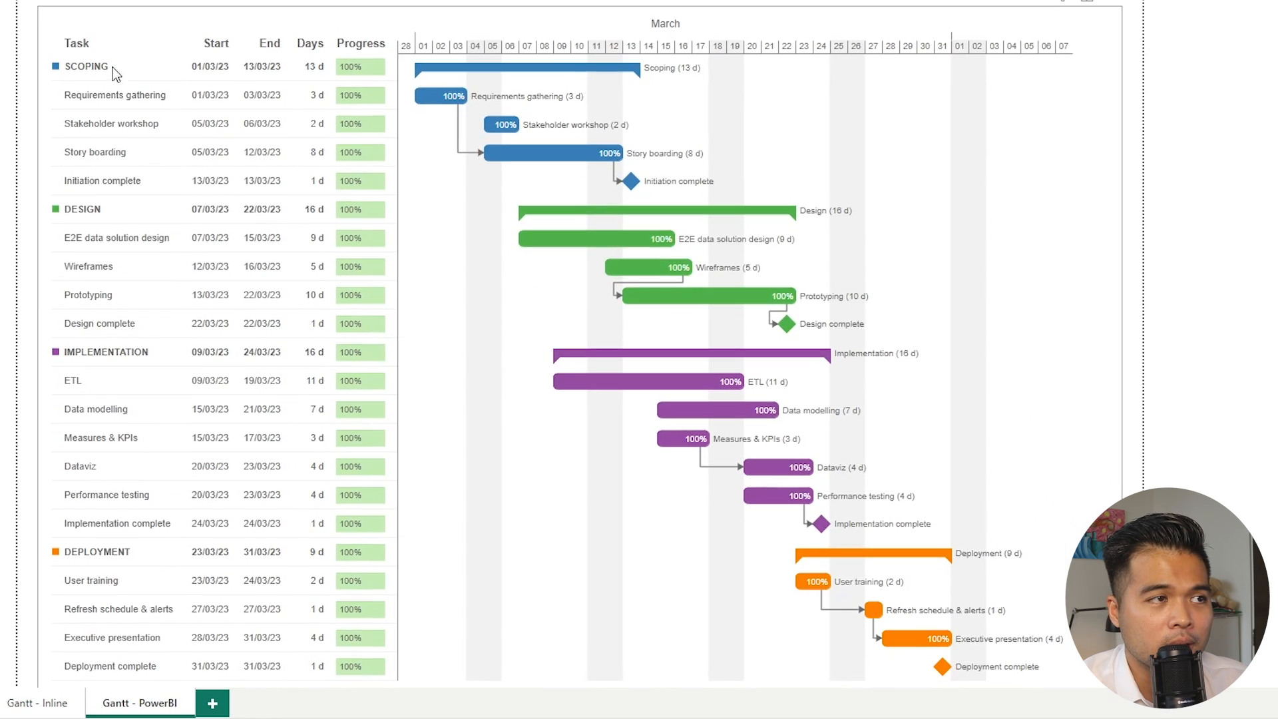
pyautogui.scroll(3)
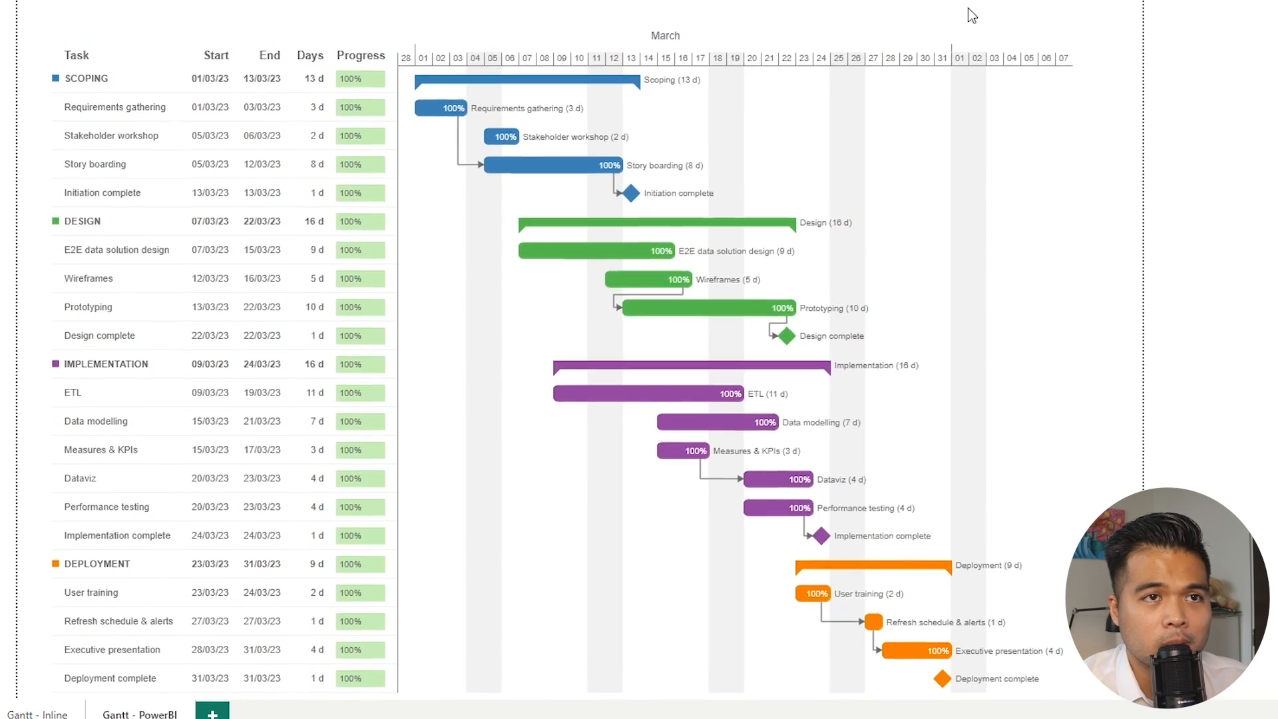